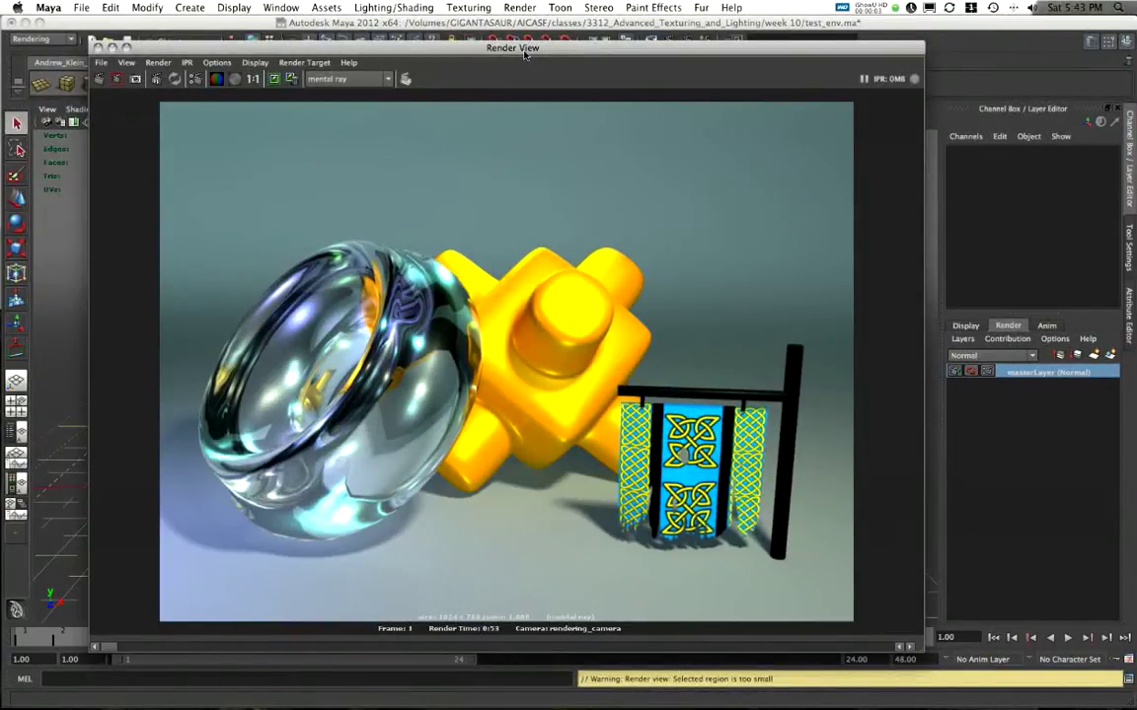
# Review the glass, gold and banner render in Render View, then hide Maya
pyautogui.moveTo(512, 47); pyautogui.dragTo(483, 50)
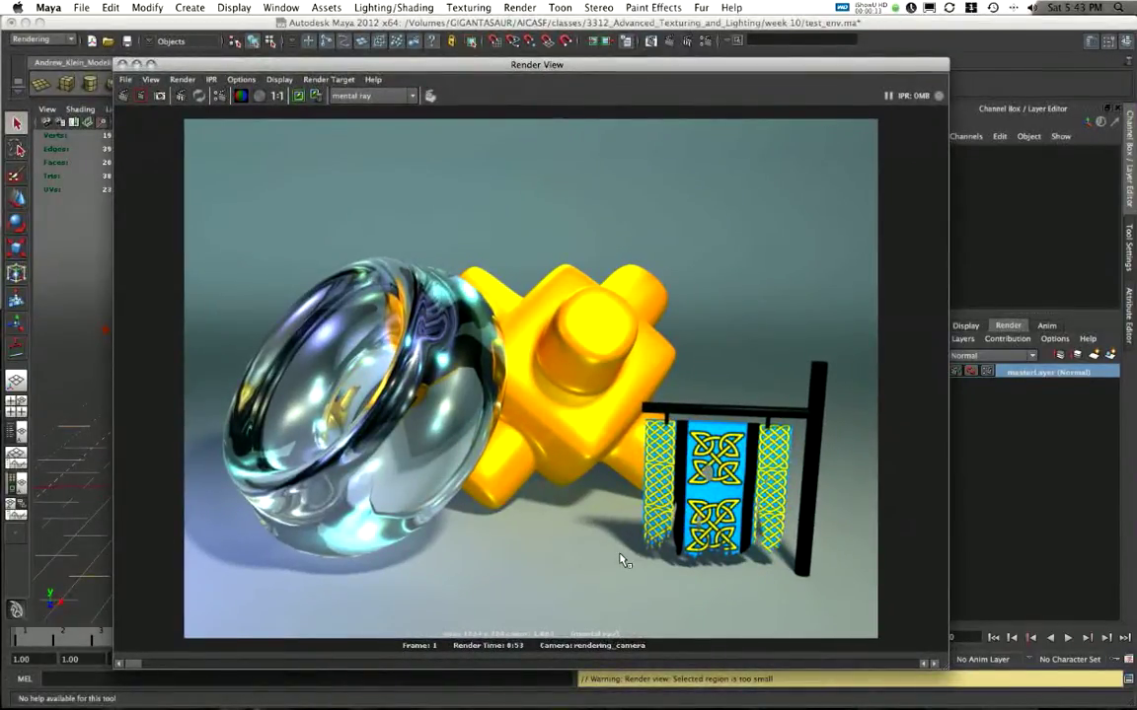
pyautogui.moveTo(395, 393)
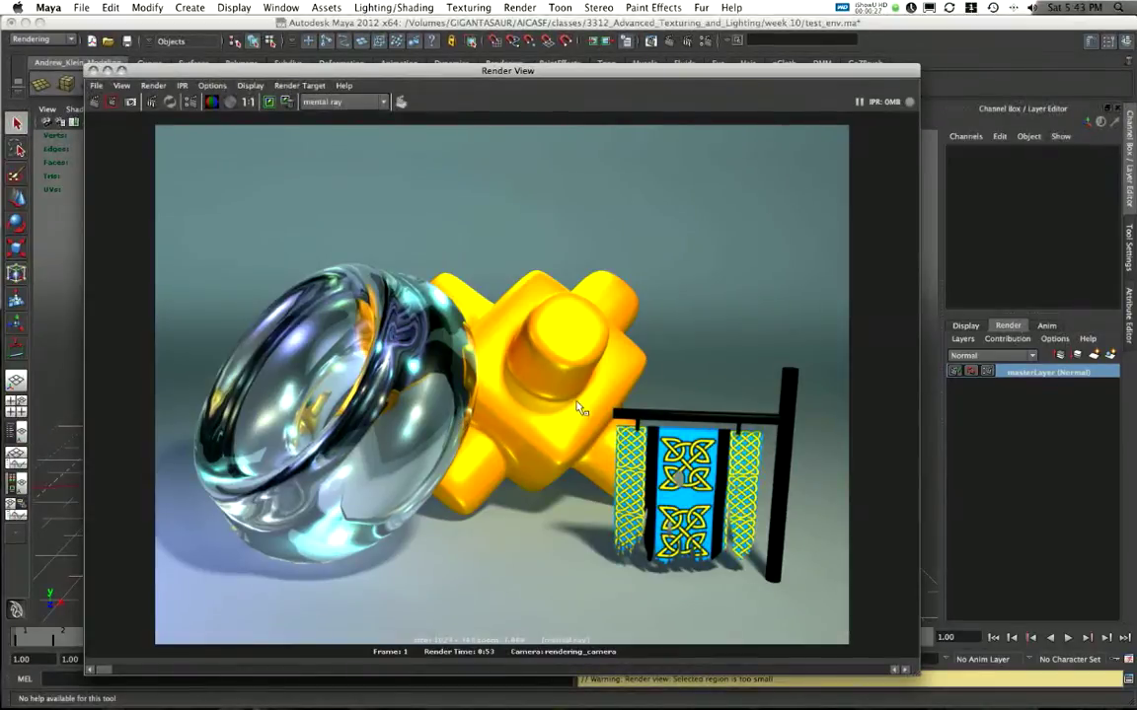
pyautogui.click(1055, 371)
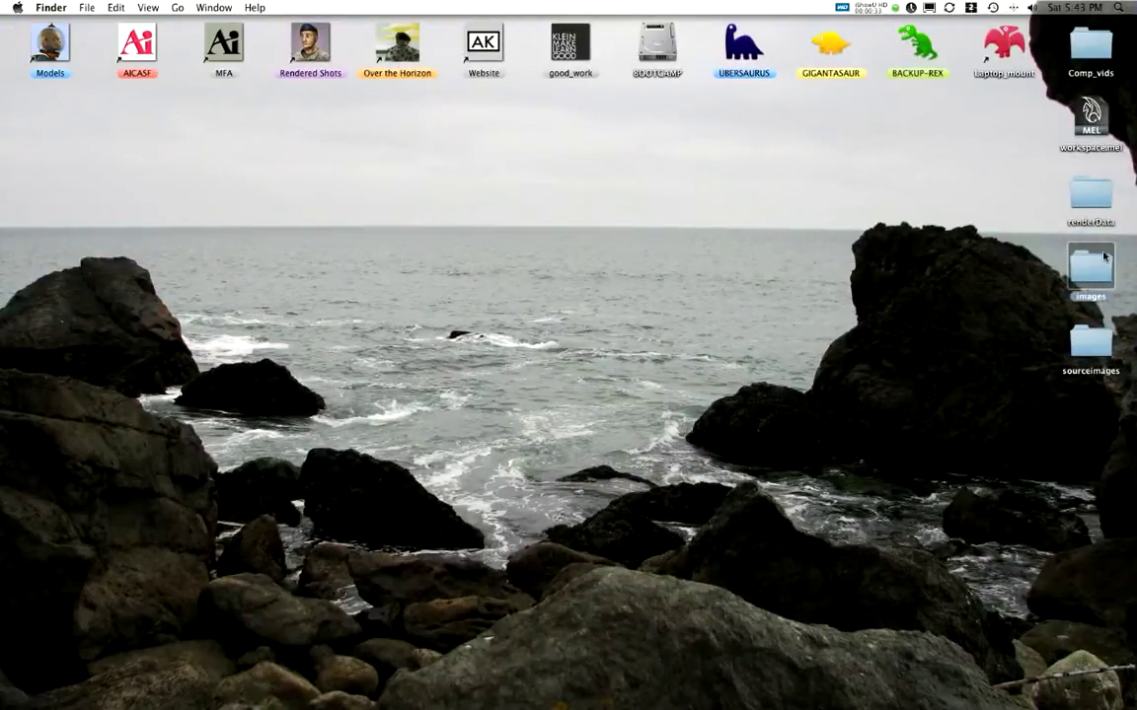
# Browse the images folder's masterLayer render-pass folders in Finder, then launch Photoshop
pyautogui.doubleClick(1086, 278)
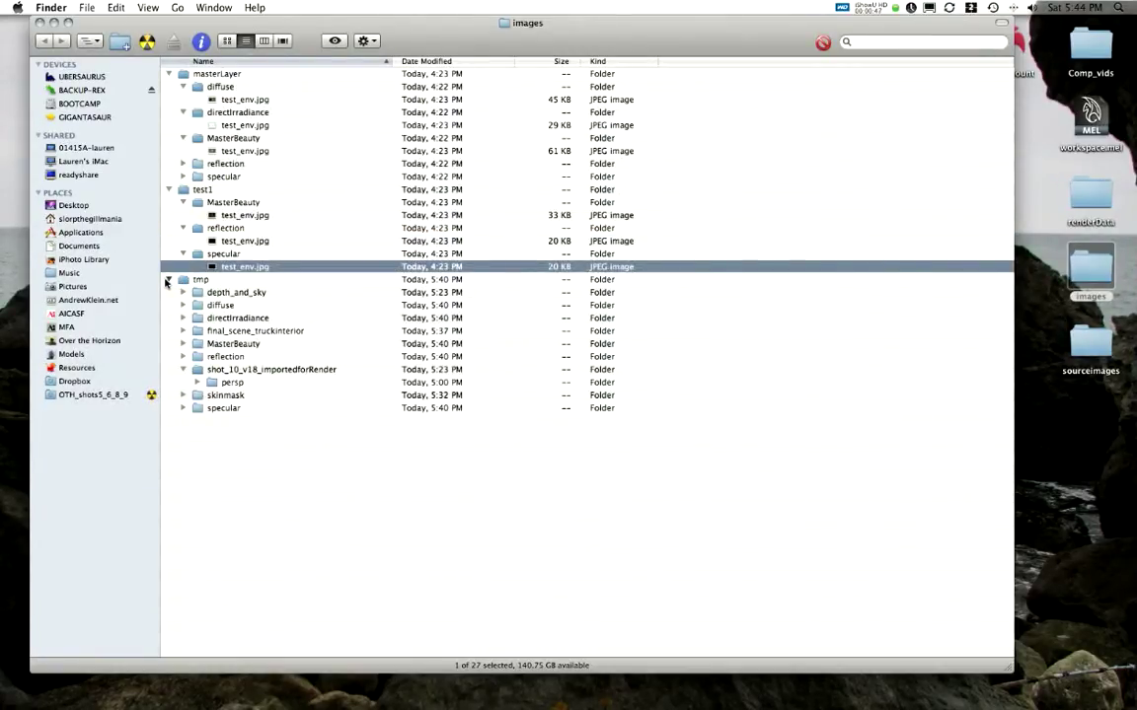
pyautogui.click(168, 77)
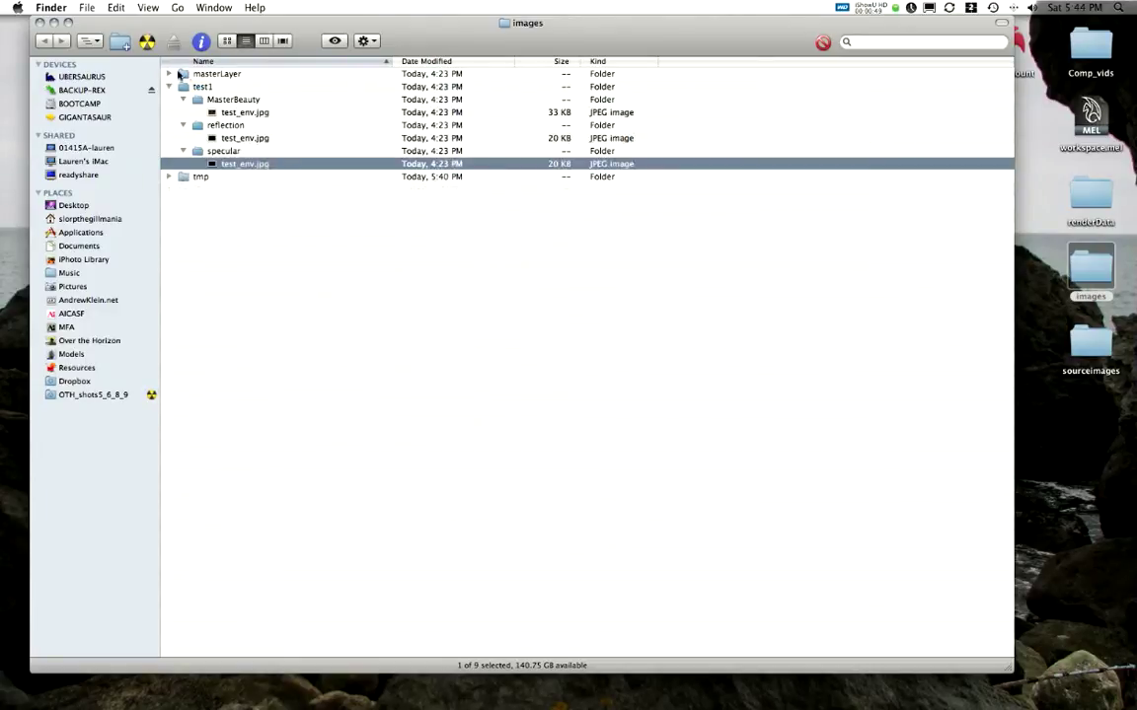
pyautogui.click(207, 76)
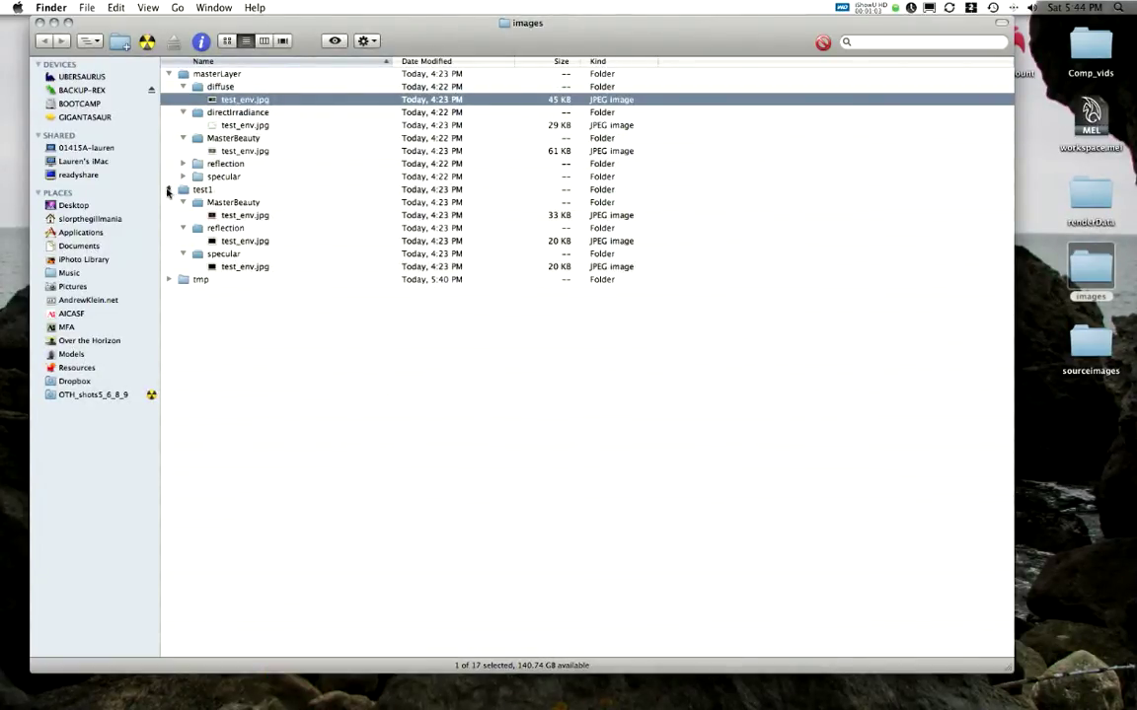
pyautogui.click(170, 188)
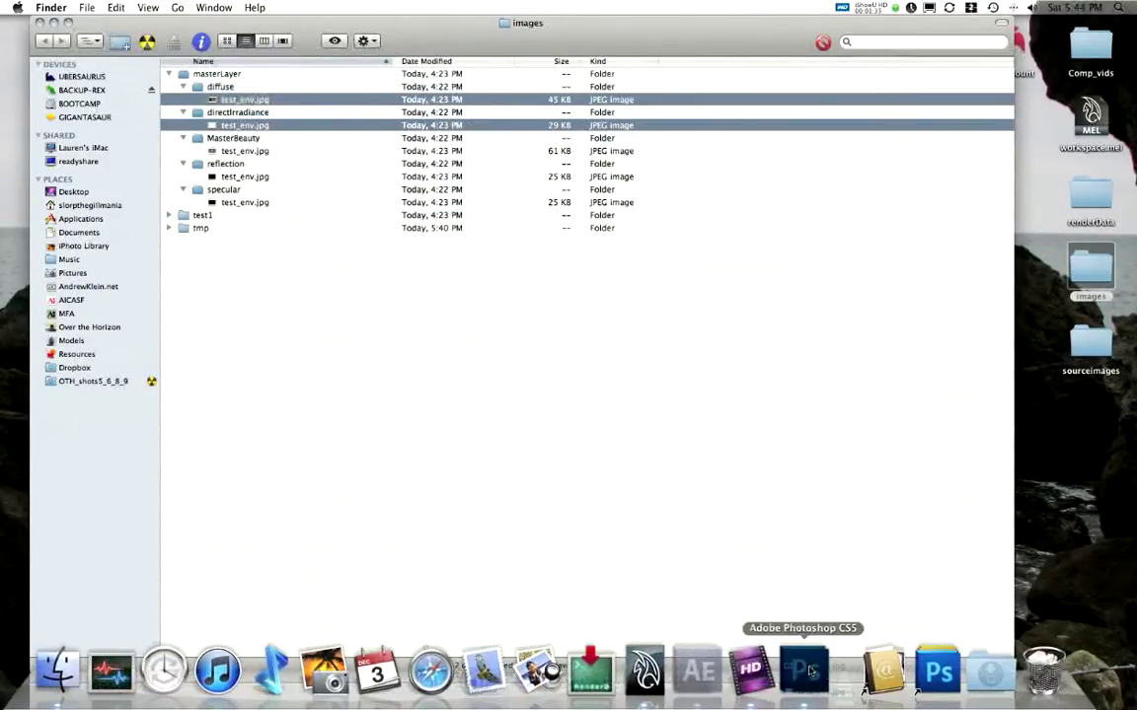
pyautogui.click(800, 671)
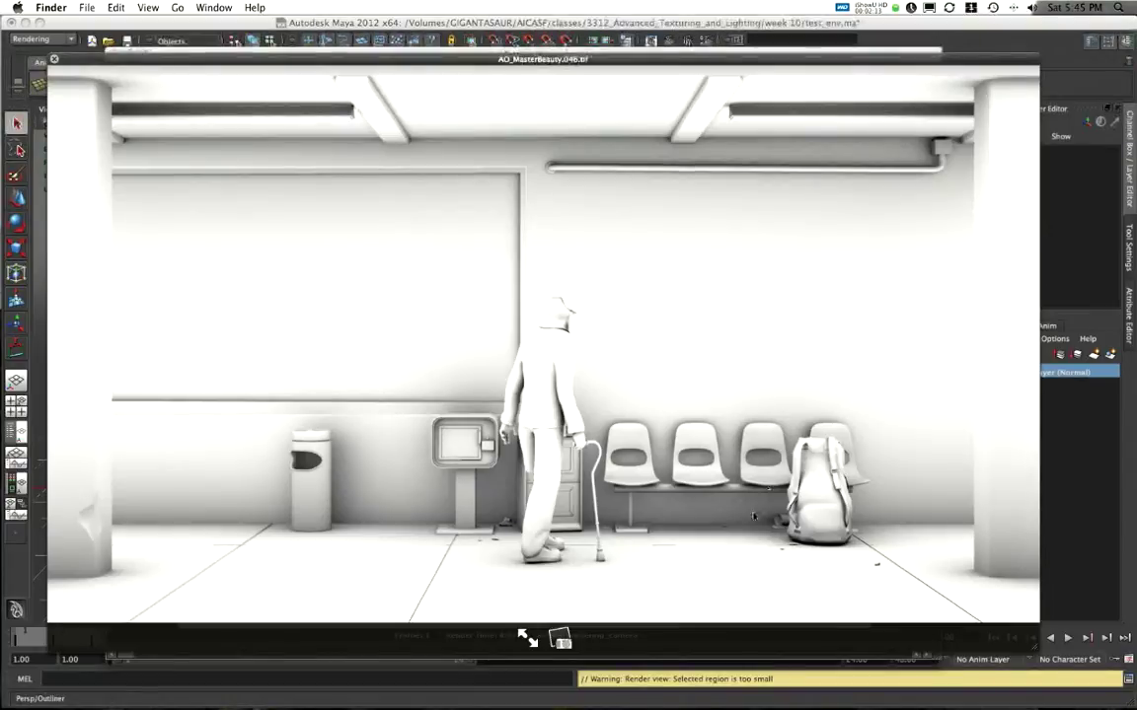
pyautogui.moveTo(653, 185)
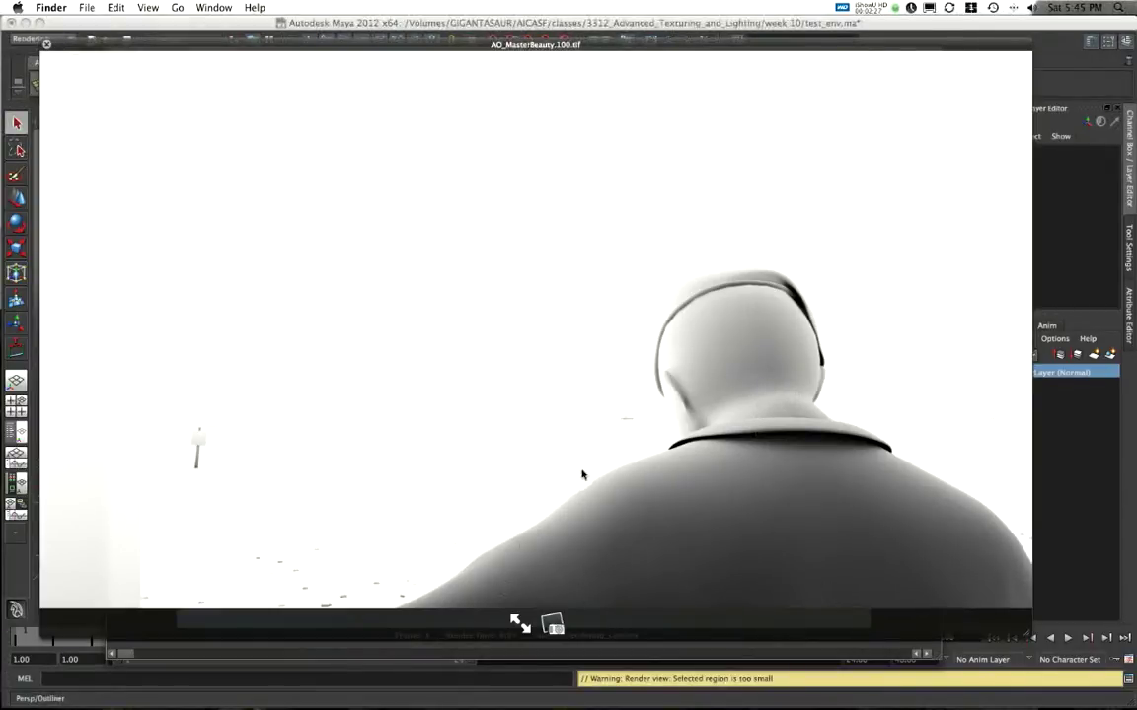
pyautogui.moveTo(137, 407)
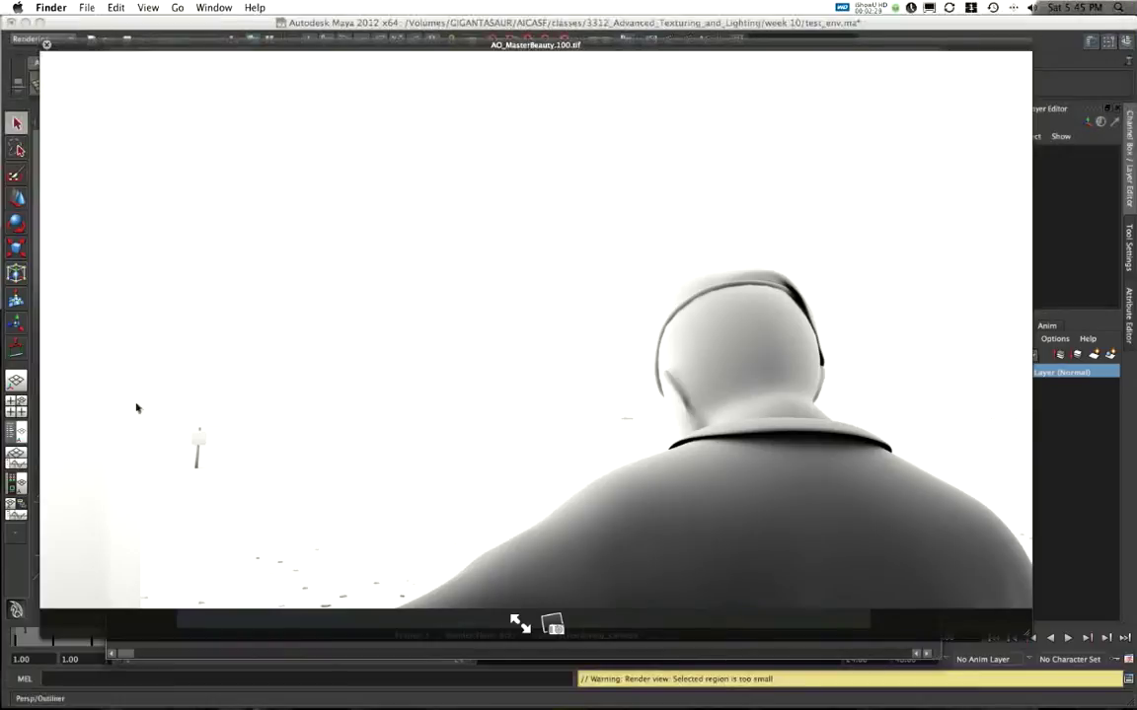
pyautogui.moveTo(133, 250)
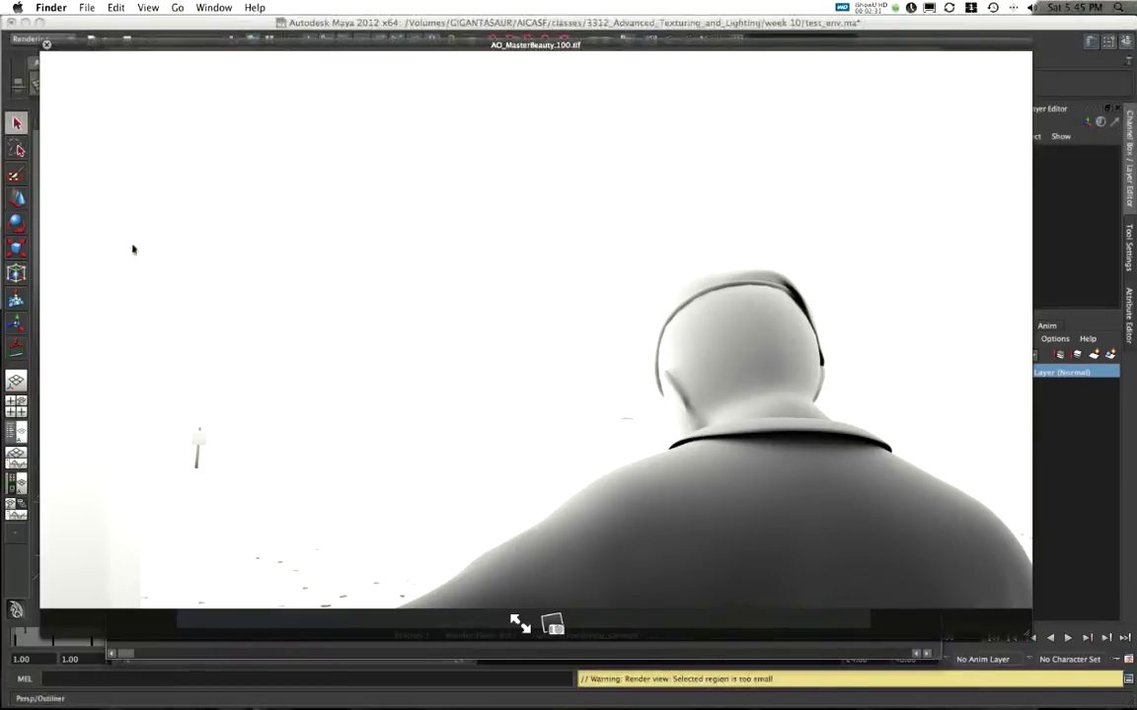
pyautogui.moveTo(457, 258)
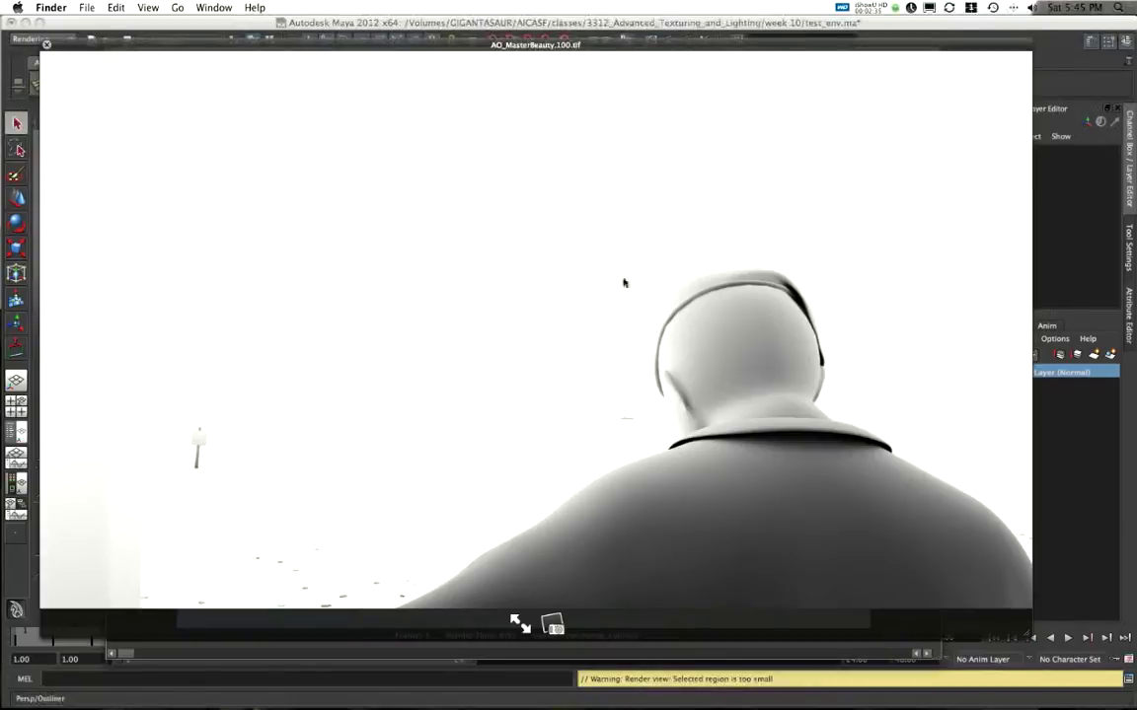
pyautogui.moveTo(827, 519)
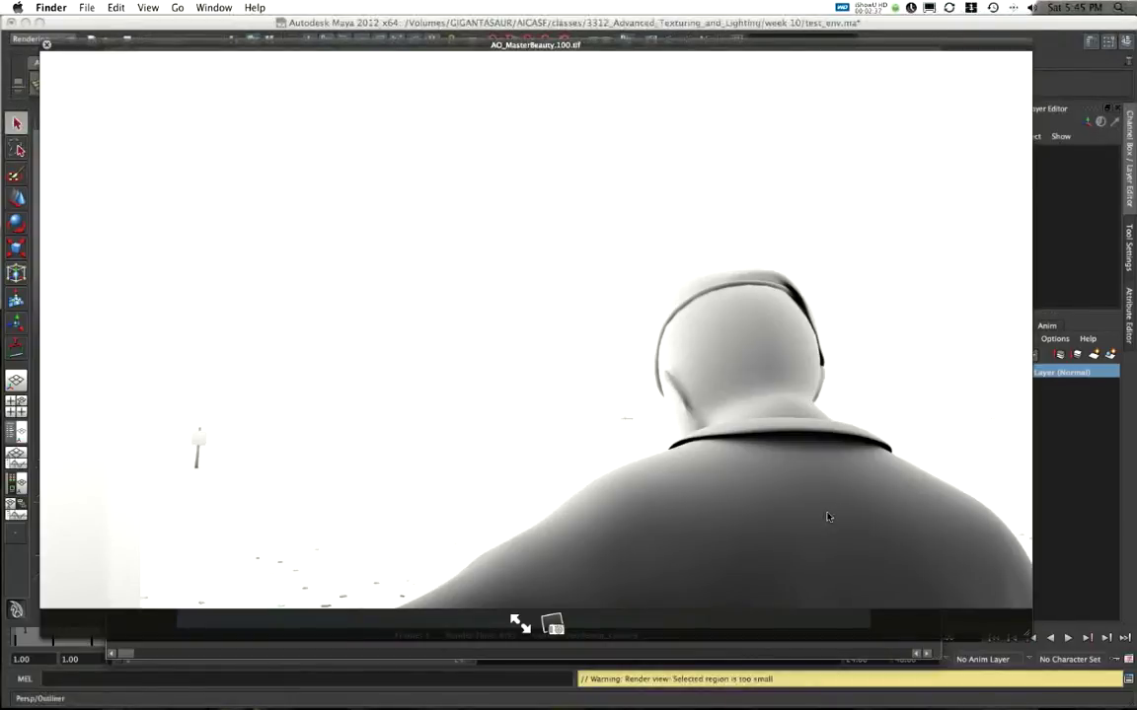
pyautogui.moveTo(799, 497)
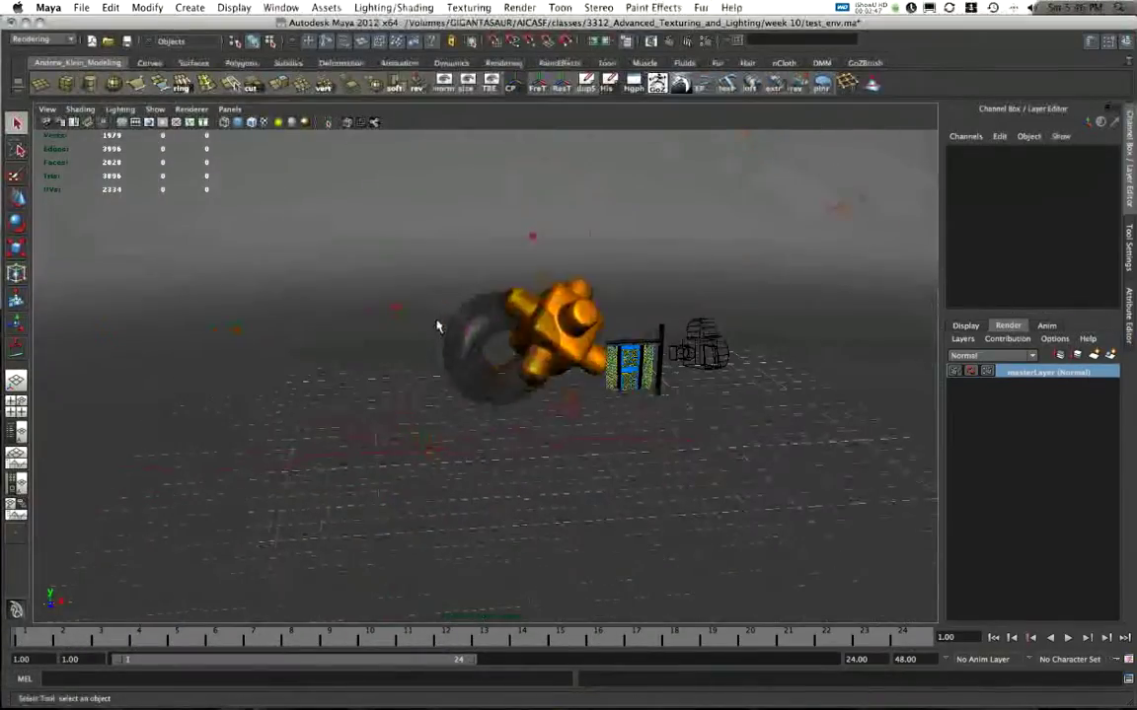
# Create a render layer from the selected Hypergraph nodes and rename it AO
pyautogui.moveTo(439, 325); pyautogui.dragTo(498, 350)
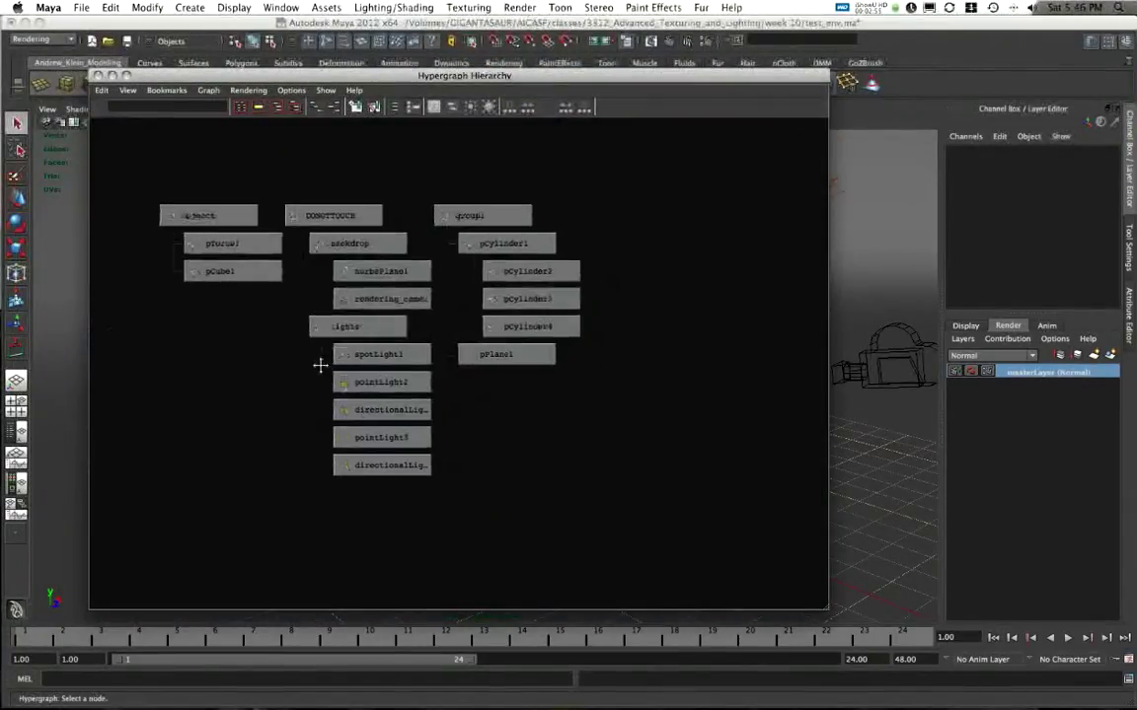
pyautogui.click(207, 216)
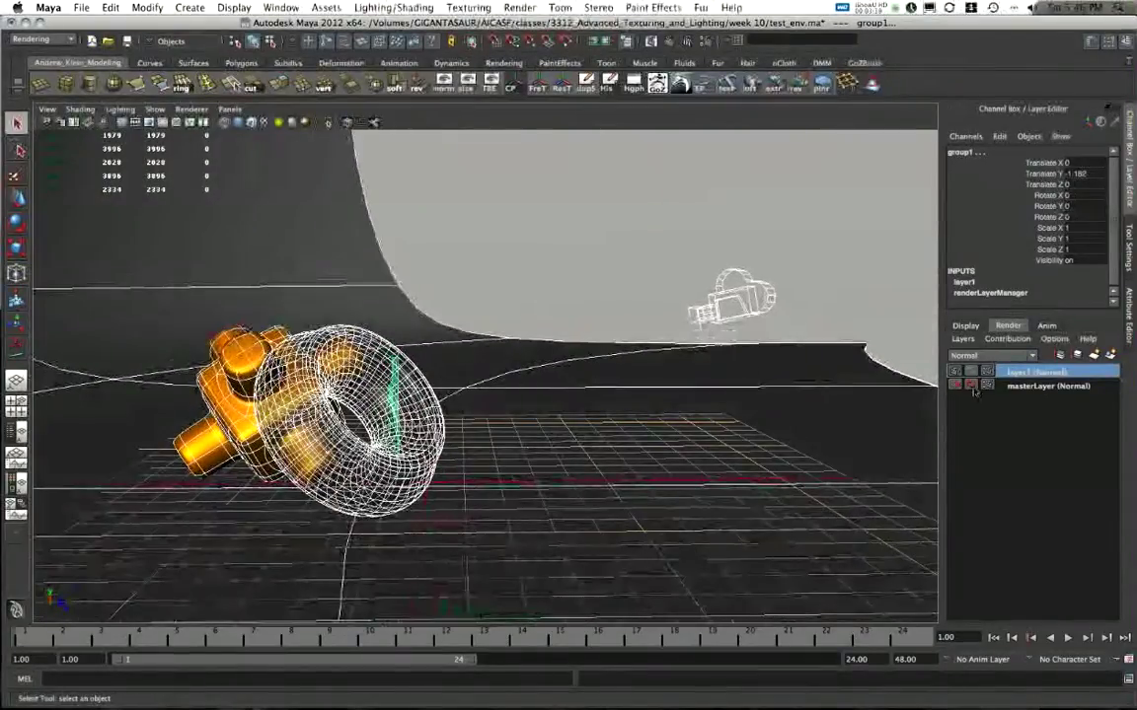
pyautogui.doubleClick(1031, 370)
pyautogui.write('AO')
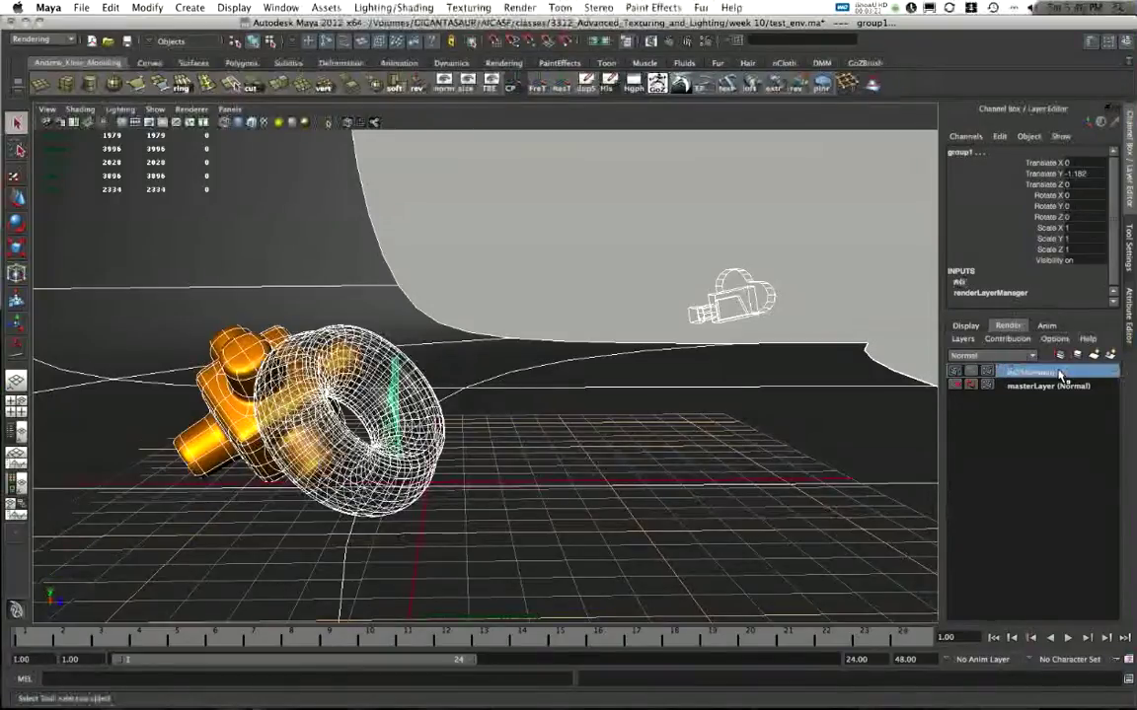
pyautogui.click(1036, 369)
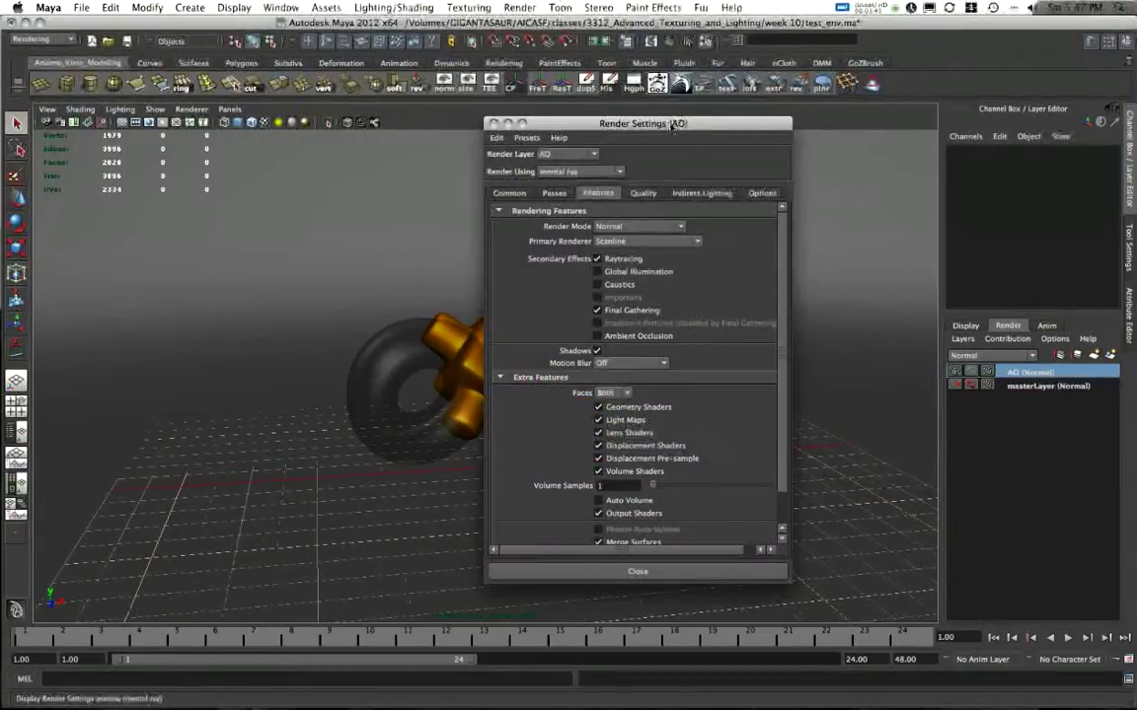
# Override Final Gathering to off for the AO layer, then close Render Settings
pyautogui.click(417, 164)
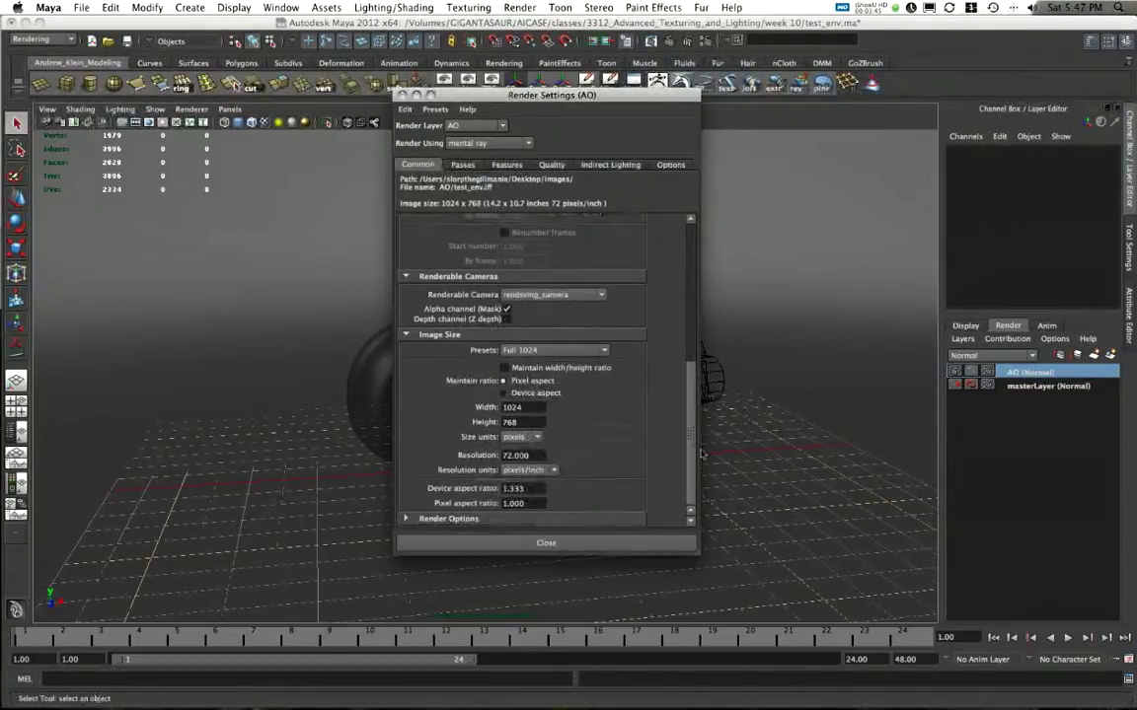
pyautogui.click(462, 165)
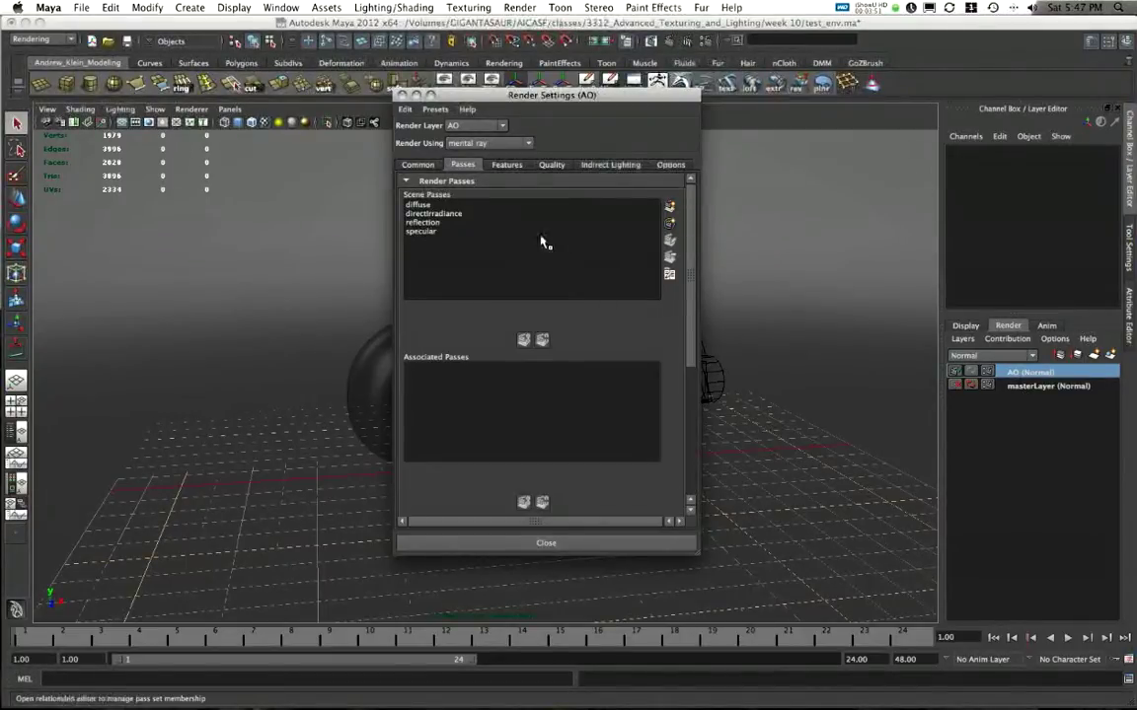
pyautogui.click(1045, 386)
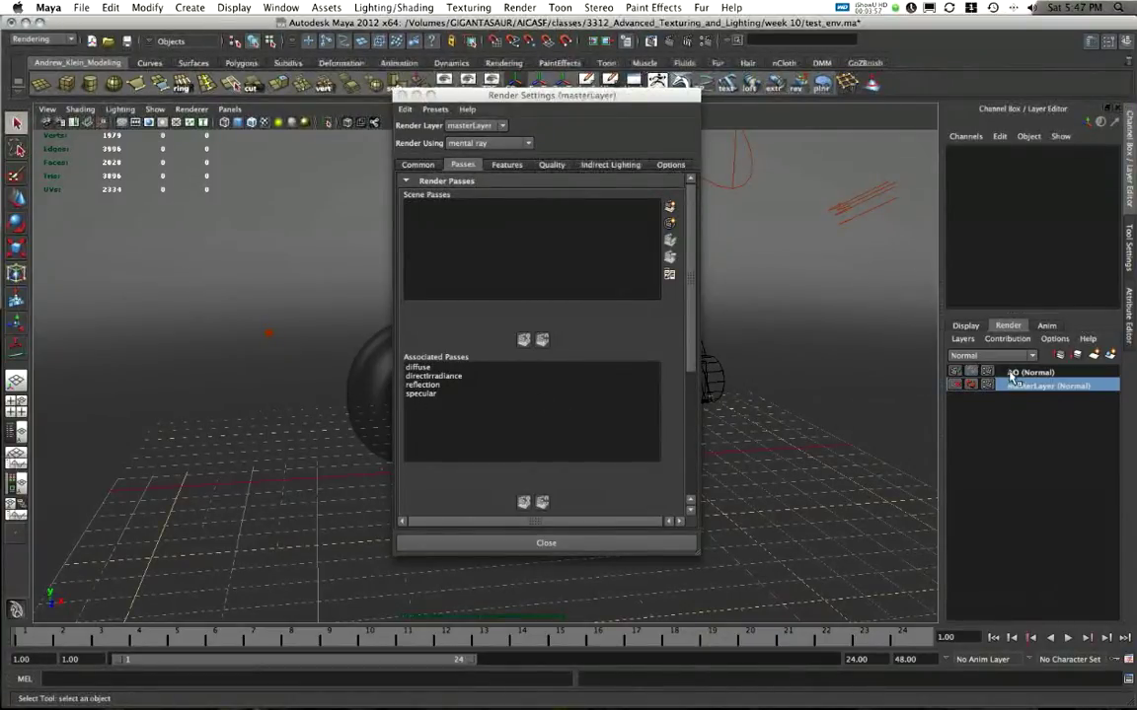
pyautogui.click(1031, 372)
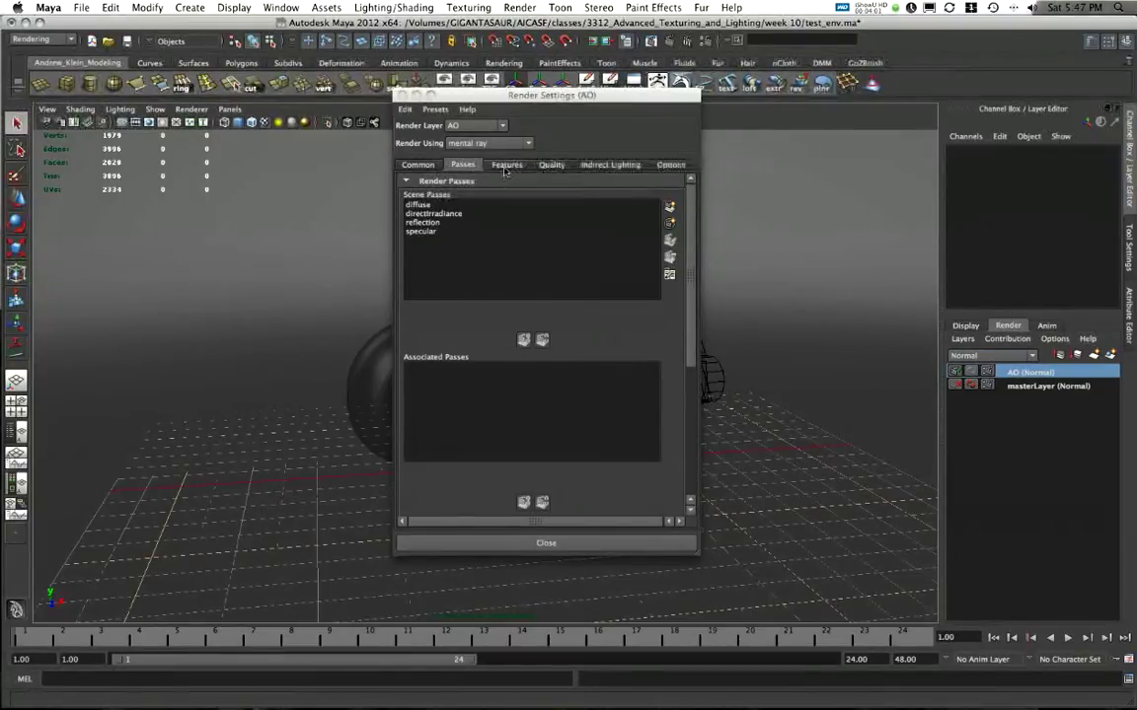
pyautogui.click(506, 163)
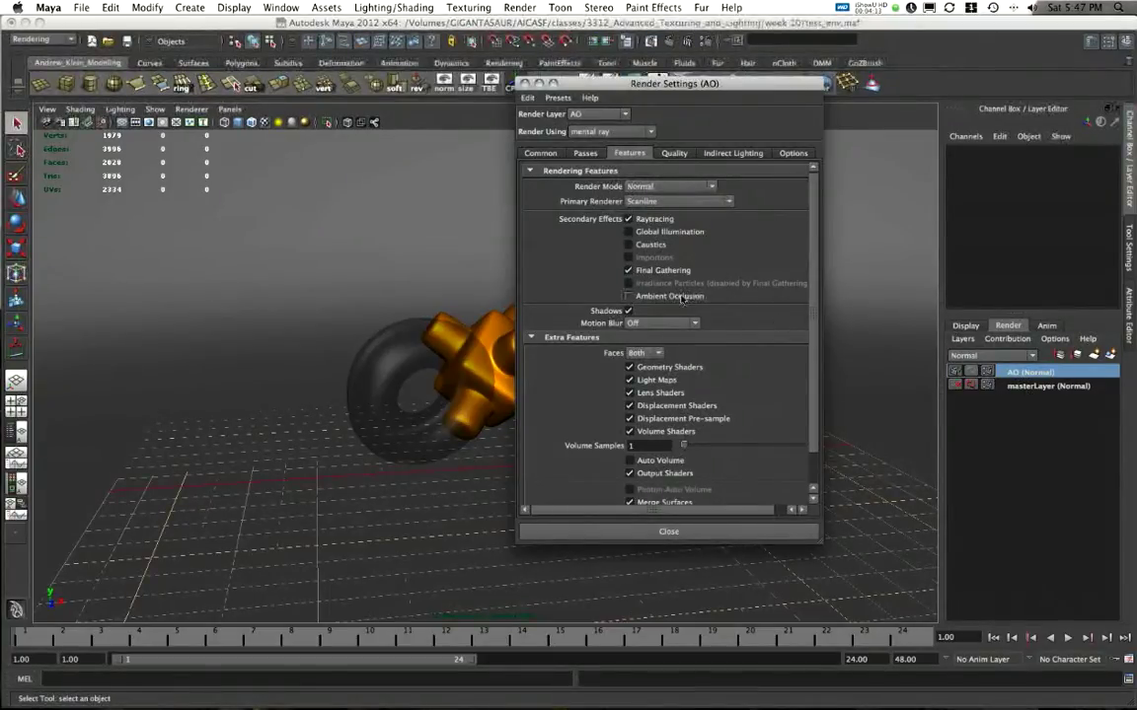
pyautogui.rightClick(662, 269)
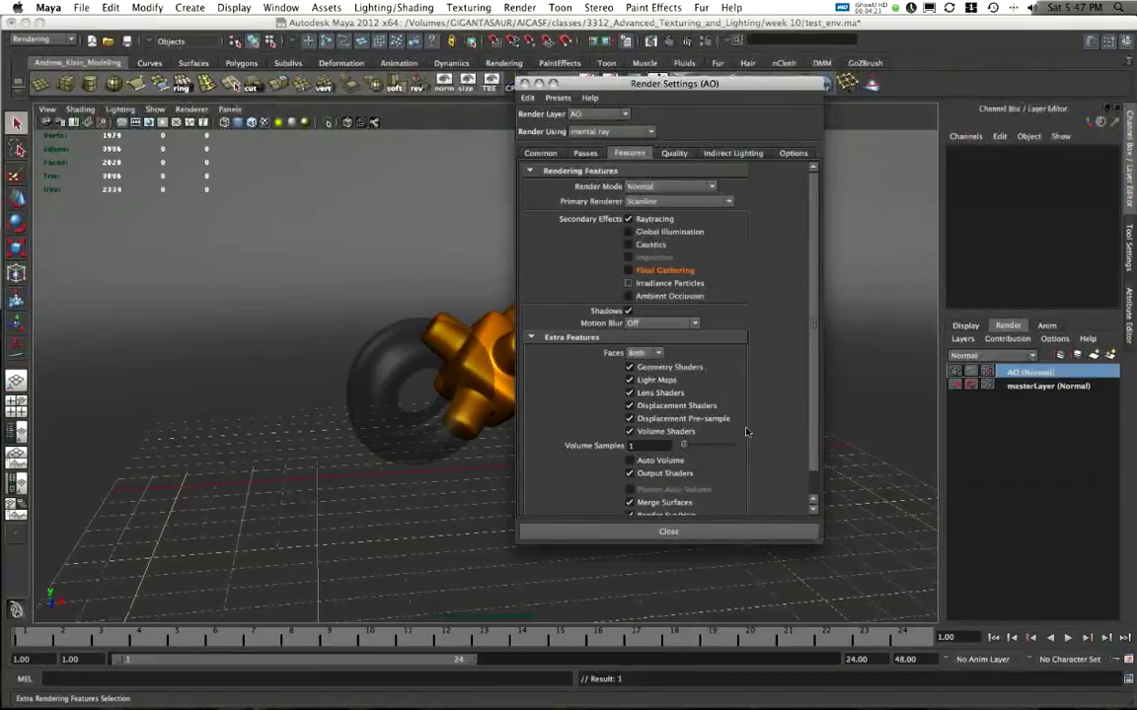
pyautogui.moveTo(747, 432)
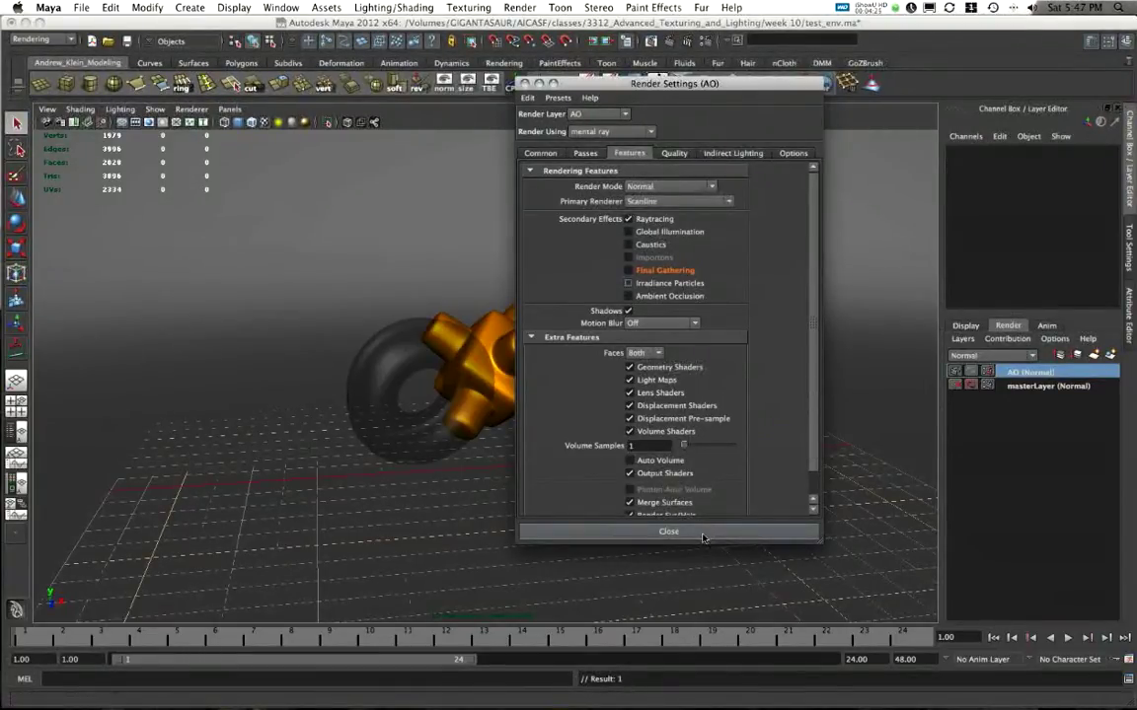
pyautogui.click(668, 531)
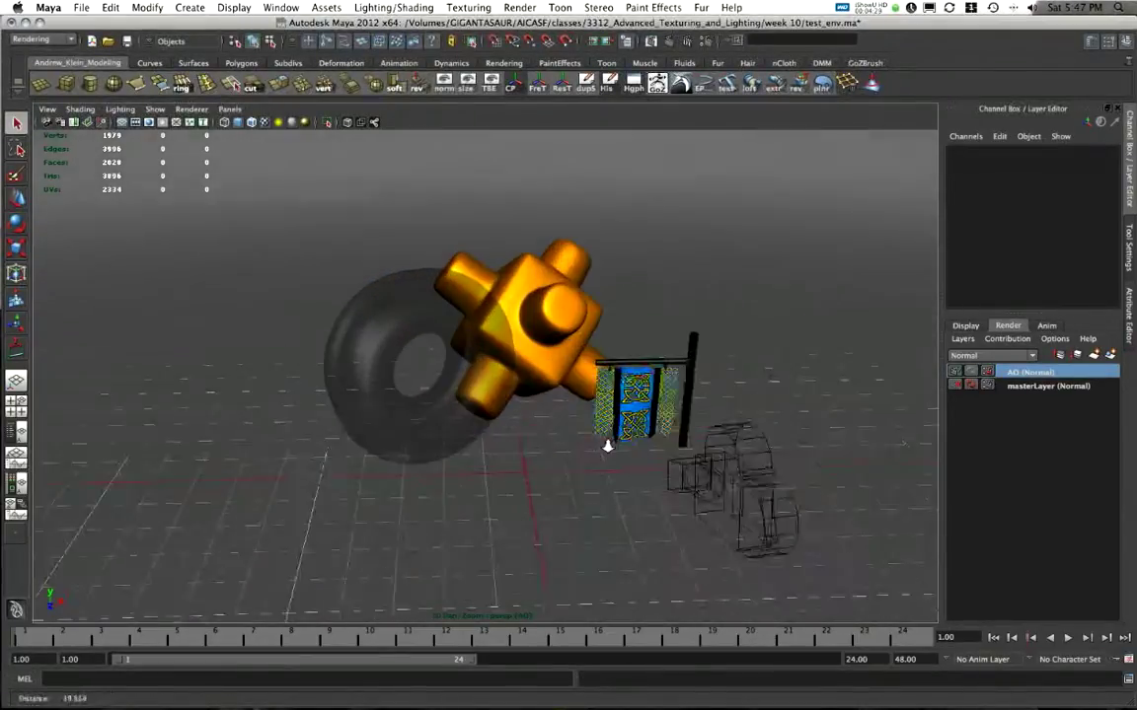
# Tumble the camera to a lower side view of the torus, cross and banner
pyautogui.moveTo(607, 446); pyautogui.dragTo(610, 424)
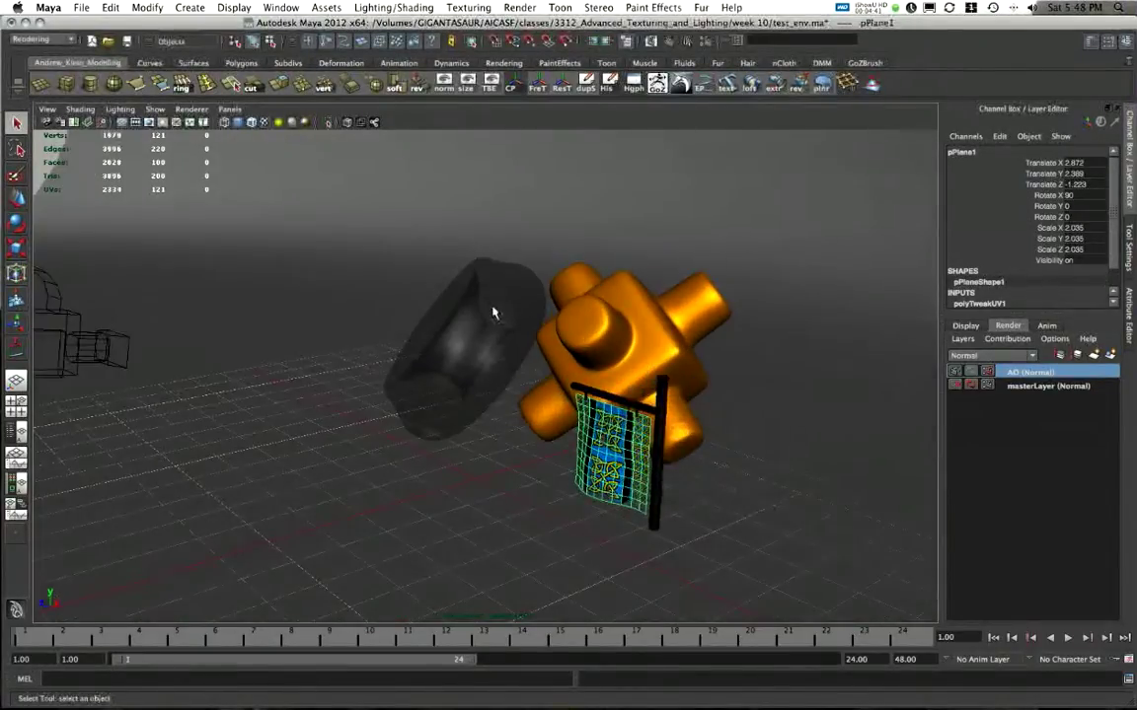
pyautogui.moveTo(494, 315); pyautogui.dragTo(477, 408)
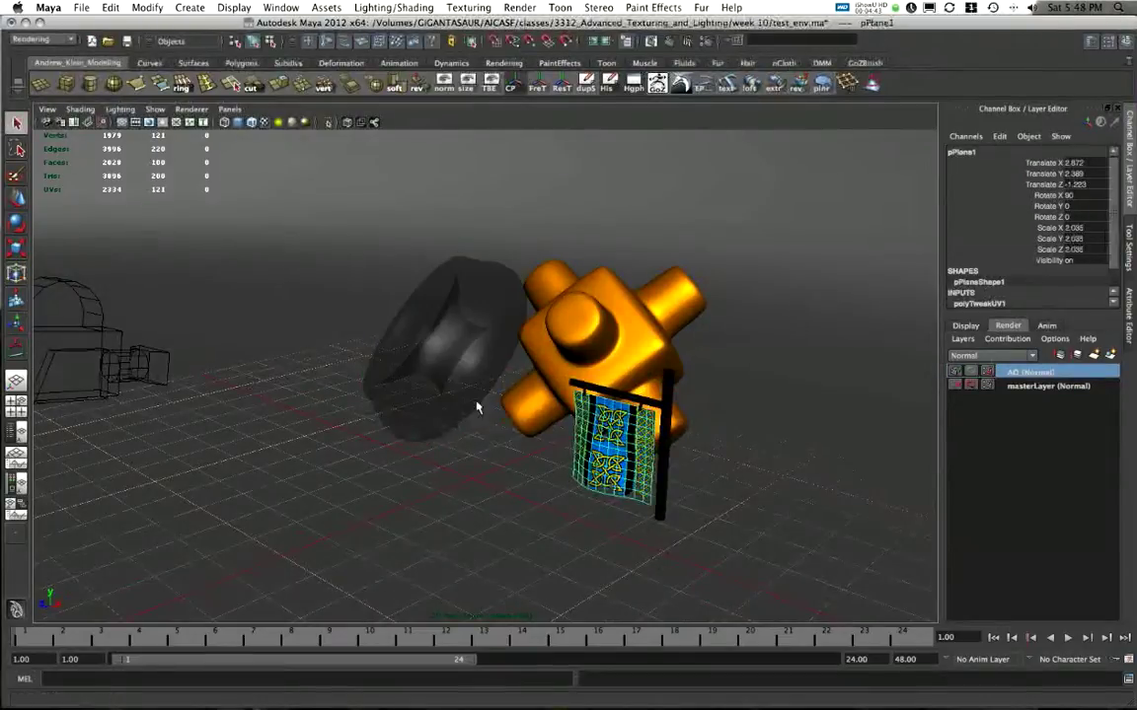
pyautogui.moveTo(478, 408); pyautogui.dragTo(512, 396)
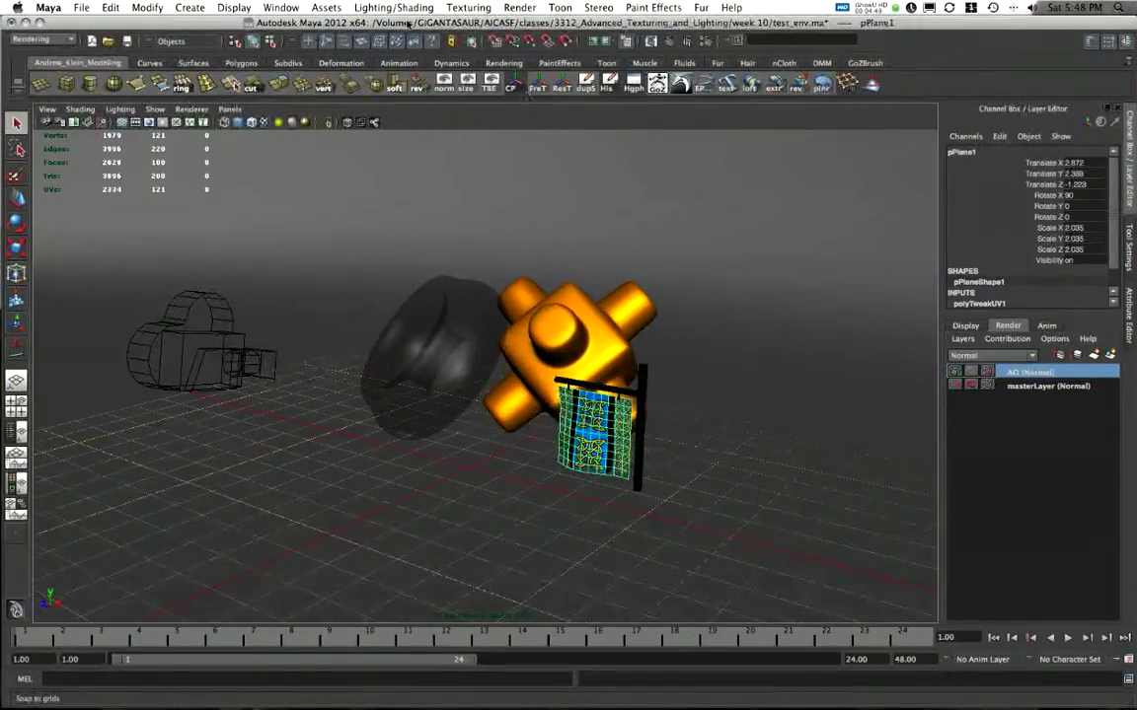
# Add a Surface Shader in Hypershade and type the name 'occlusion'
pyautogui.click(282, 8)
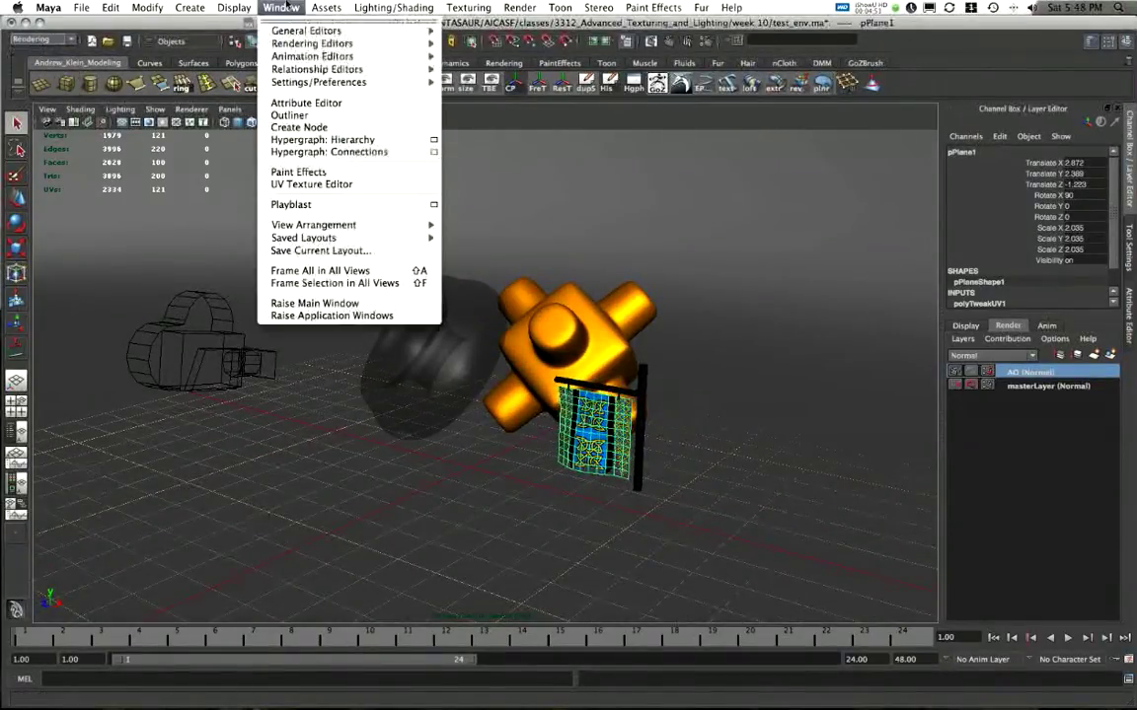
pyautogui.moveTo(312, 44)
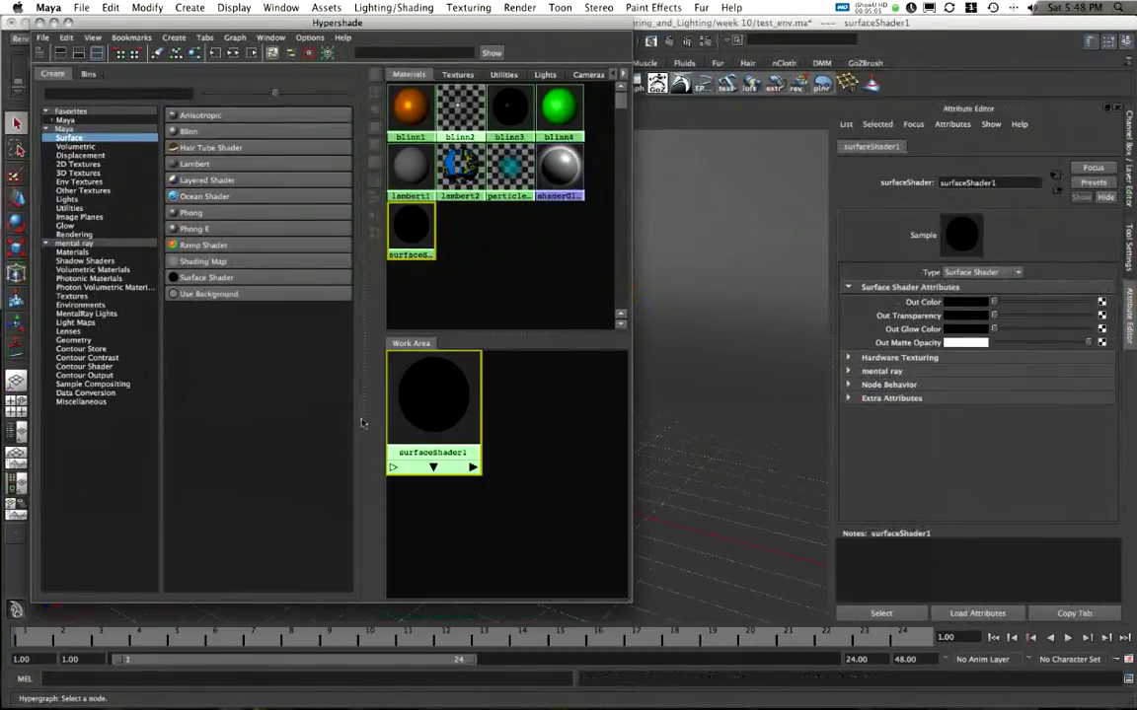
pyautogui.moveTo(432, 404); pyautogui.dragTo(506, 405)
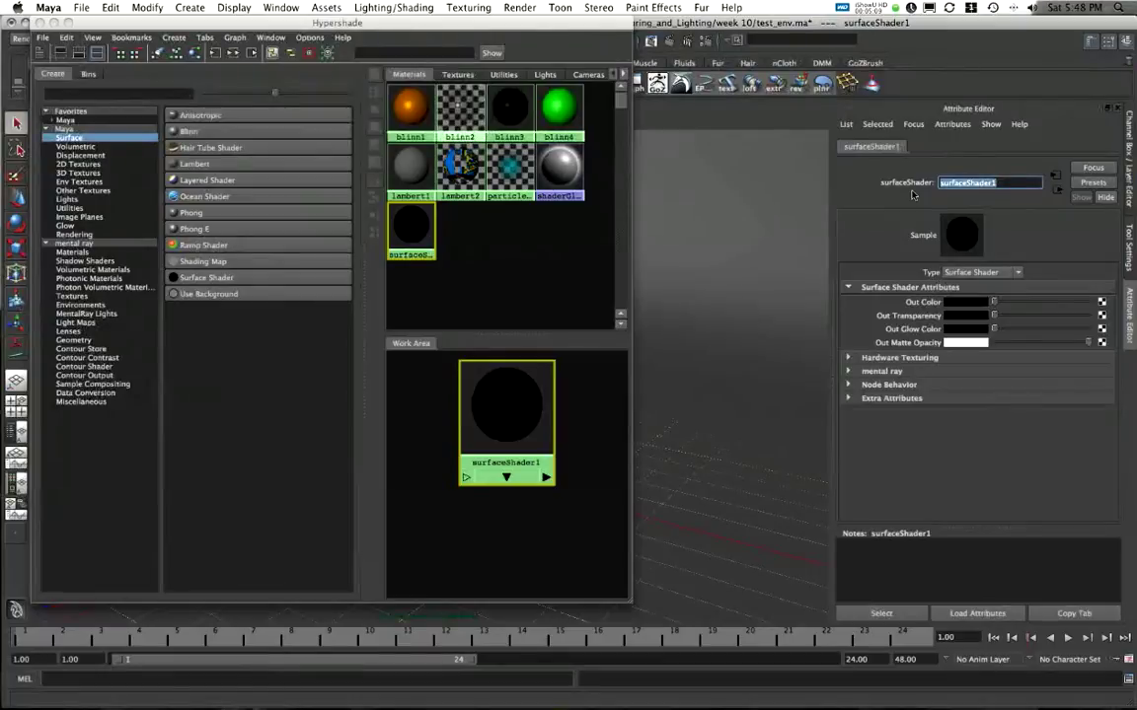
pyautogui.write('occlusion')
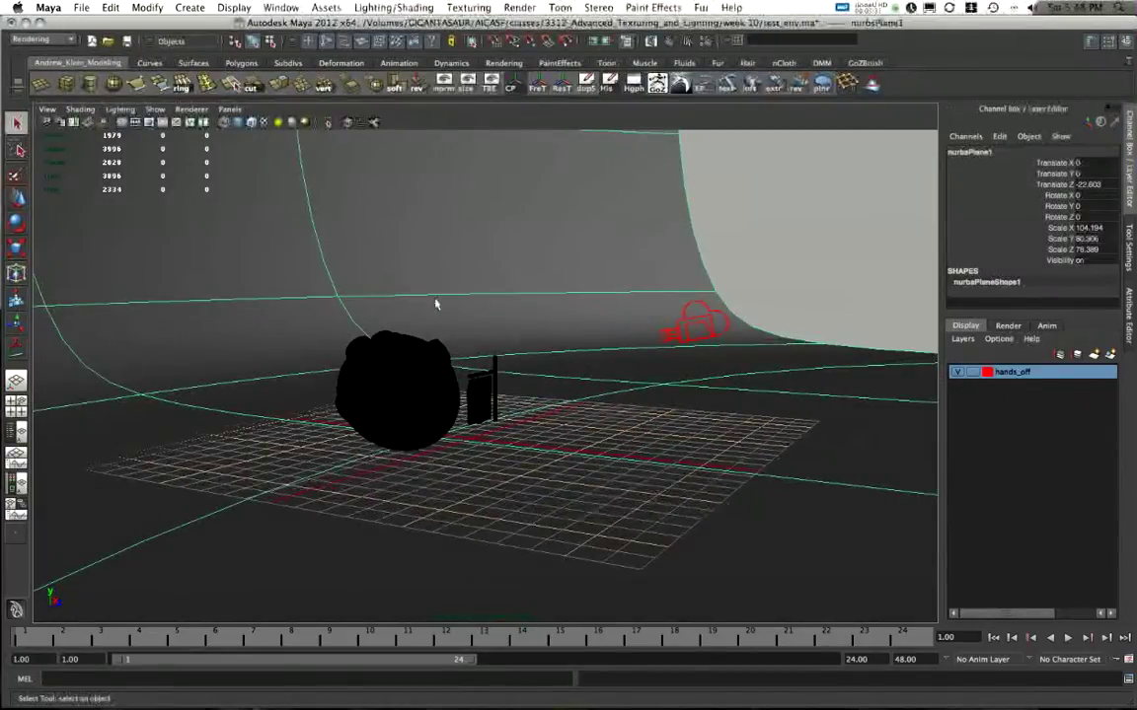
pyautogui.moveTo(585, 313)
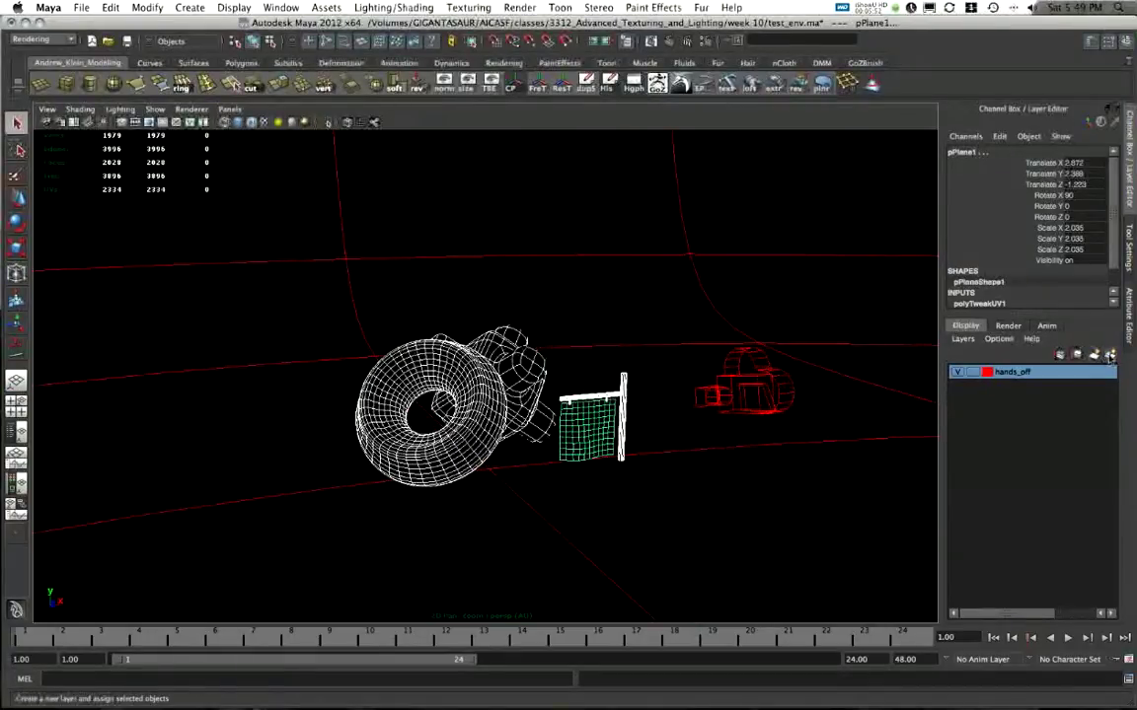
# Put the selected torus, cross and banner in a display layer named 'foreground'
pyautogui.click(1061, 354)
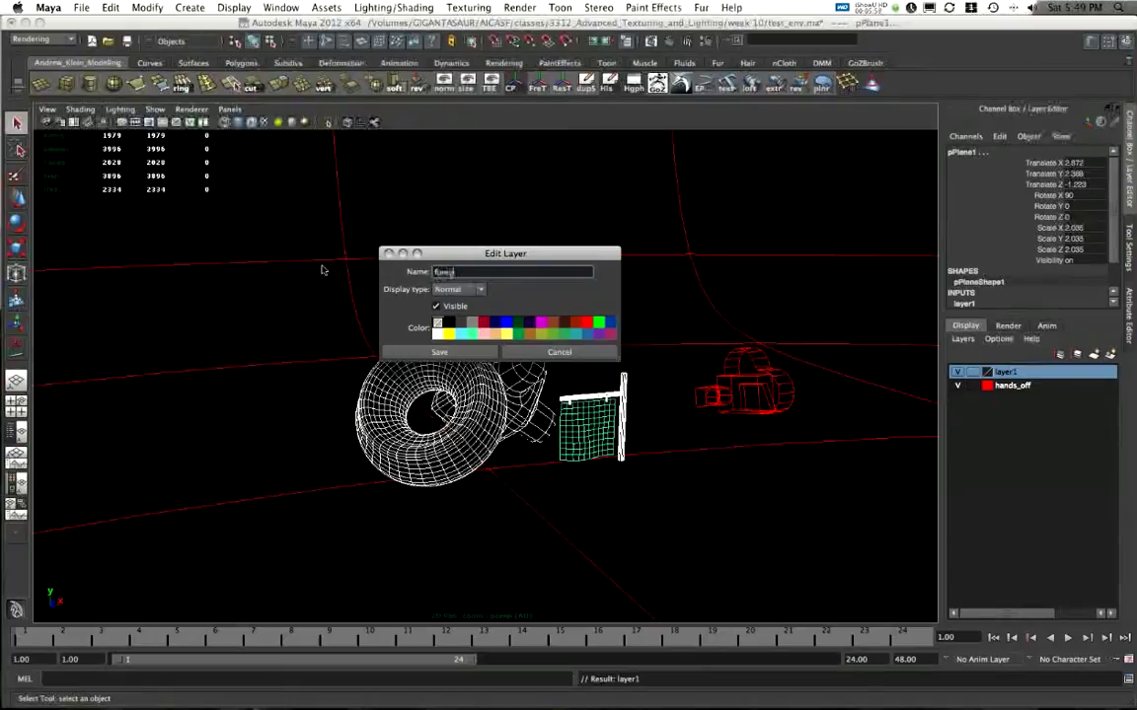
pyautogui.write('foreground')
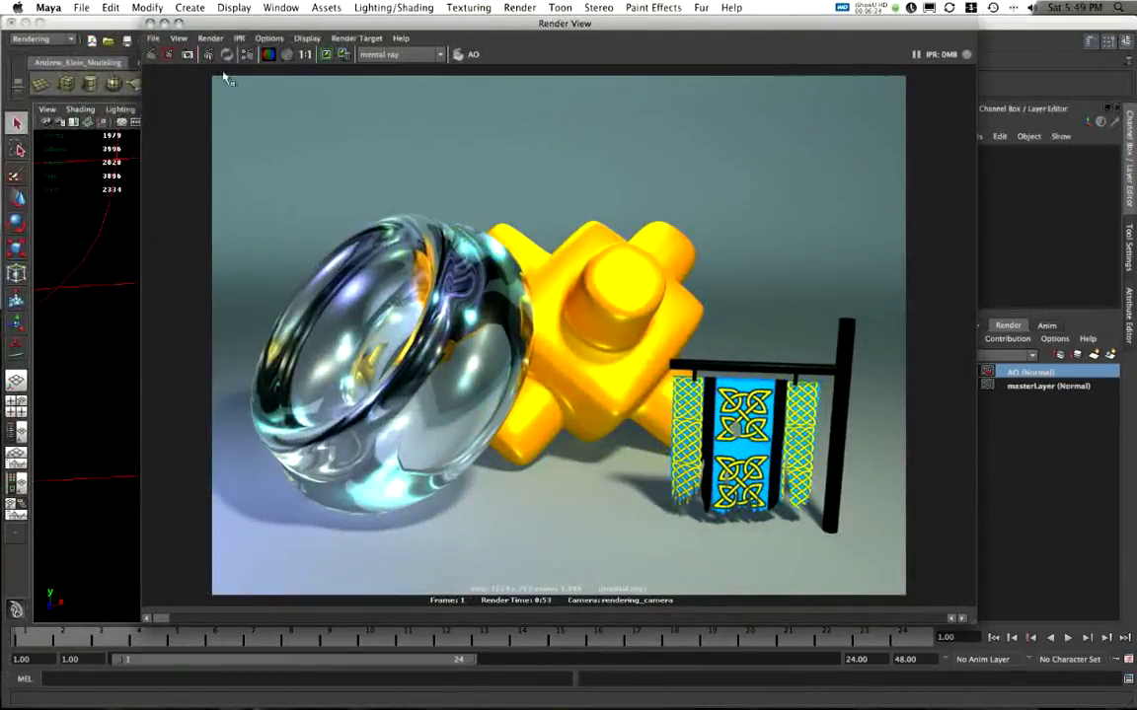
# Show the previous mental ray render in the Render View
pyautogui.click(158, 56)
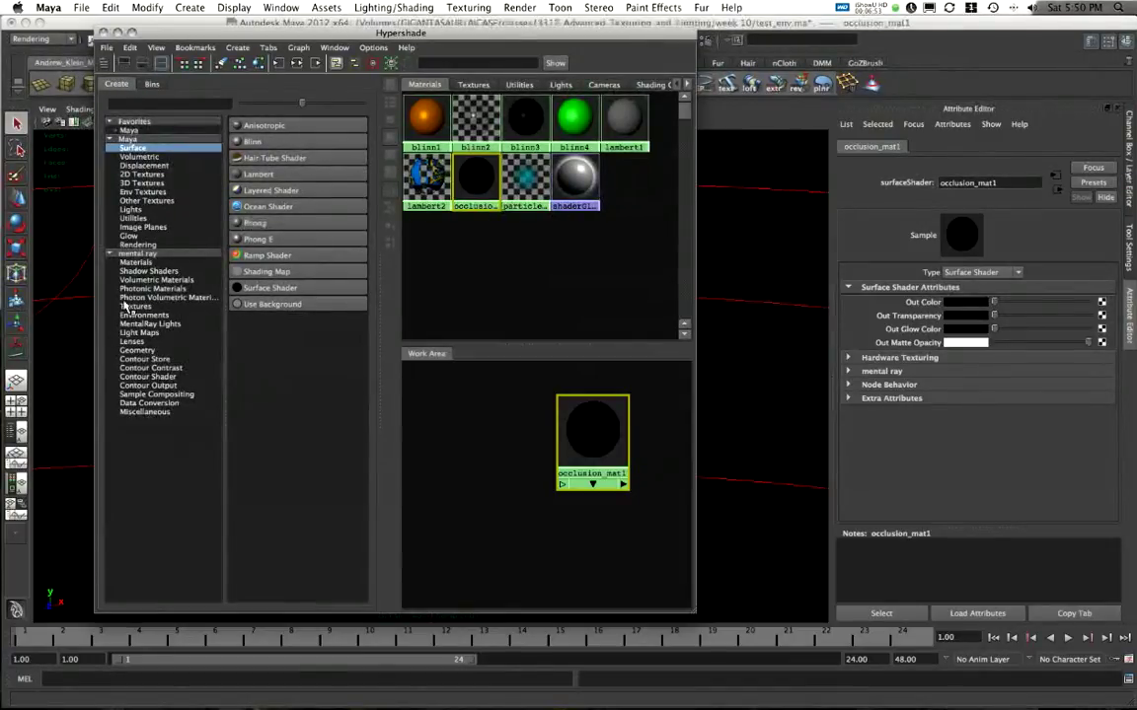
# Add an mib_amb_occlusion node from mental ray Textures beside occlusion_mat1
pyautogui.click(135, 306)
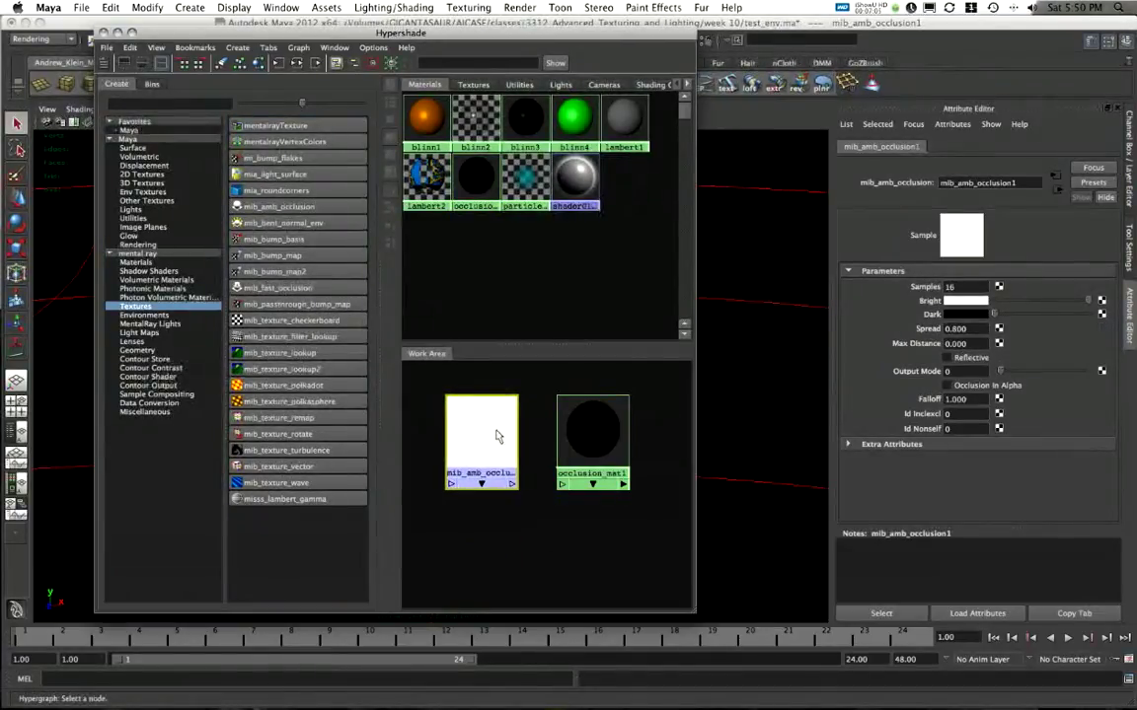
pyautogui.click(592, 439)
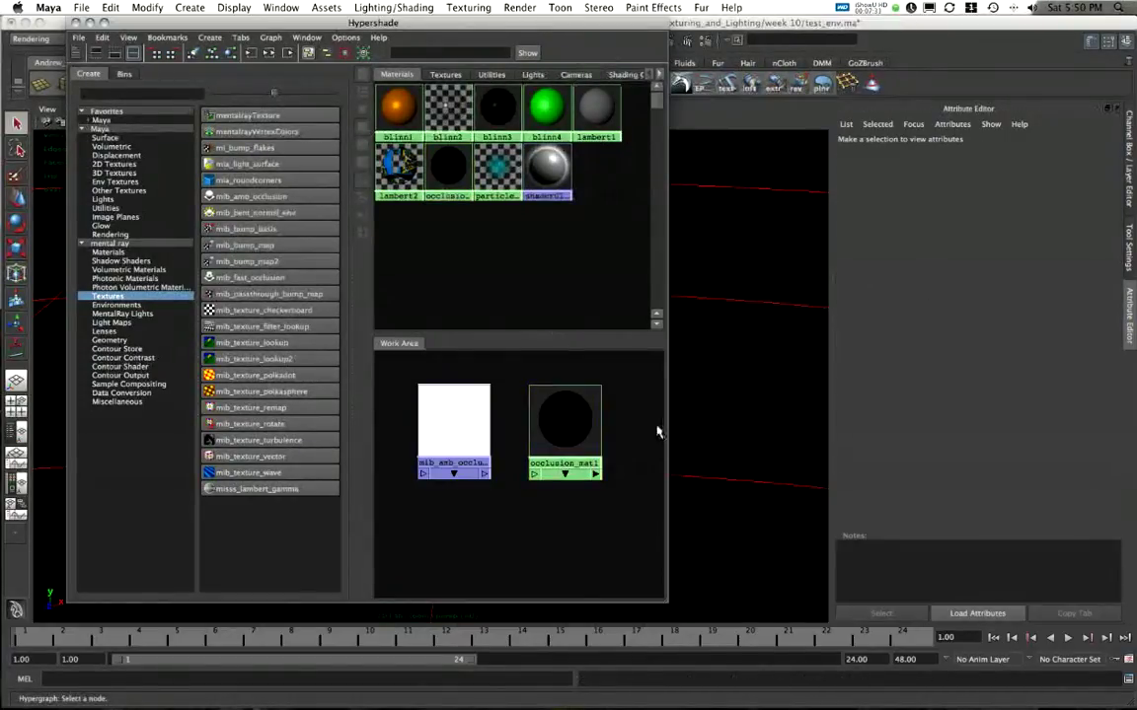
pyautogui.click(563, 429)
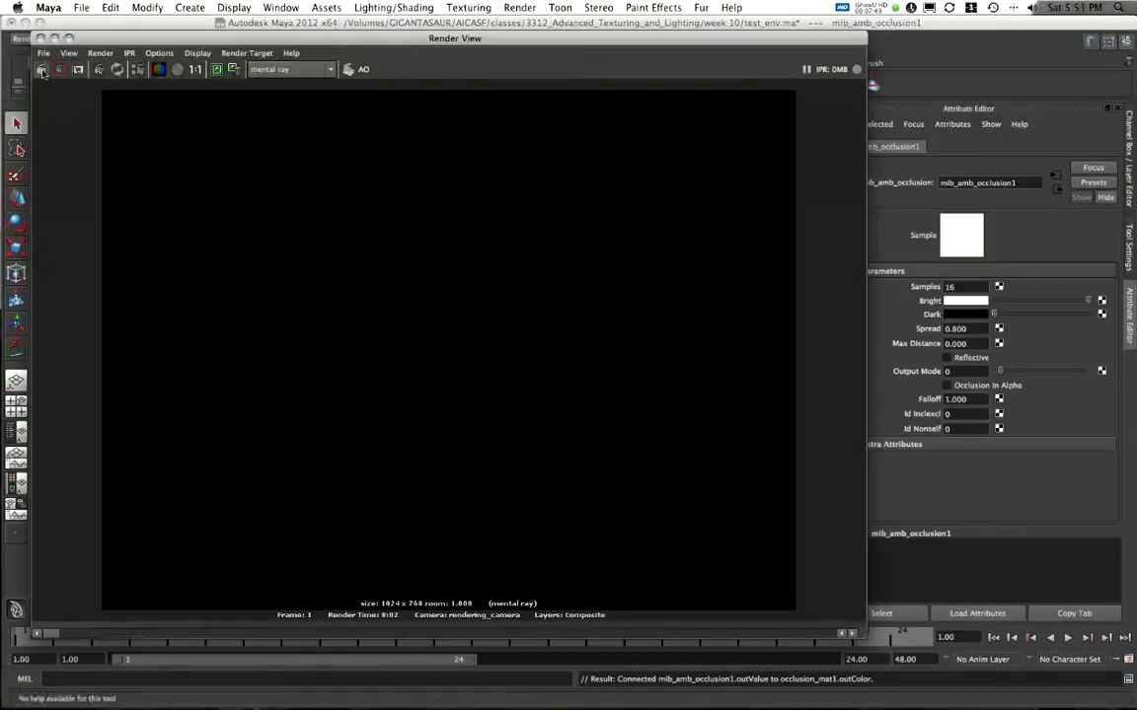
# Render the AO layer's current frame twice to get the grey occlusion image
pyautogui.click(46, 71)
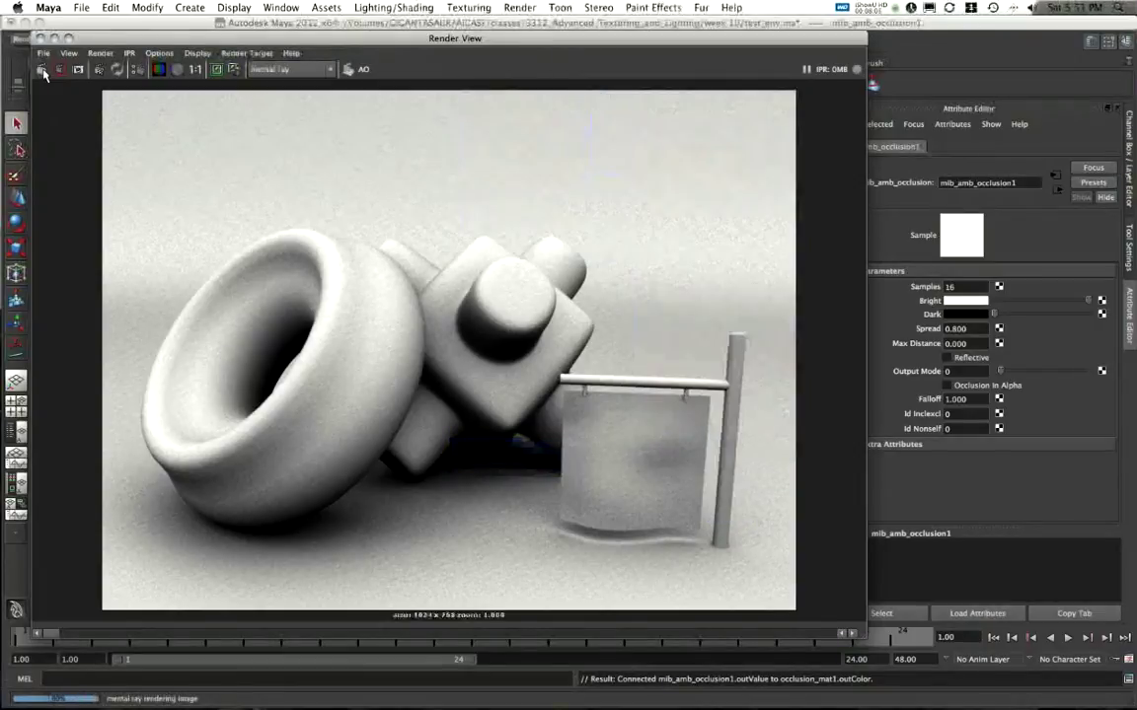
pyautogui.click(41, 71)
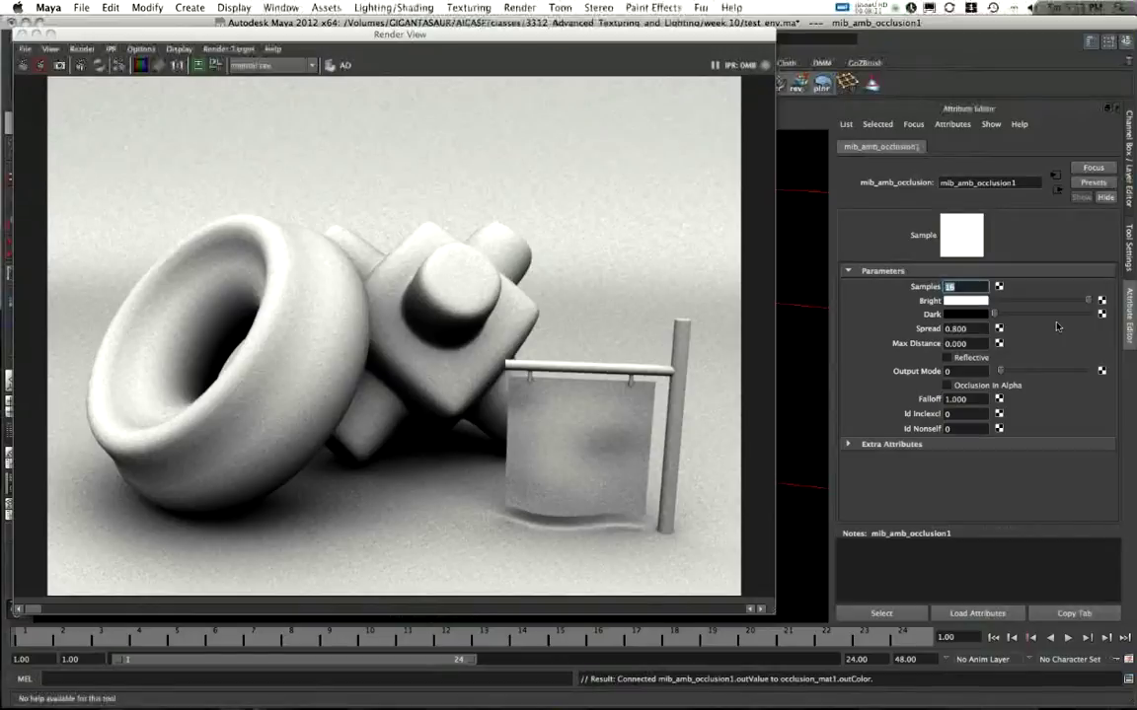
# Set occlusion samples to 50 and re-render a region over the torus and cross
pyautogui.write('50')
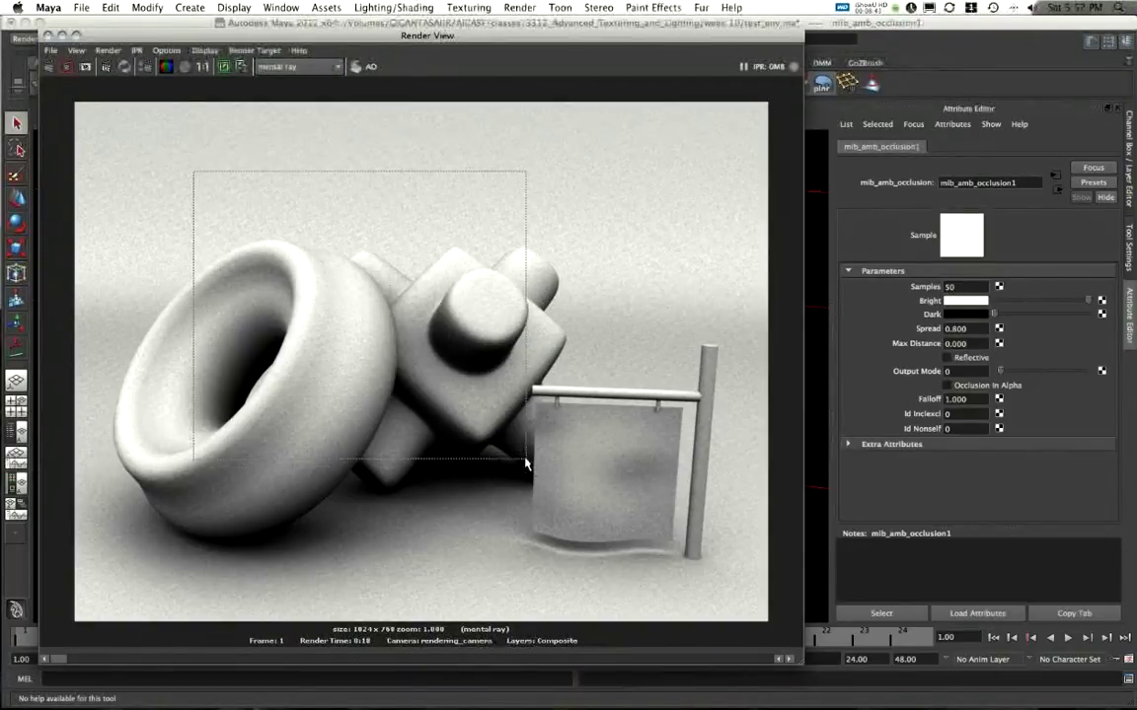
pyautogui.click(74, 67)
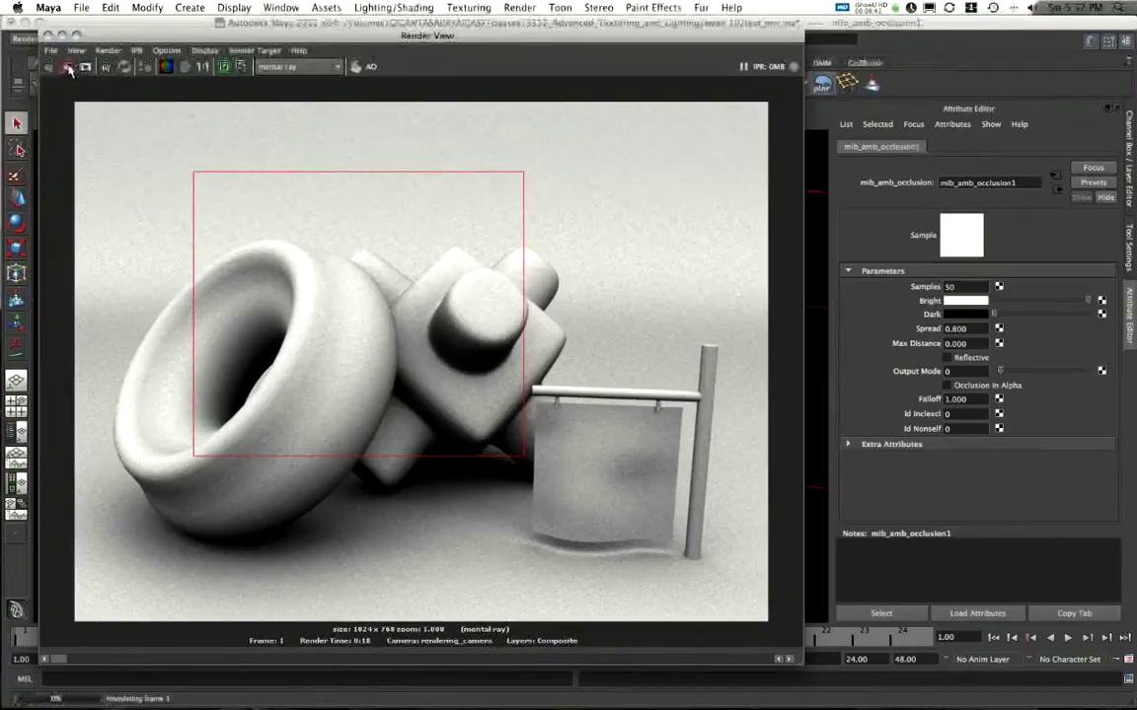
pyautogui.click(70, 68)
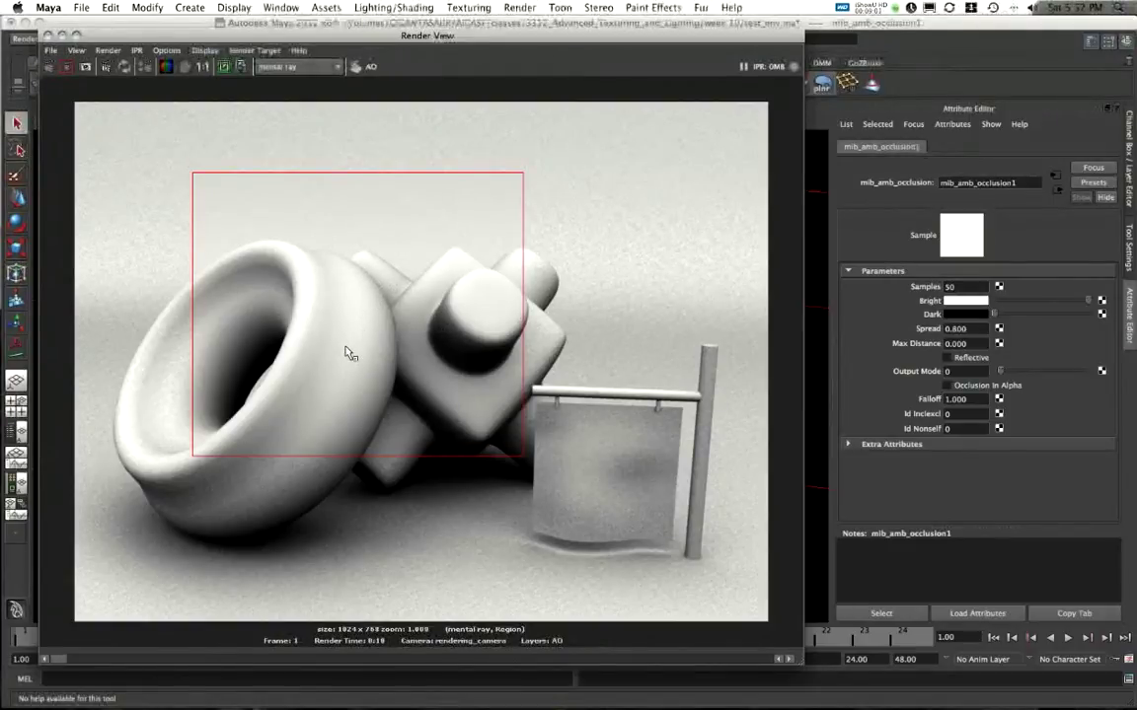
pyautogui.moveTo(333, 308)
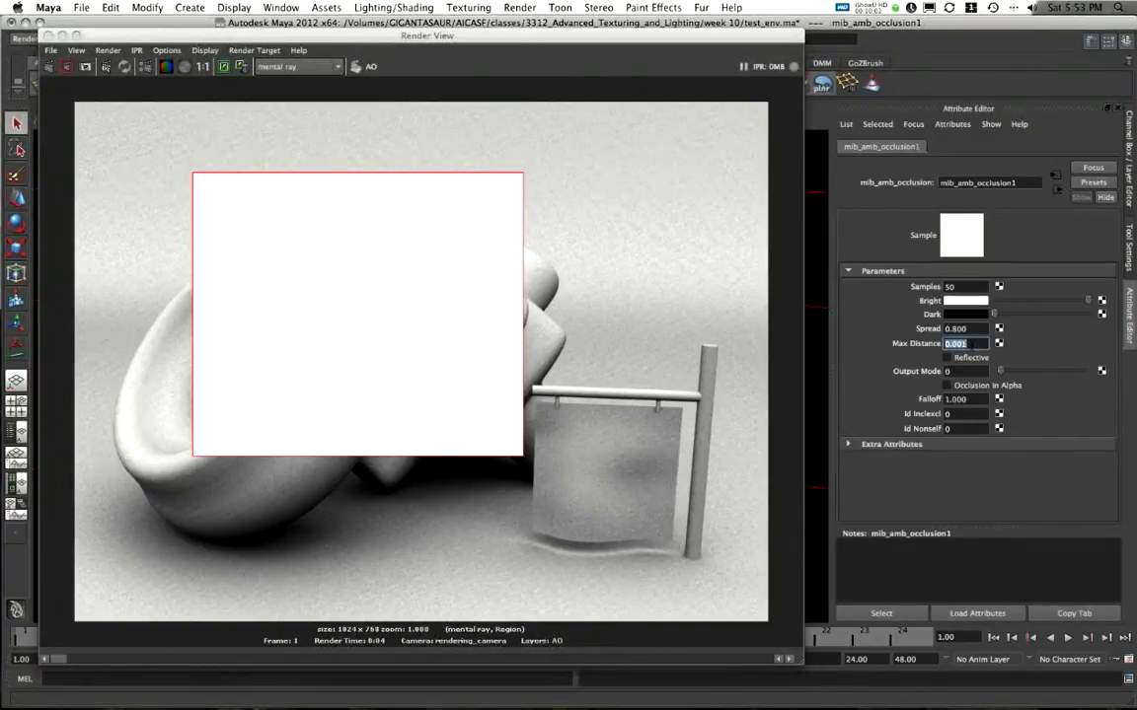
# Change the occlusion max distance from 1.000 to 5.000 and mark a larger region
pyautogui.write('1.000')
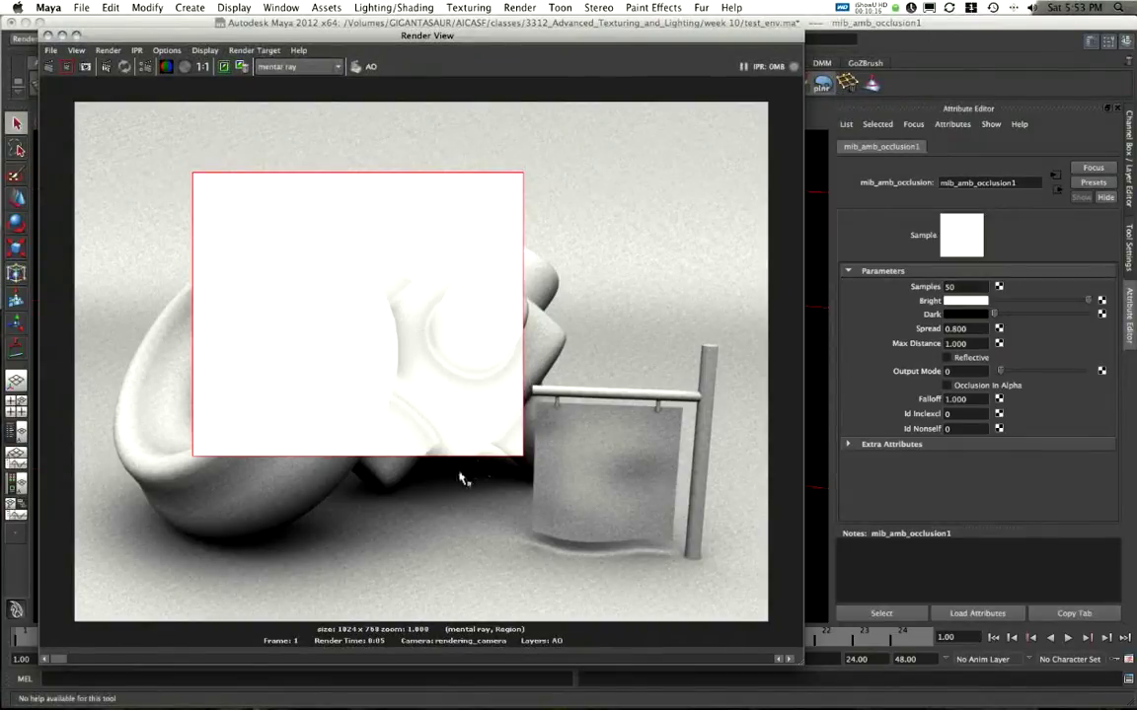
pyautogui.moveTo(414, 298)
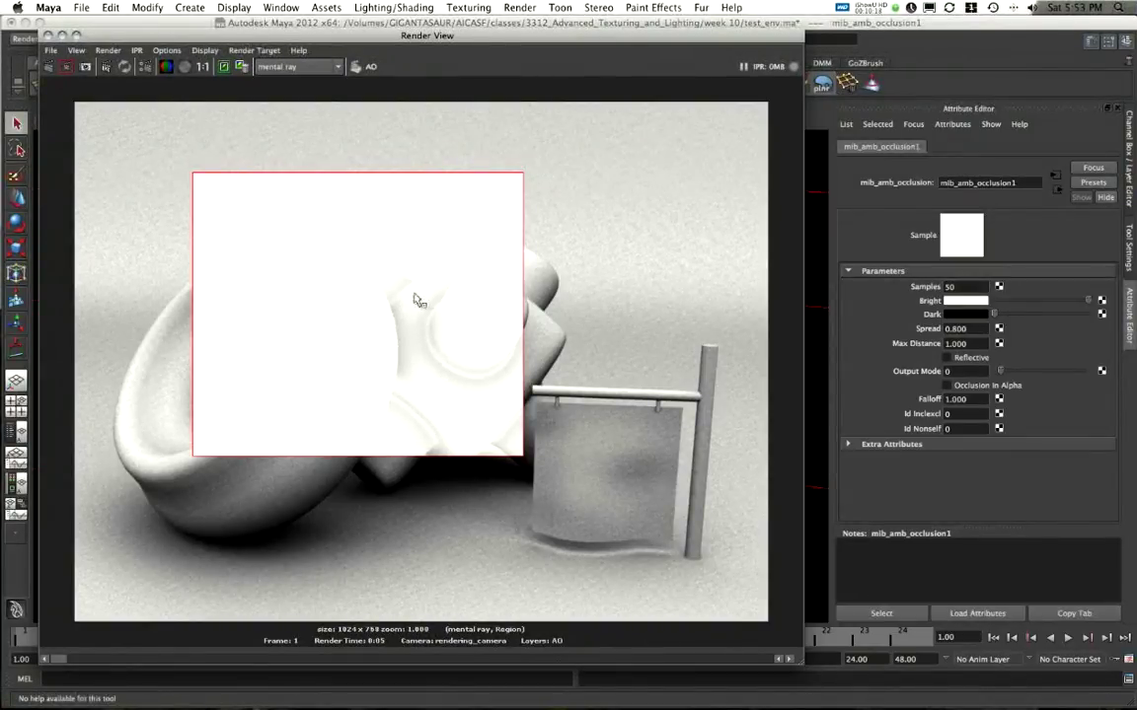
pyautogui.click(964, 344)
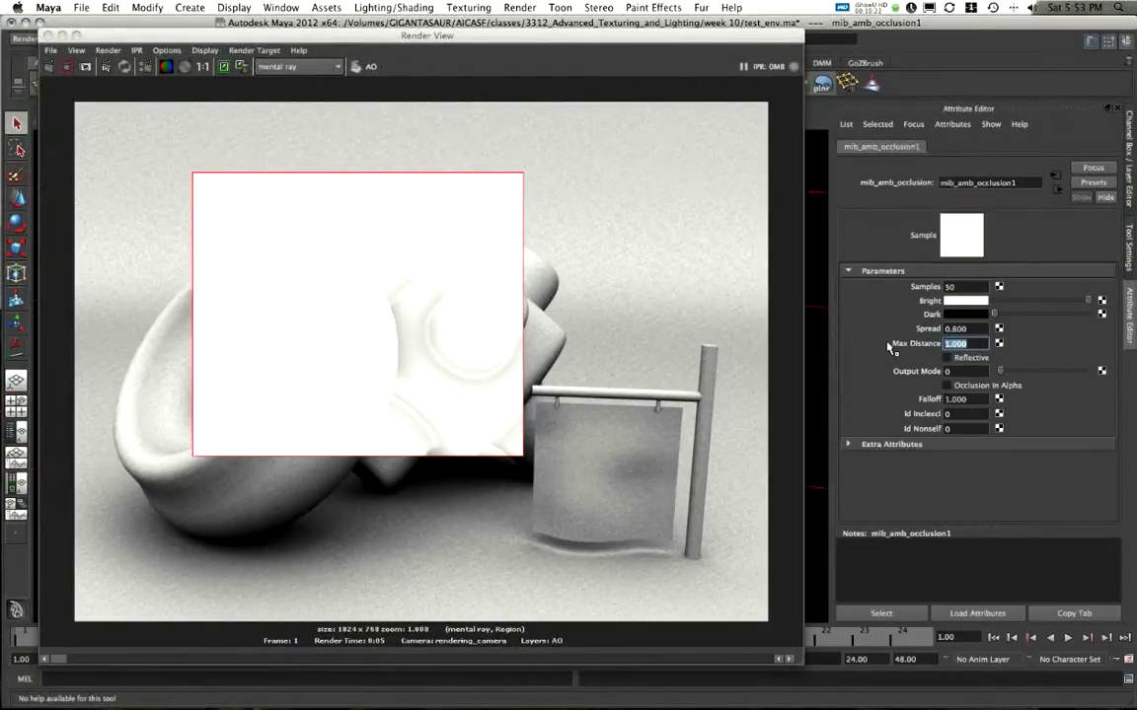
pyautogui.write('5.000')
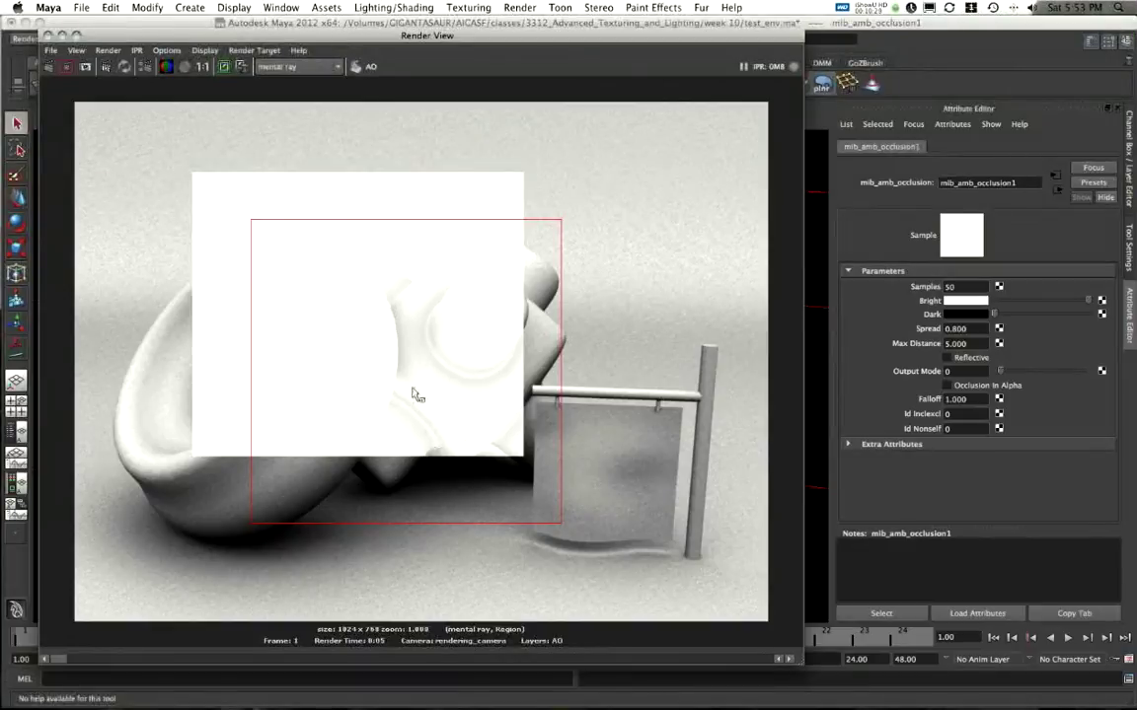
# Re-render the marked region at max distance 5, then set occlusion samples to 75
pyautogui.click(70, 66)
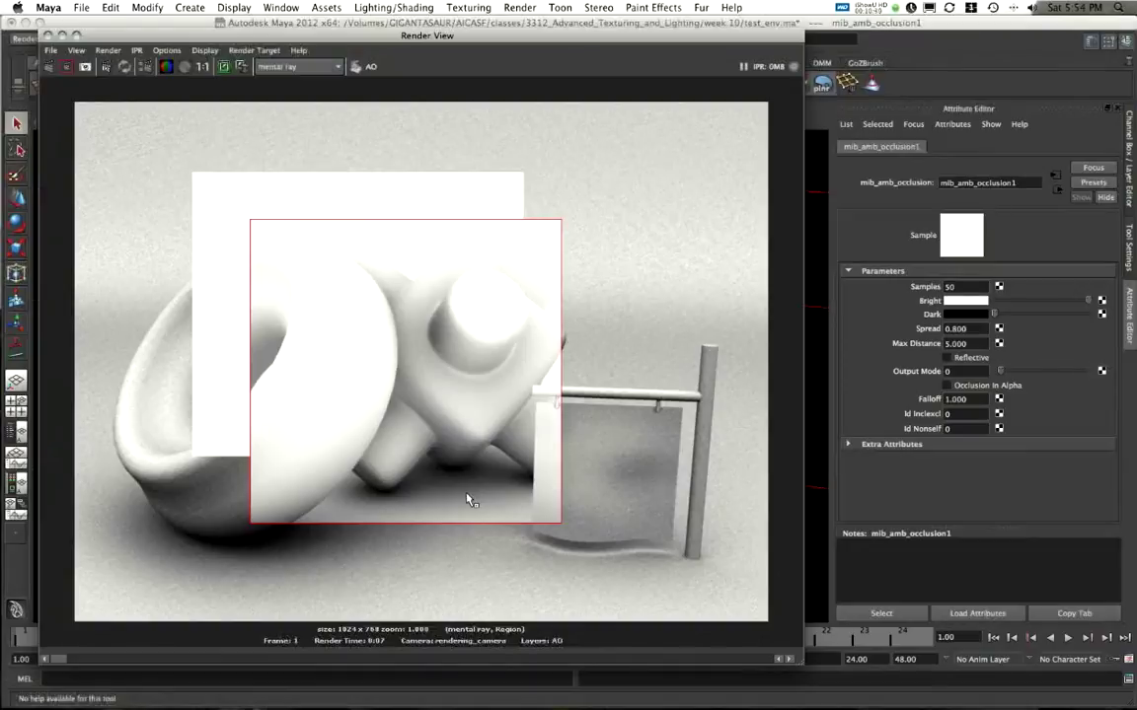
pyautogui.moveTo(511, 586)
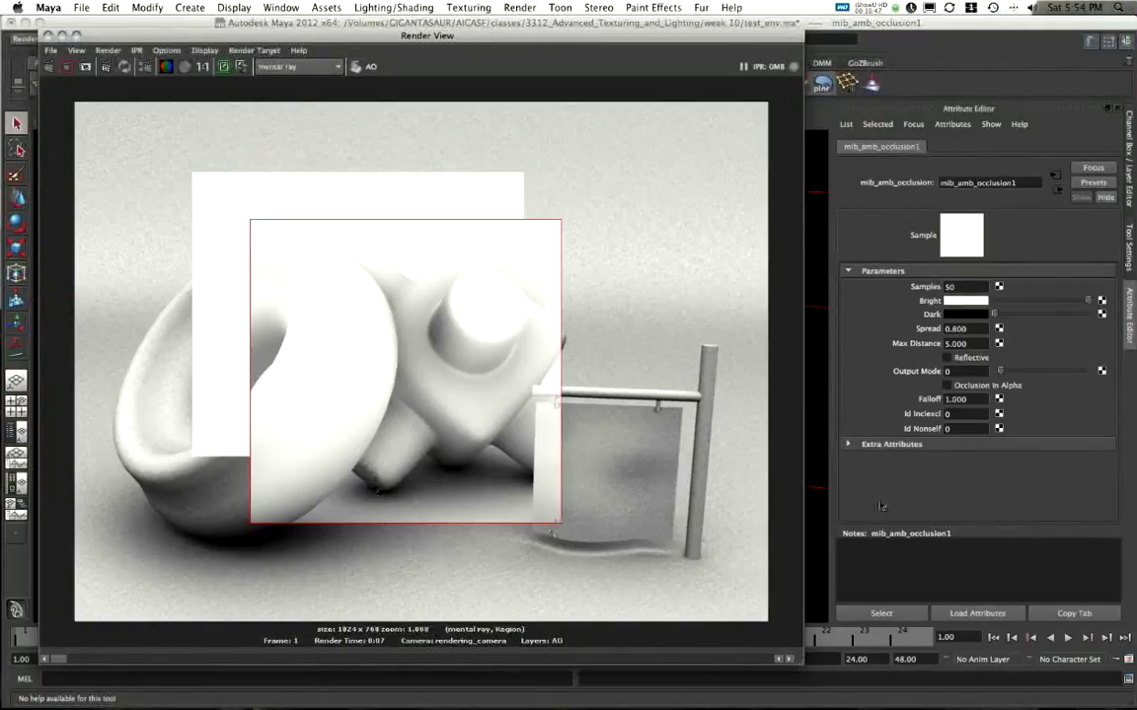
pyautogui.click(967, 287)
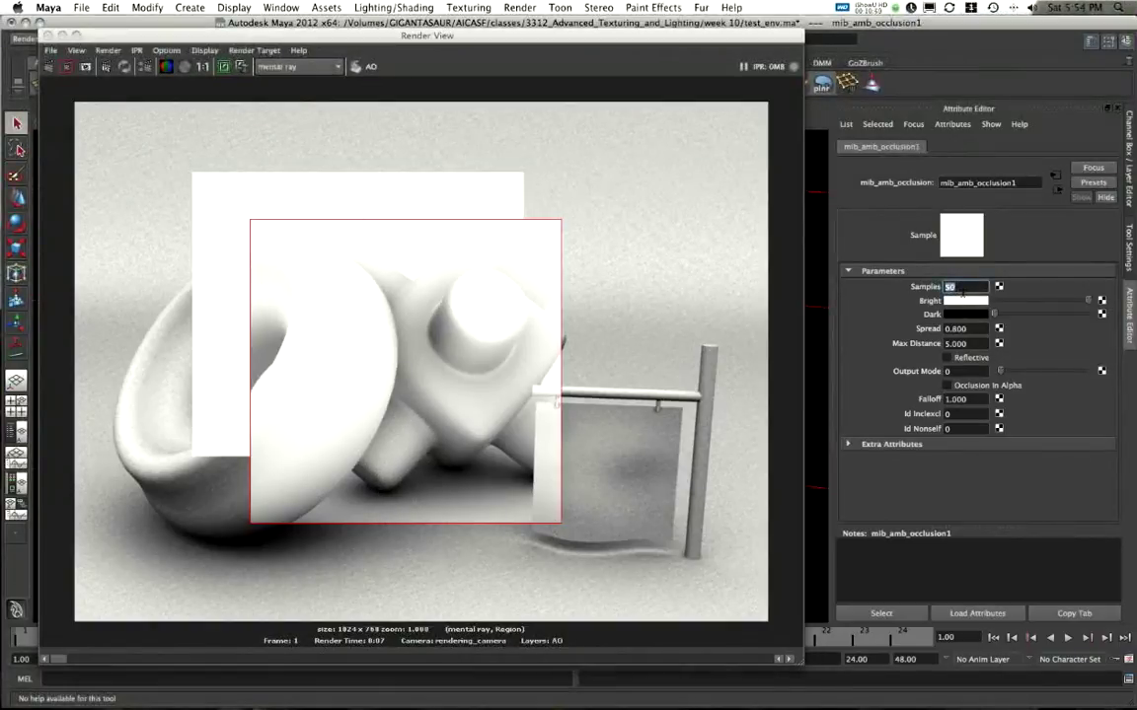
pyautogui.write('75')
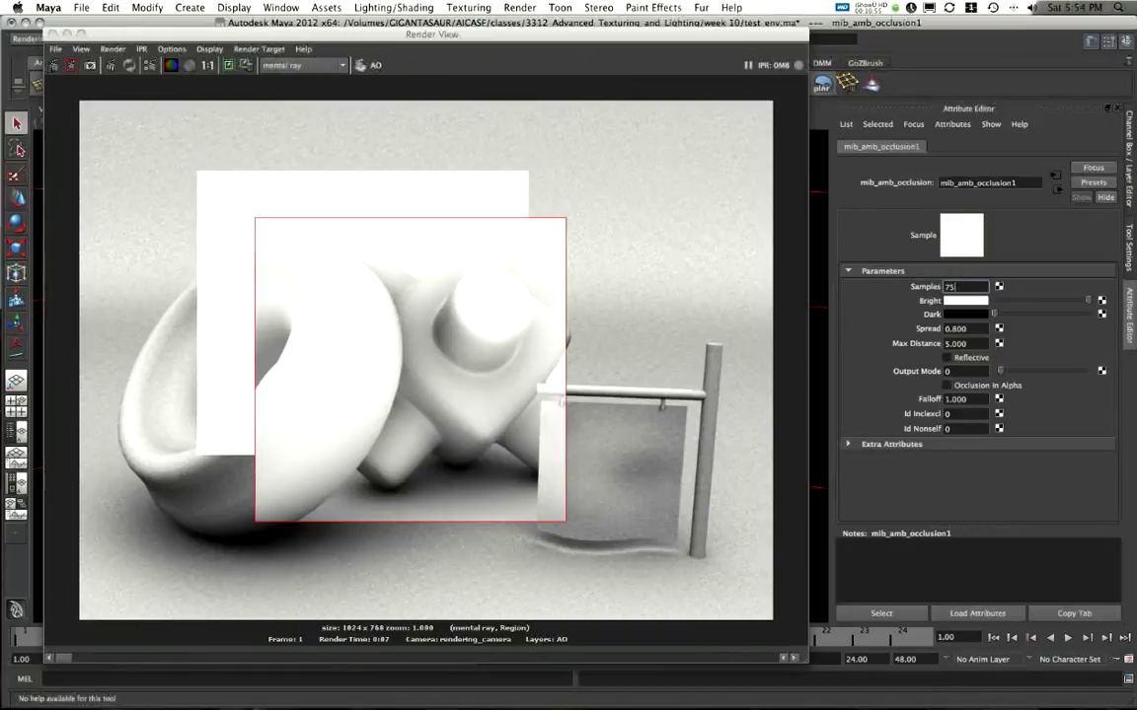
# Save the scene past the student-version warning and render the full 75-sample occlusion image
pyautogui.click(76, 66)
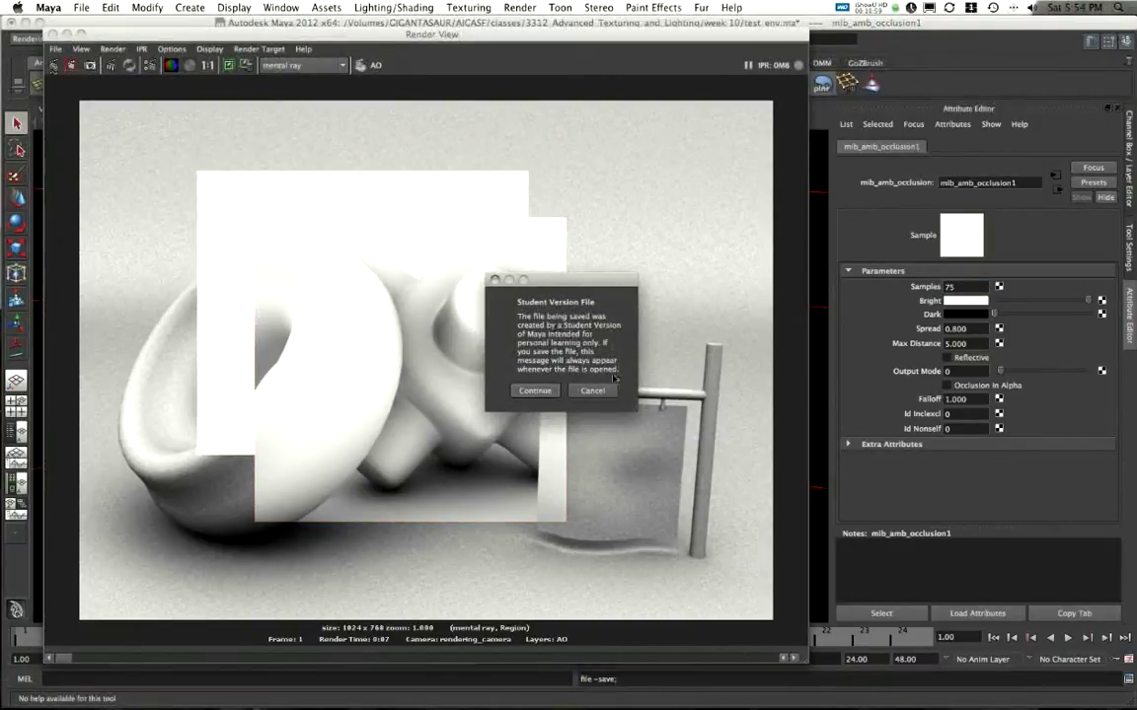
pyautogui.click(534, 391)
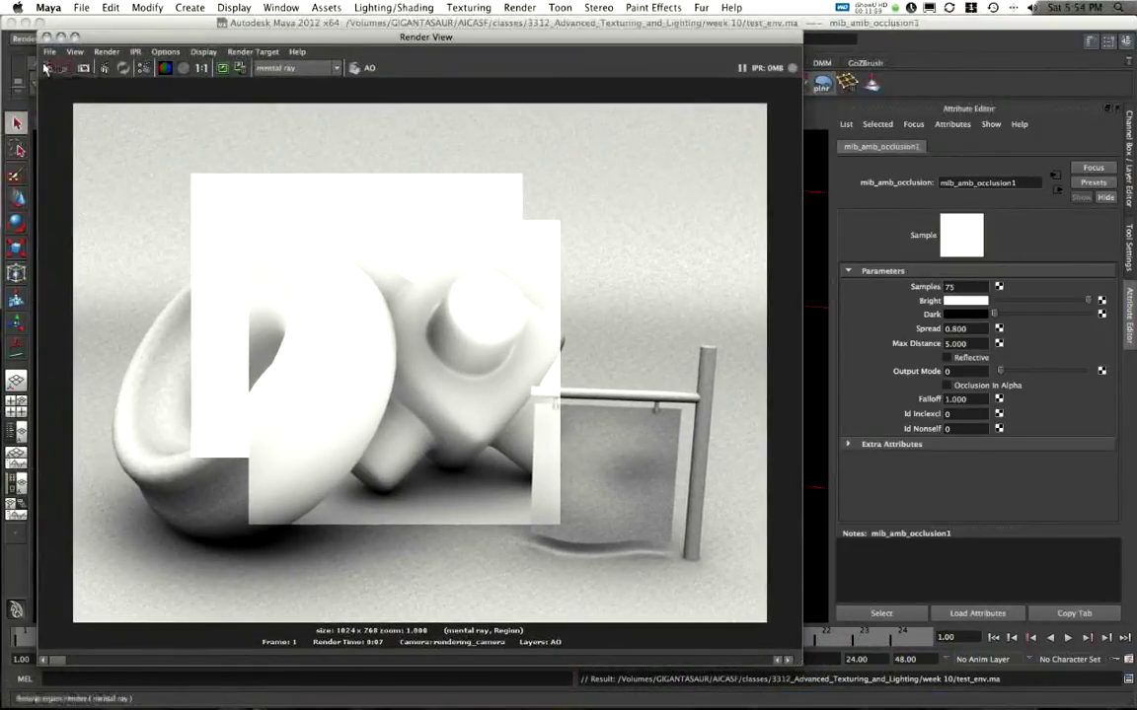
pyautogui.click(48, 69)
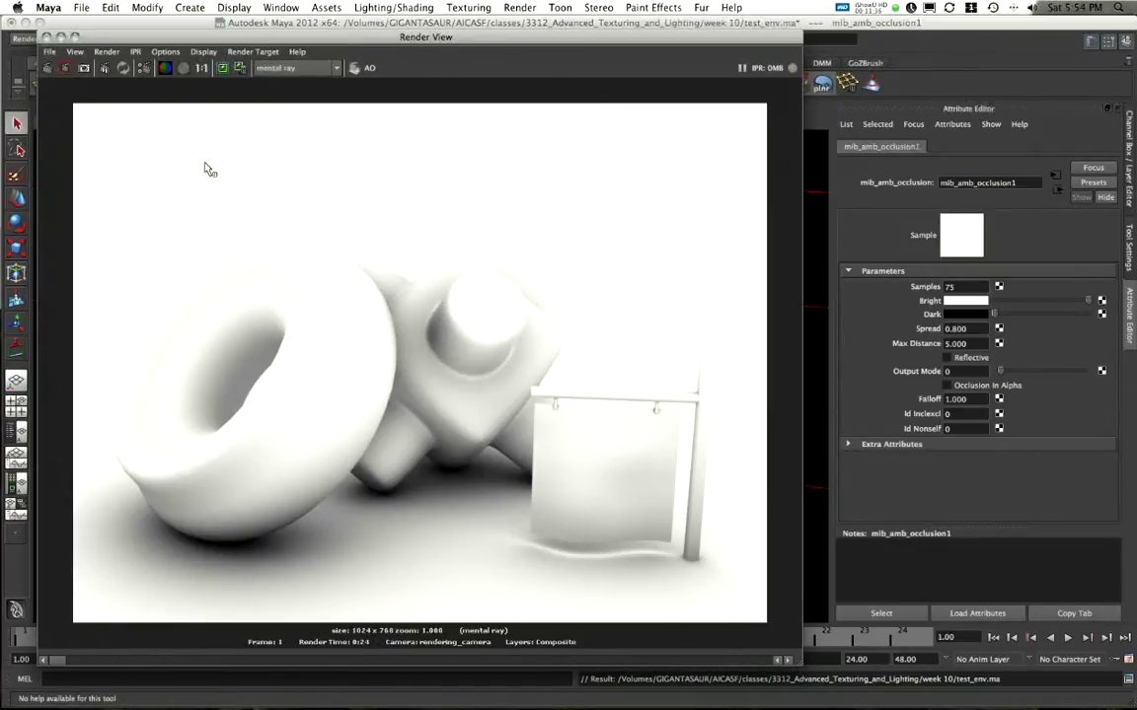
pyautogui.moveTo(341, 407)
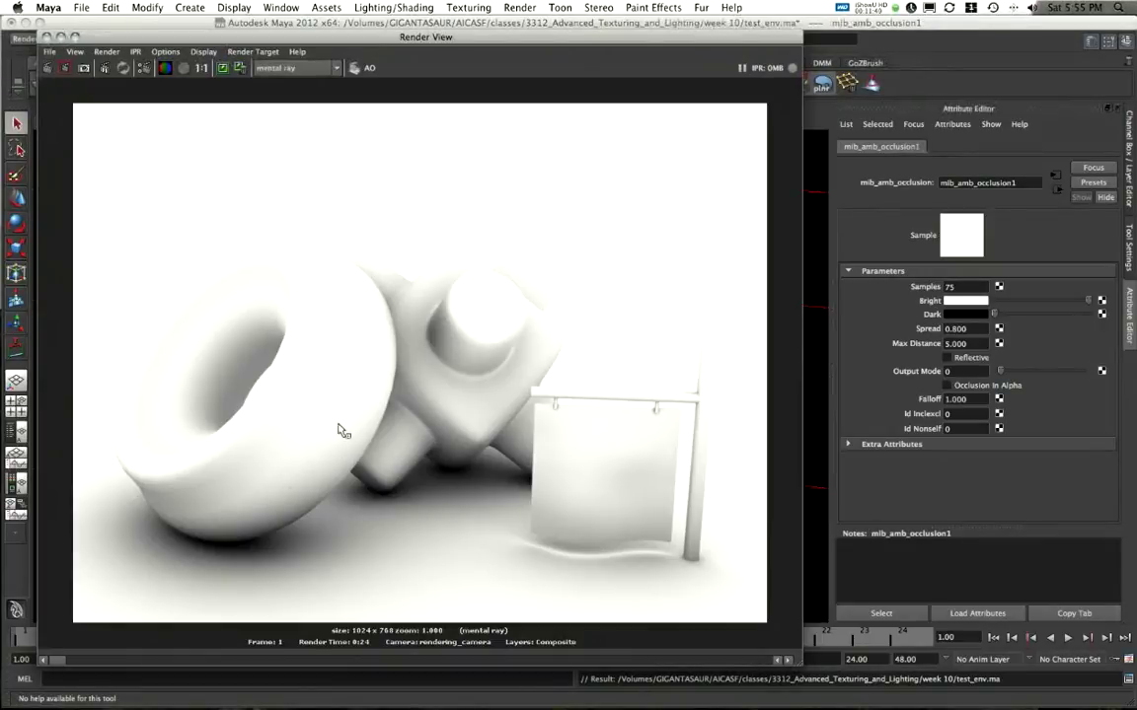
pyautogui.moveTo(182, 463)
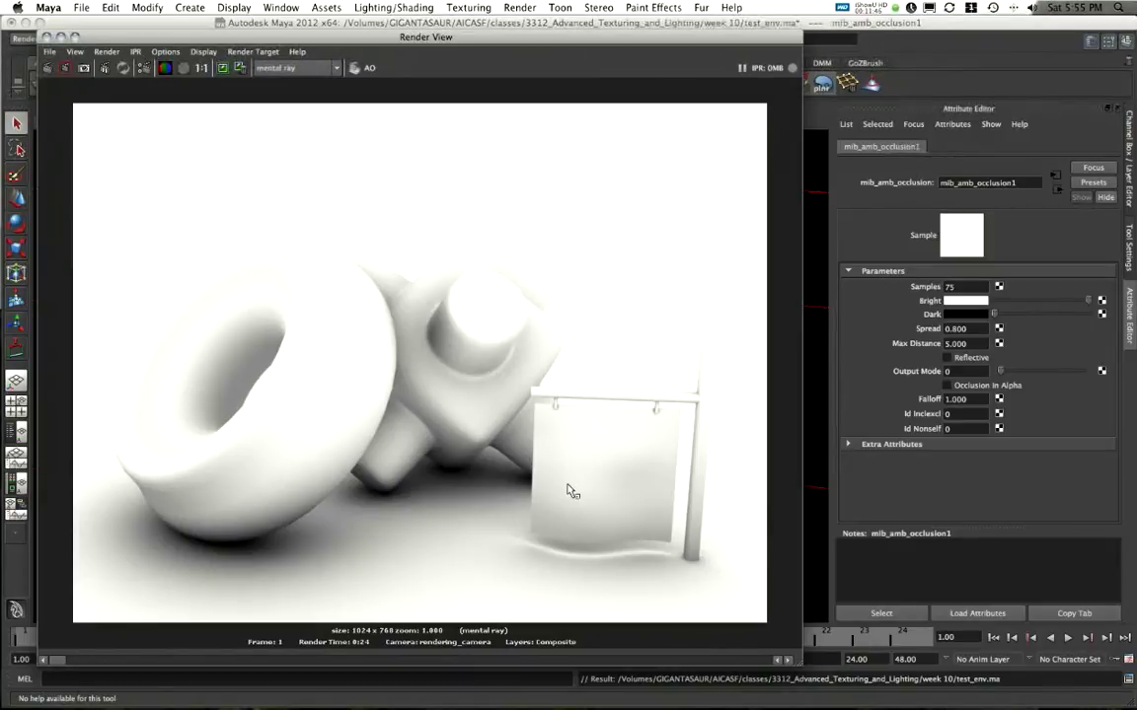
pyautogui.moveTo(654, 491)
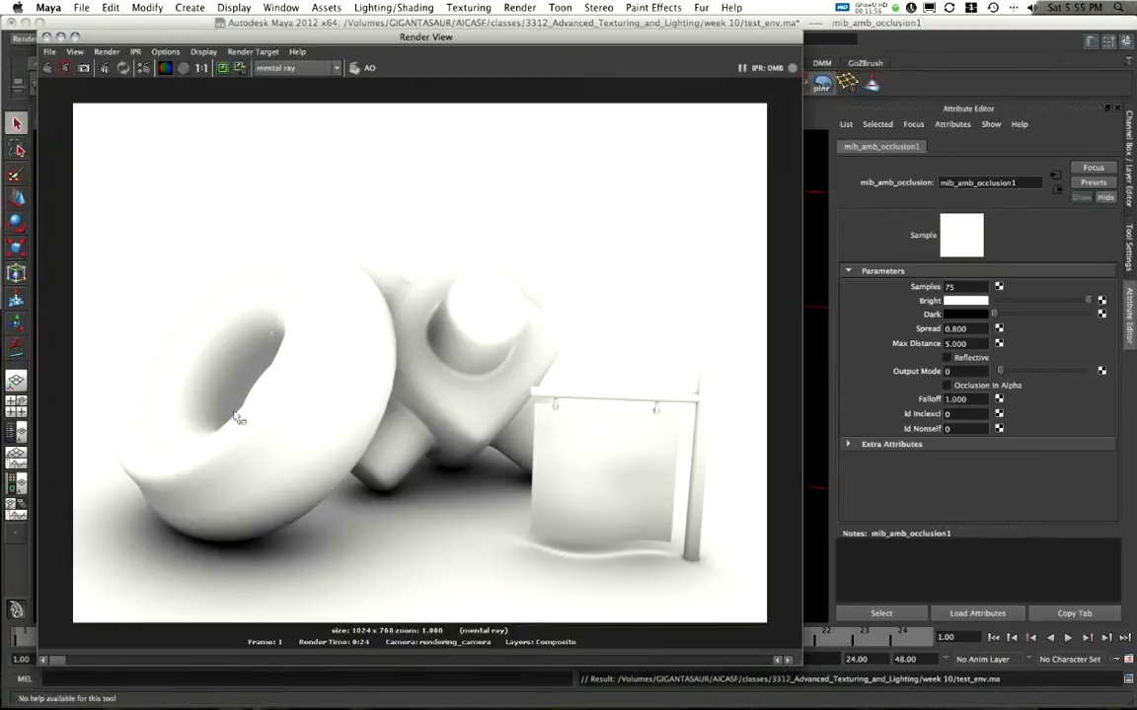
pyautogui.moveTo(588, 635)
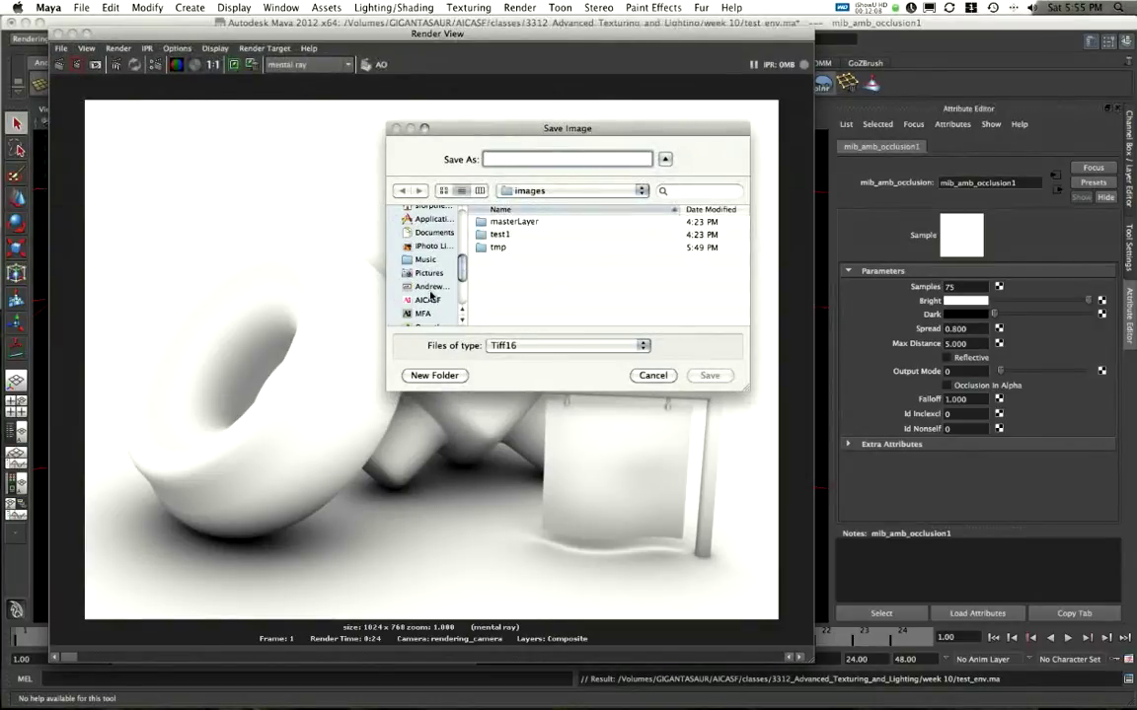
# Save the occlusion render to the Desktop as the TIFF file occl_01.tif
pyautogui.click(430, 232)
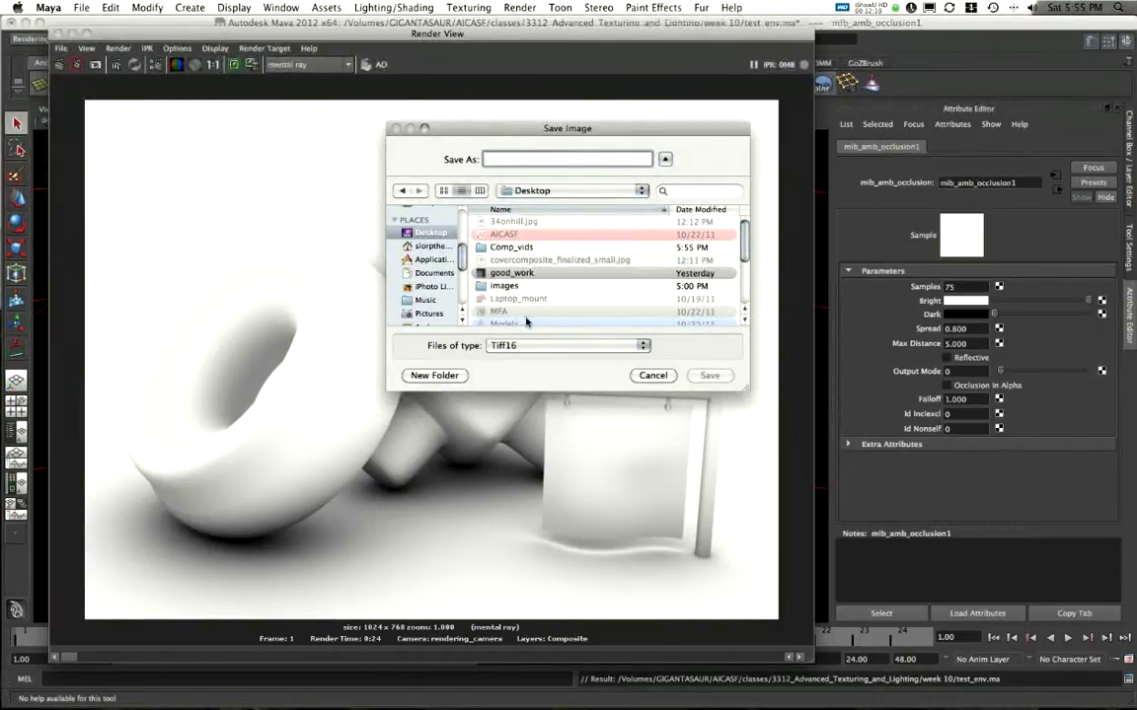
pyautogui.click(567, 346)
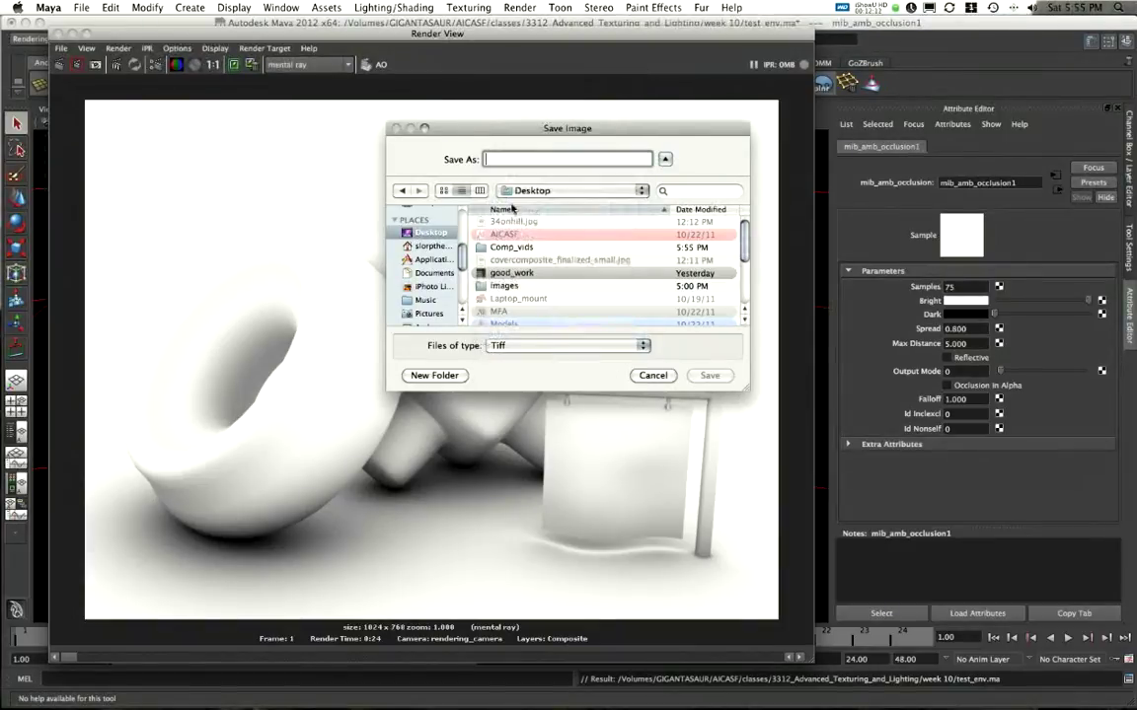
pyautogui.click(567, 159)
pyautogui.write('occl.tiff')
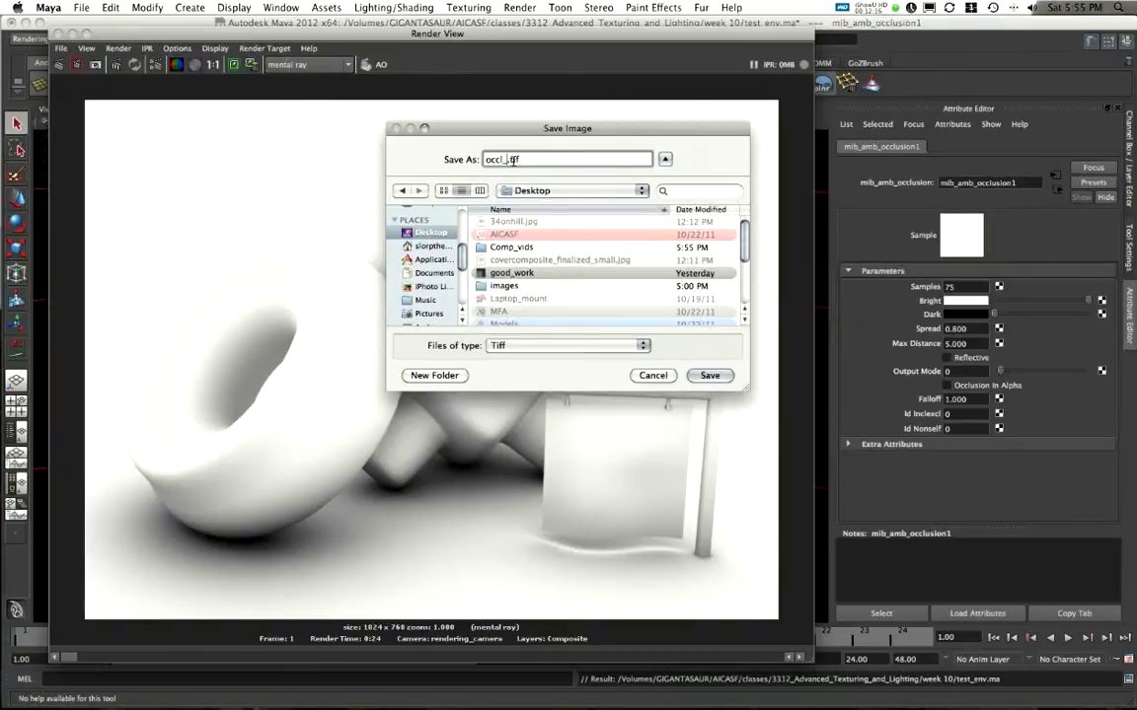
pyautogui.click(709, 375)
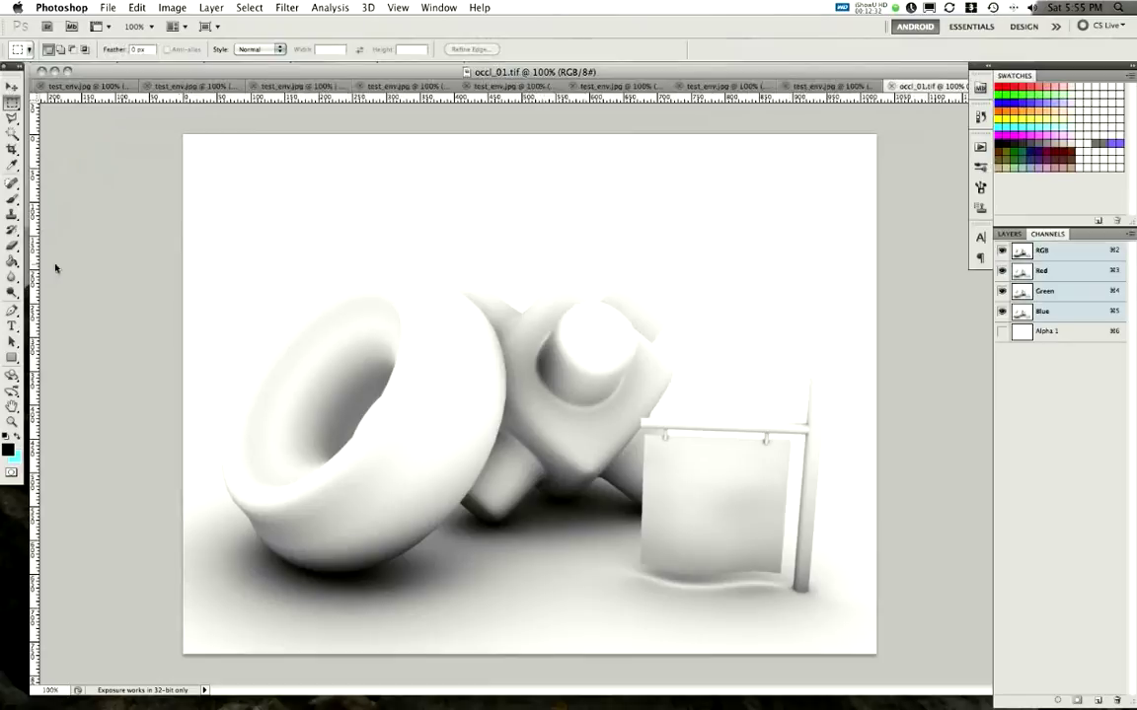
pyautogui.moveTo(401, 266)
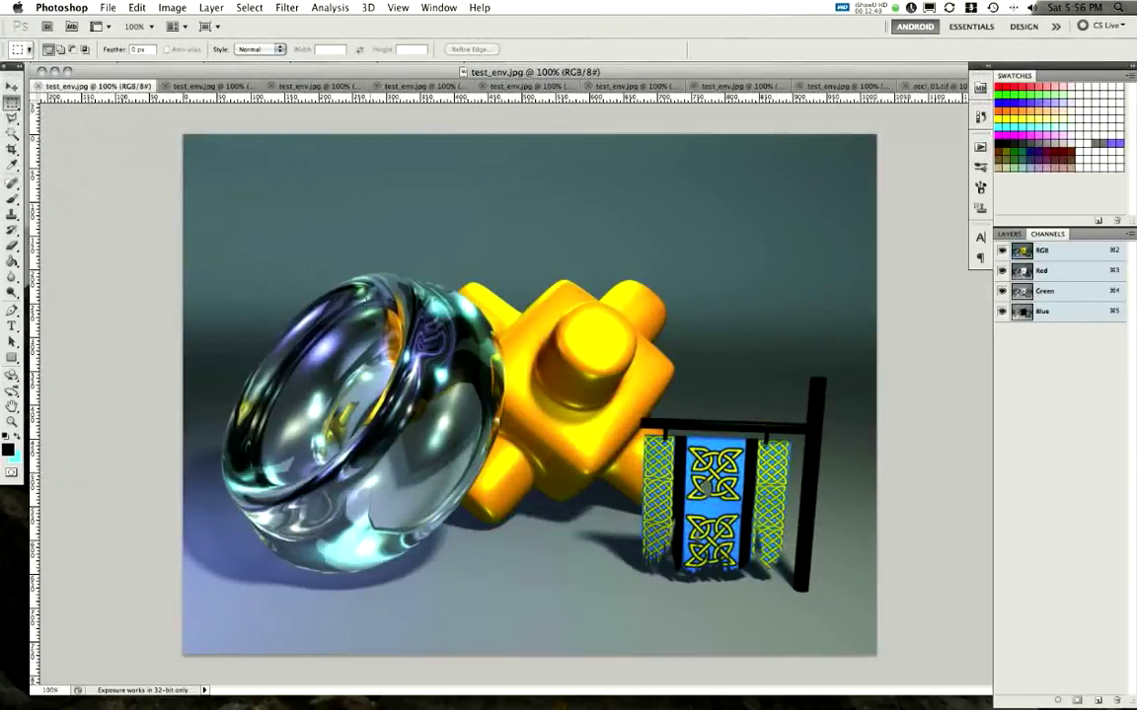
# Switch to the test_env.jpg reflection pass document
pyautogui.click(311, 86)
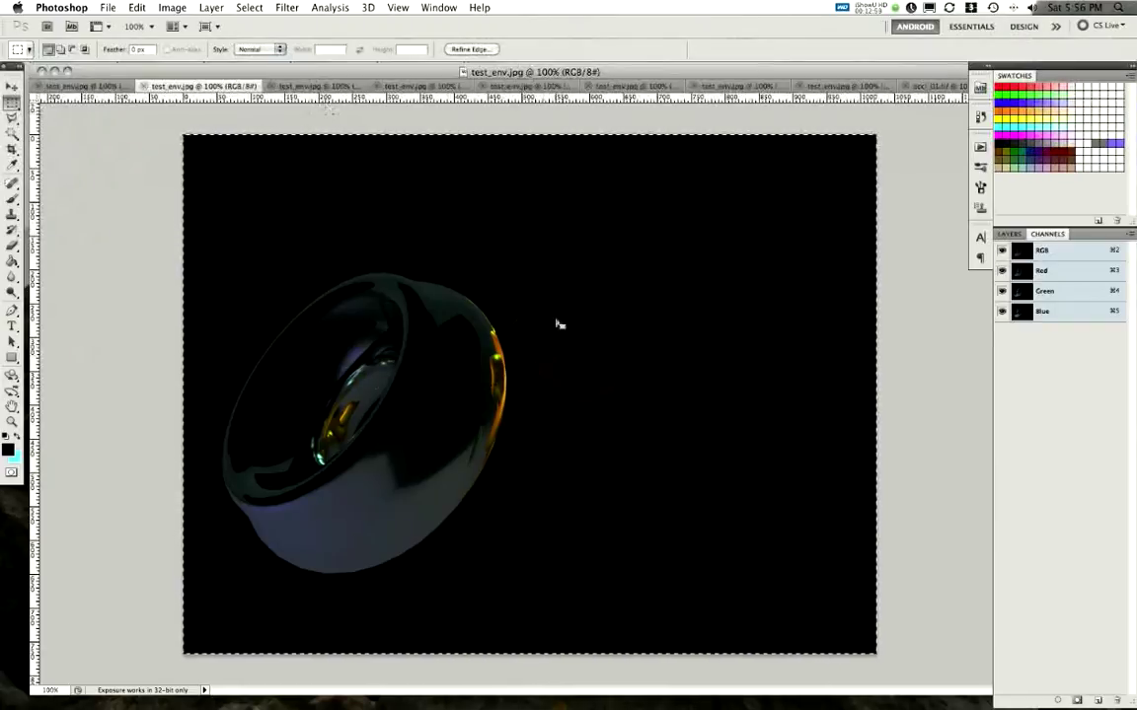
pyautogui.moveTo(406, 401)
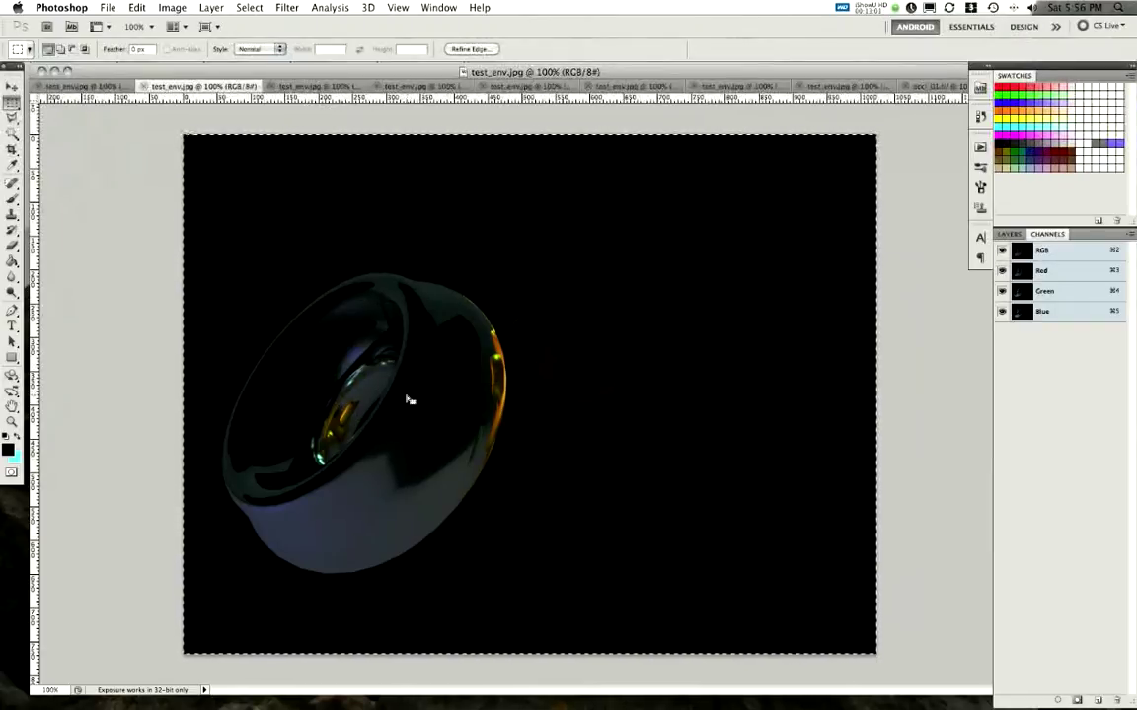
# Try blending modes on the reflection layer over the base render, toggling it to compare
pyautogui.click(404, 87)
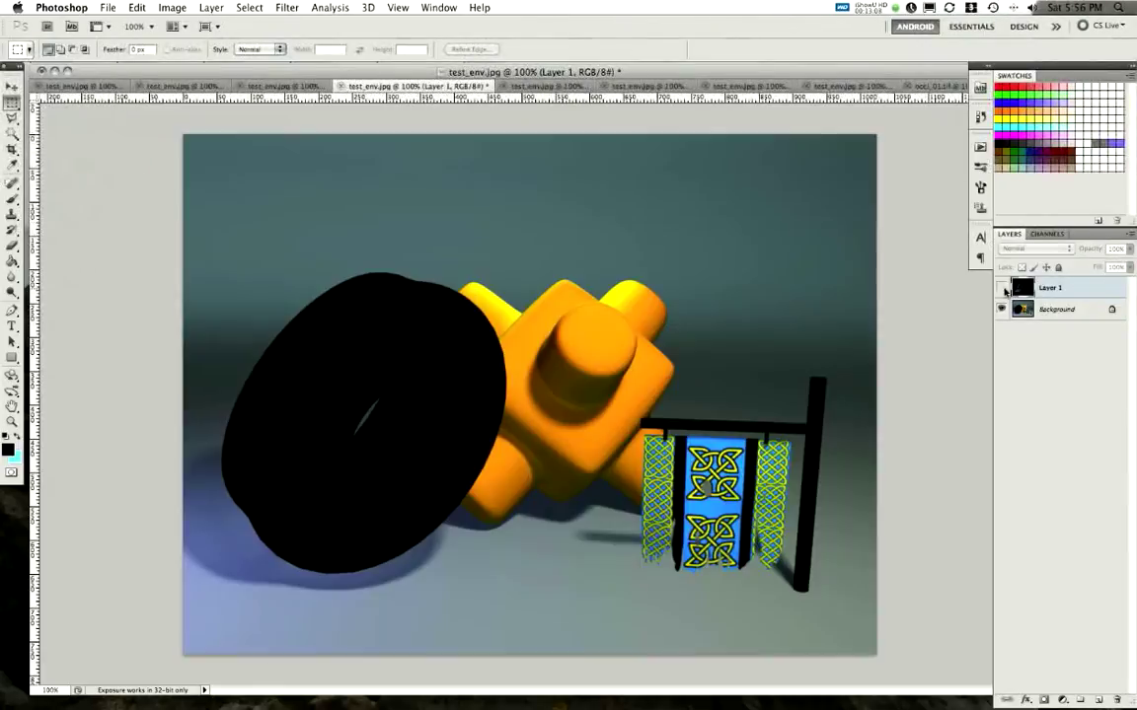
pyautogui.click(1000, 287)
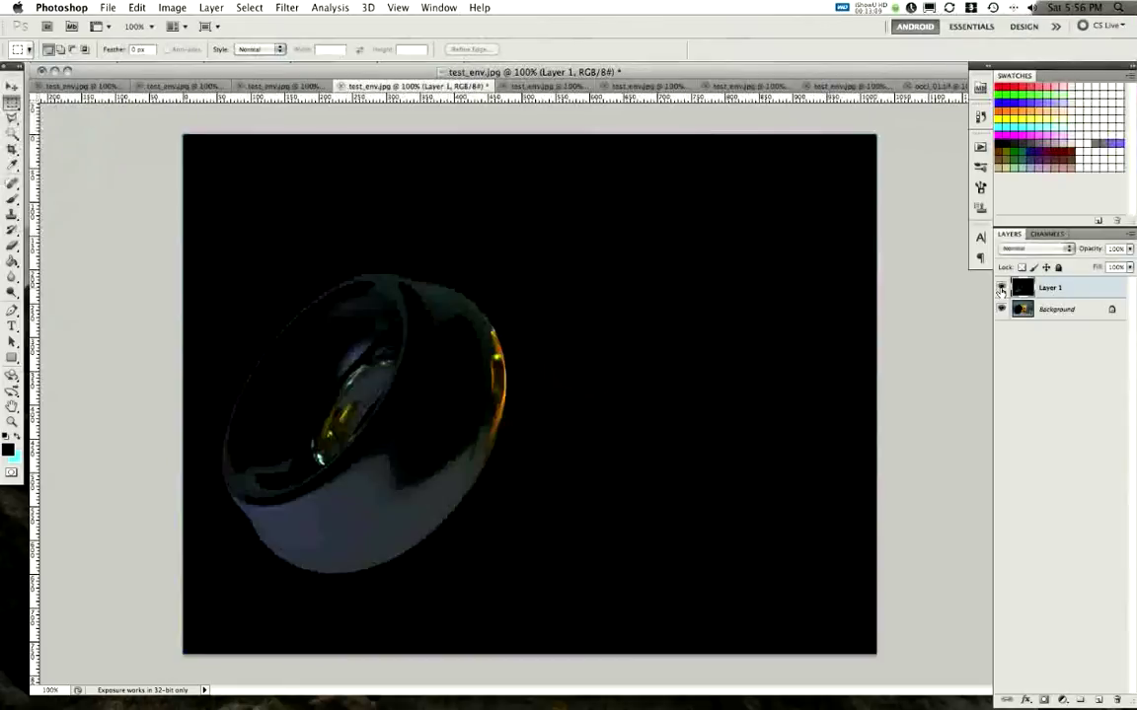
pyautogui.click(1030, 249)
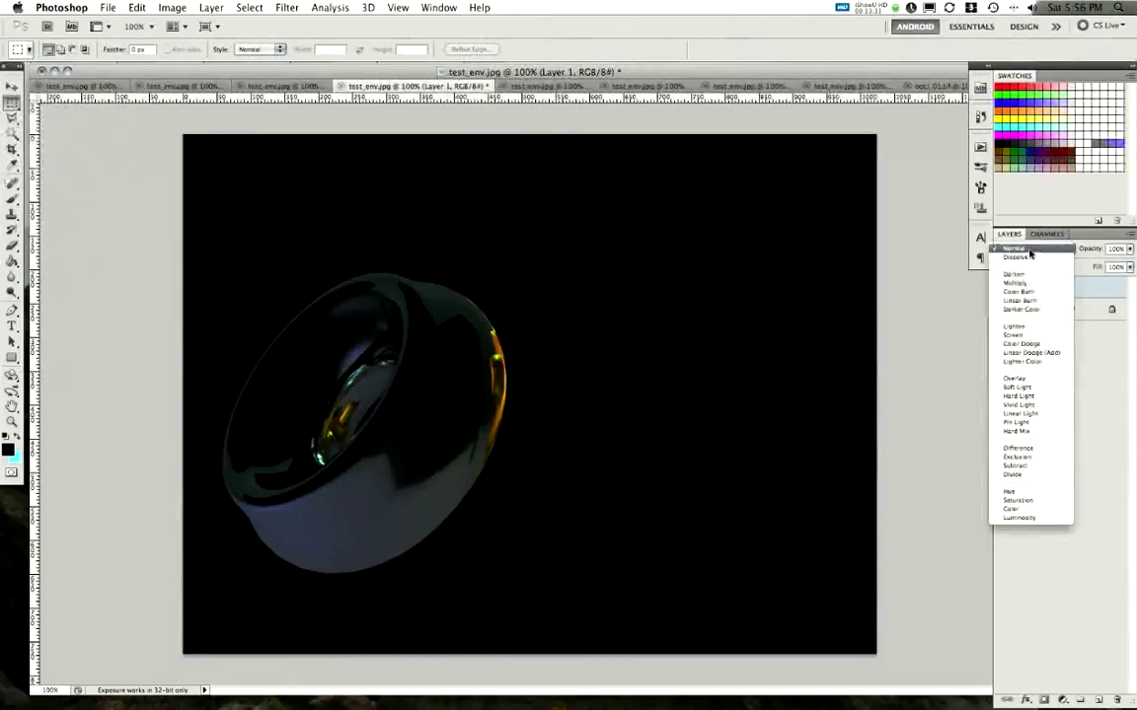
pyautogui.click(1026, 352)
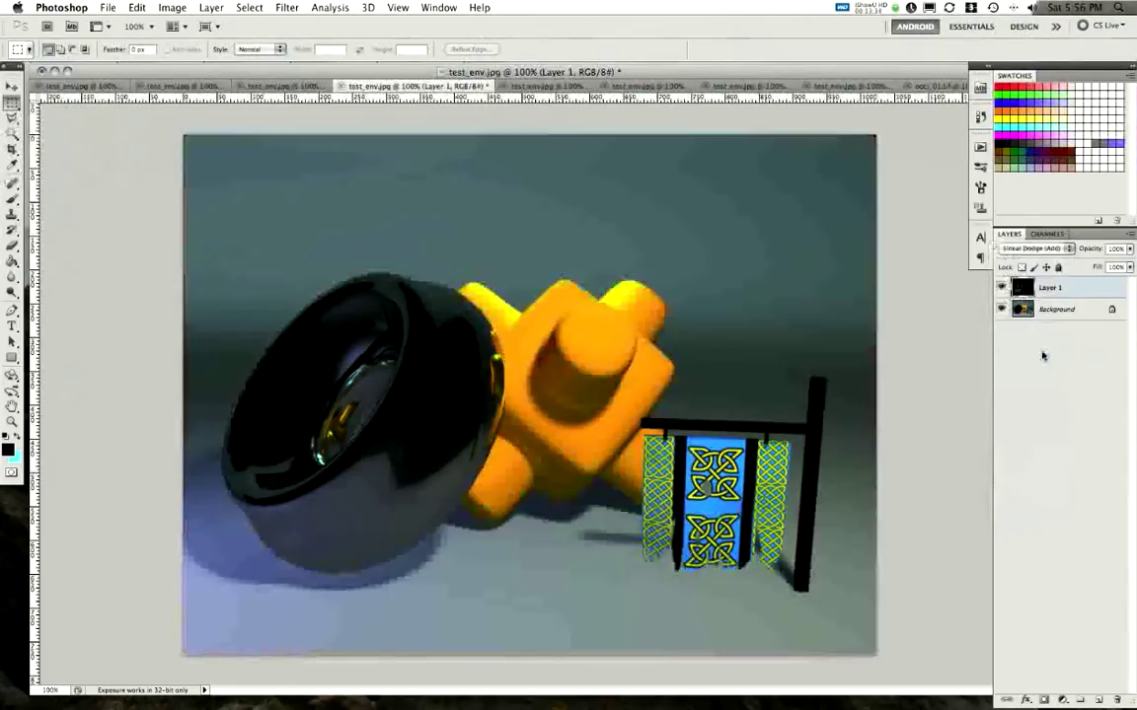
pyautogui.click(1000, 287)
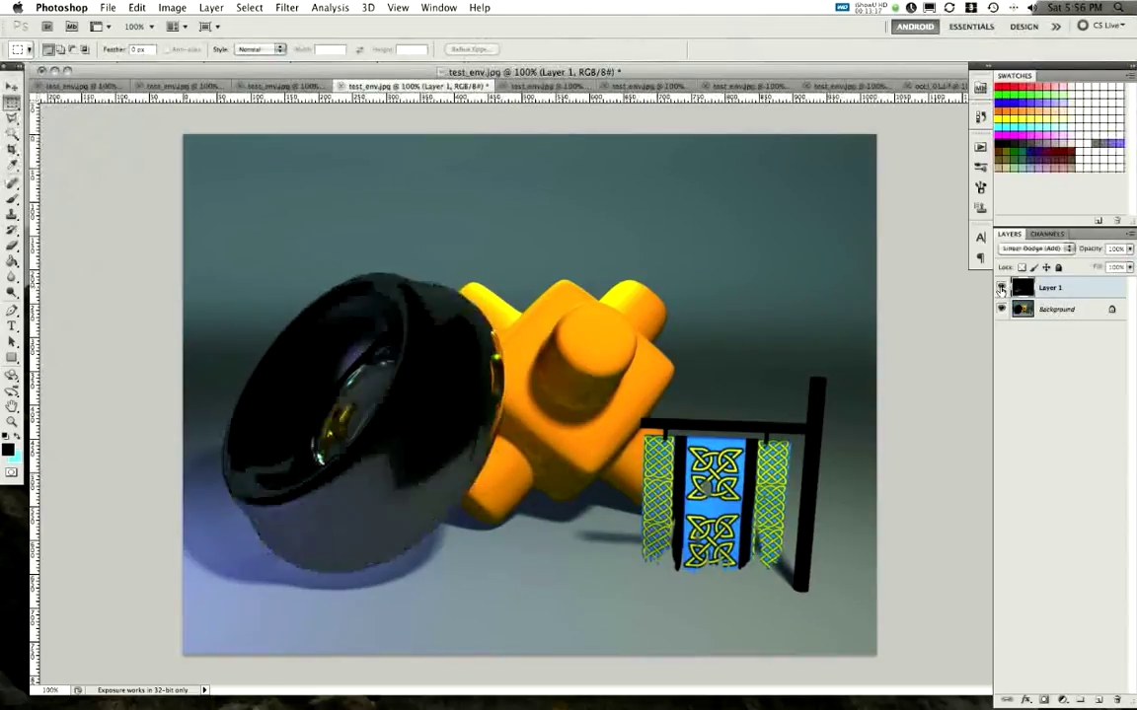
pyautogui.click(1036, 248)
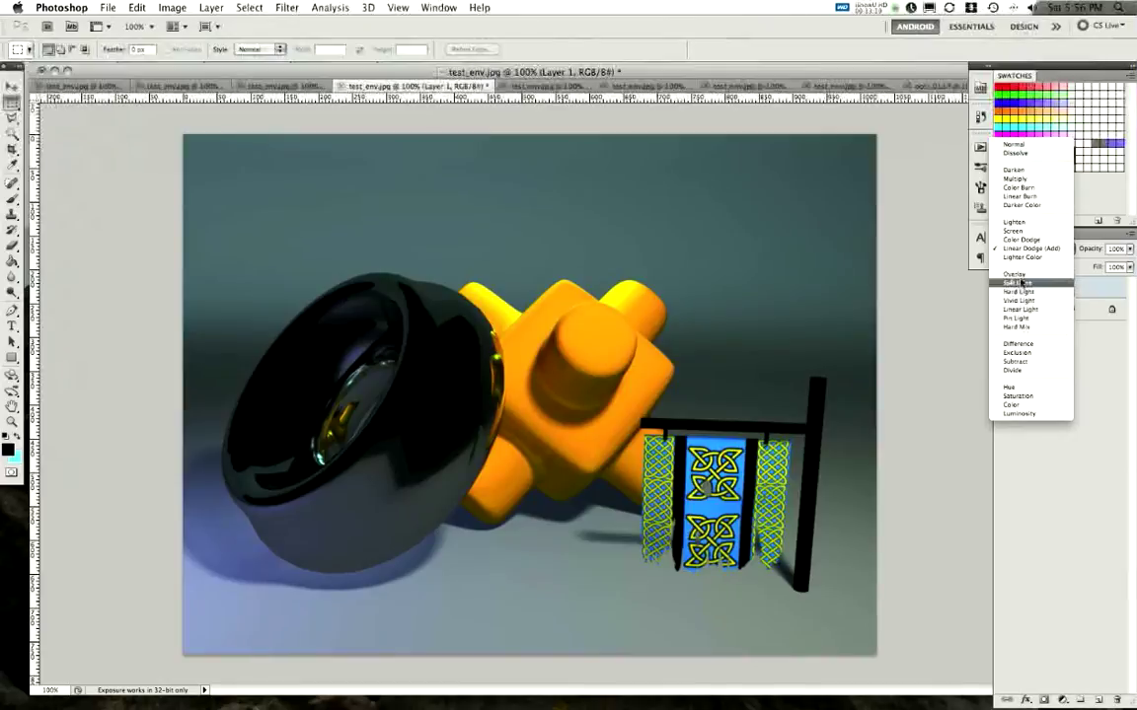
pyautogui.click(1018, 266)
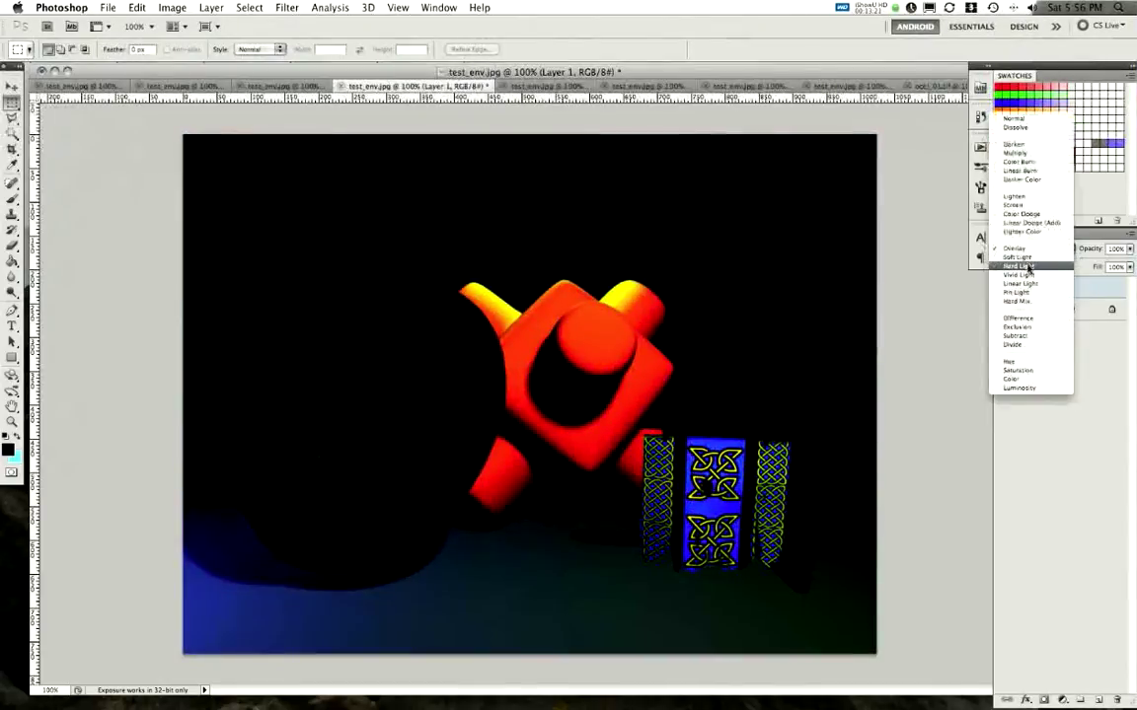
pyautogui.click(1017, 266)
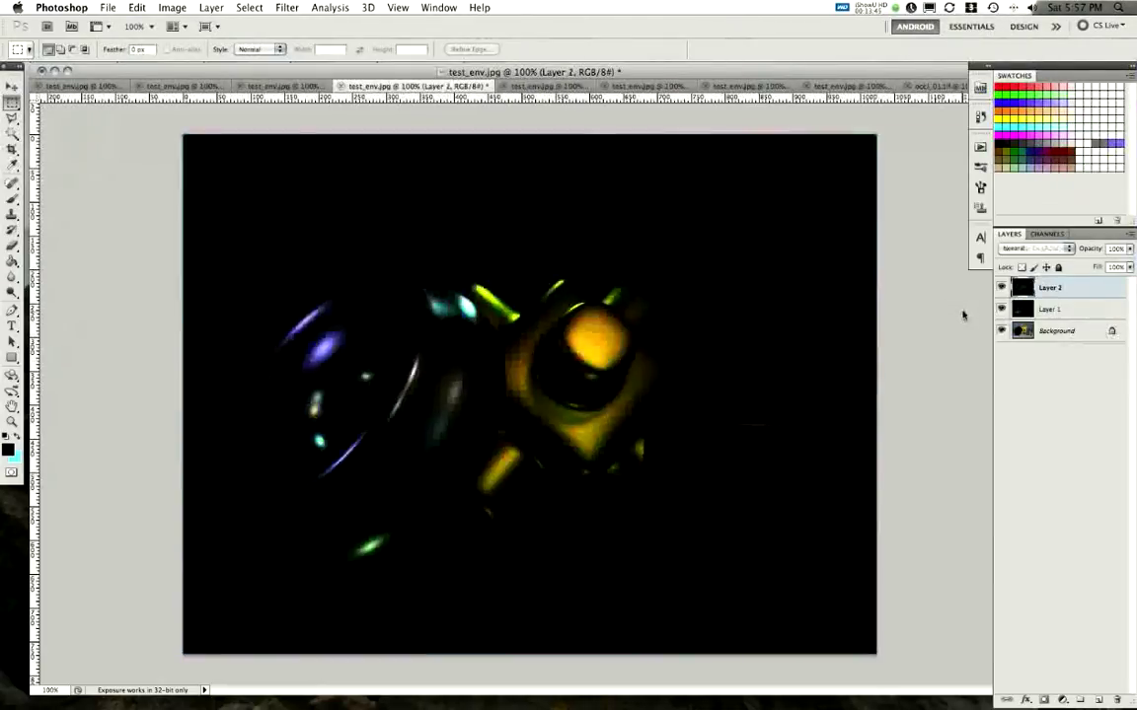
# Set Layer 2's specular highlights to Linear Dodge (Add) blending
pyautogui.click(1034, 247)
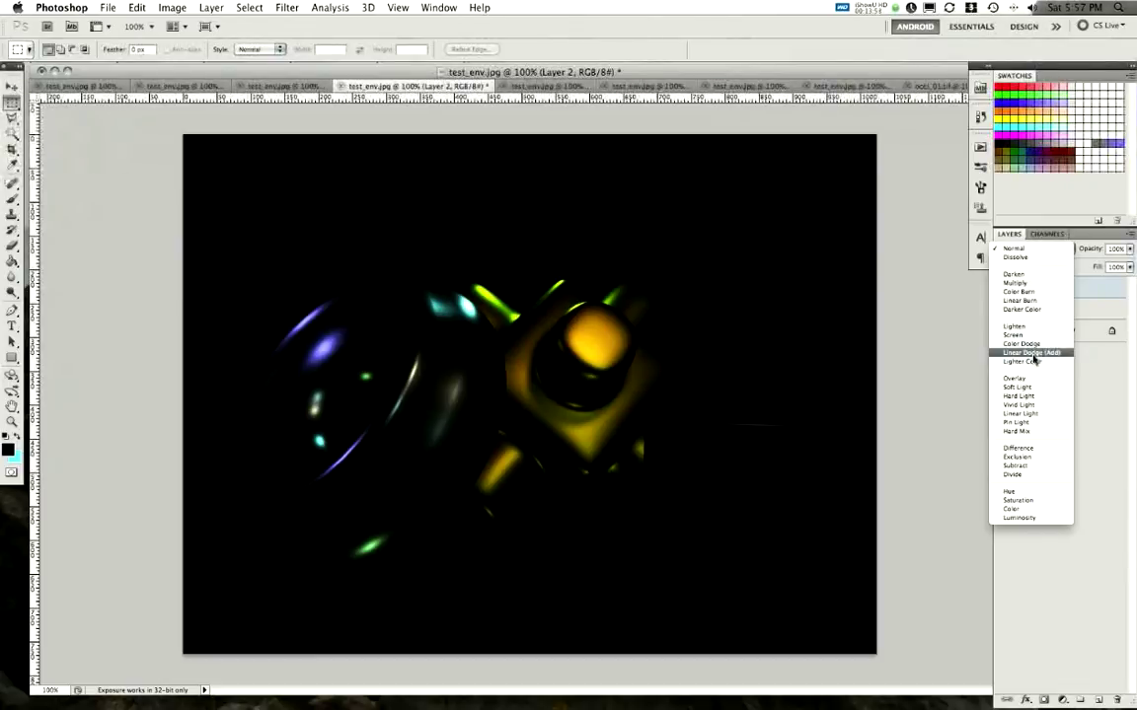
pyautogui.click(1020, 353)
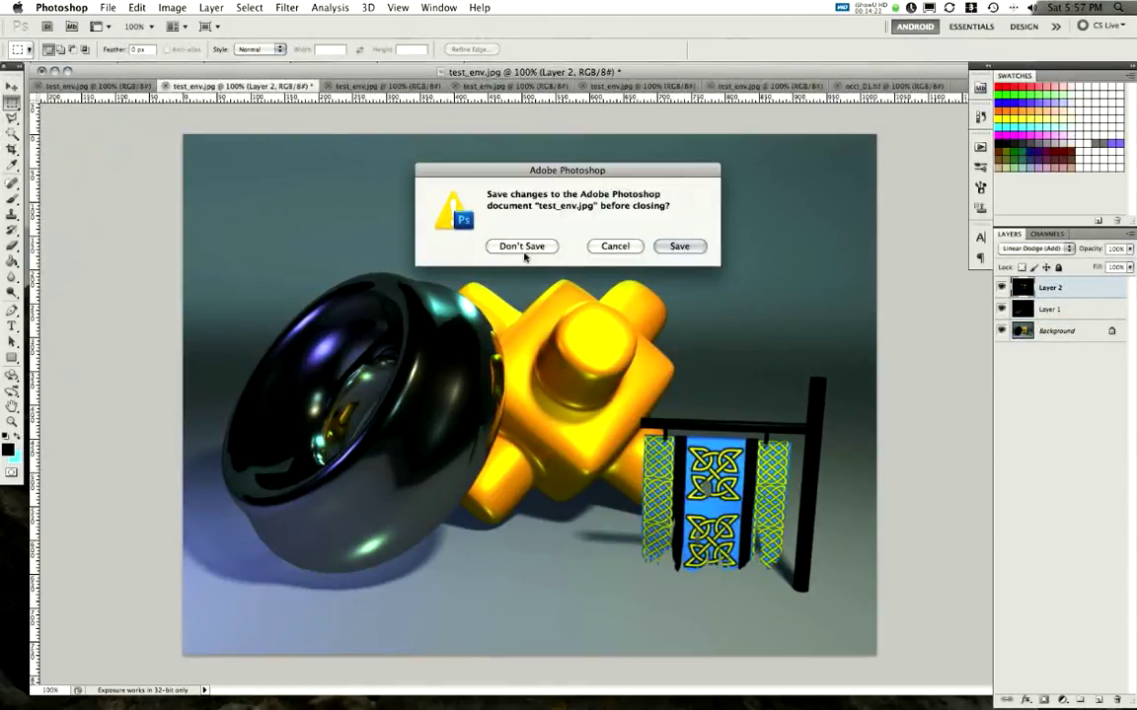
# Discard the render document and close two more pass tabs without saving
pyautogui.click(521, 246)
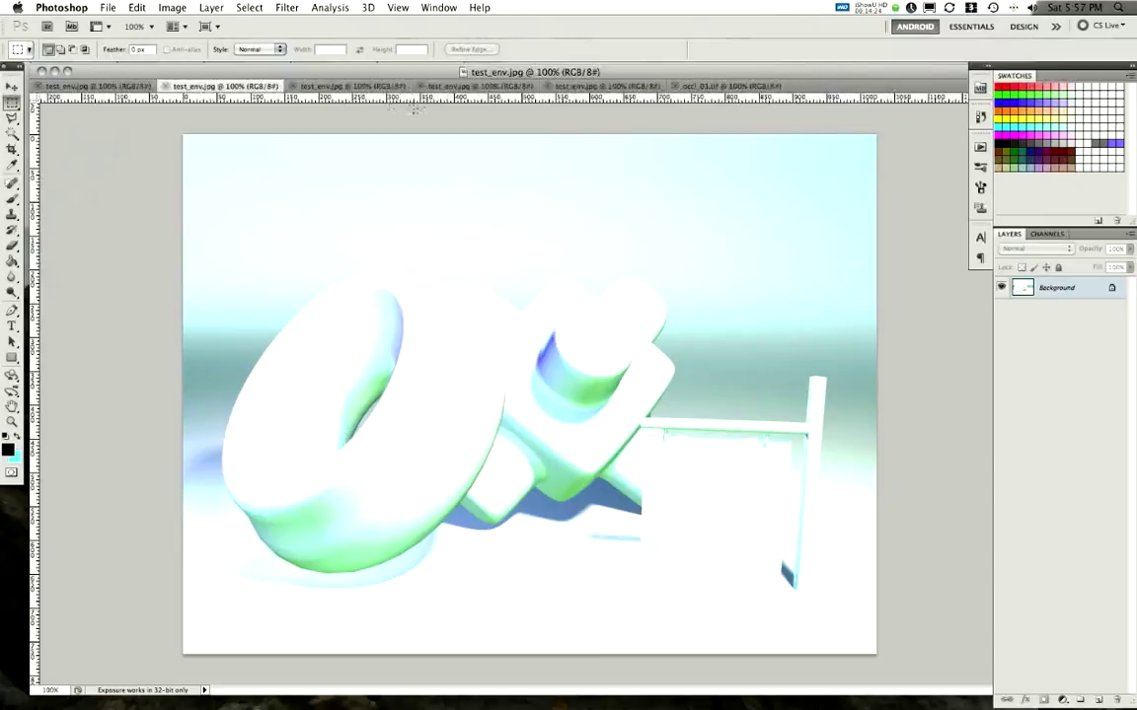
pyautogui.click(346, 86)
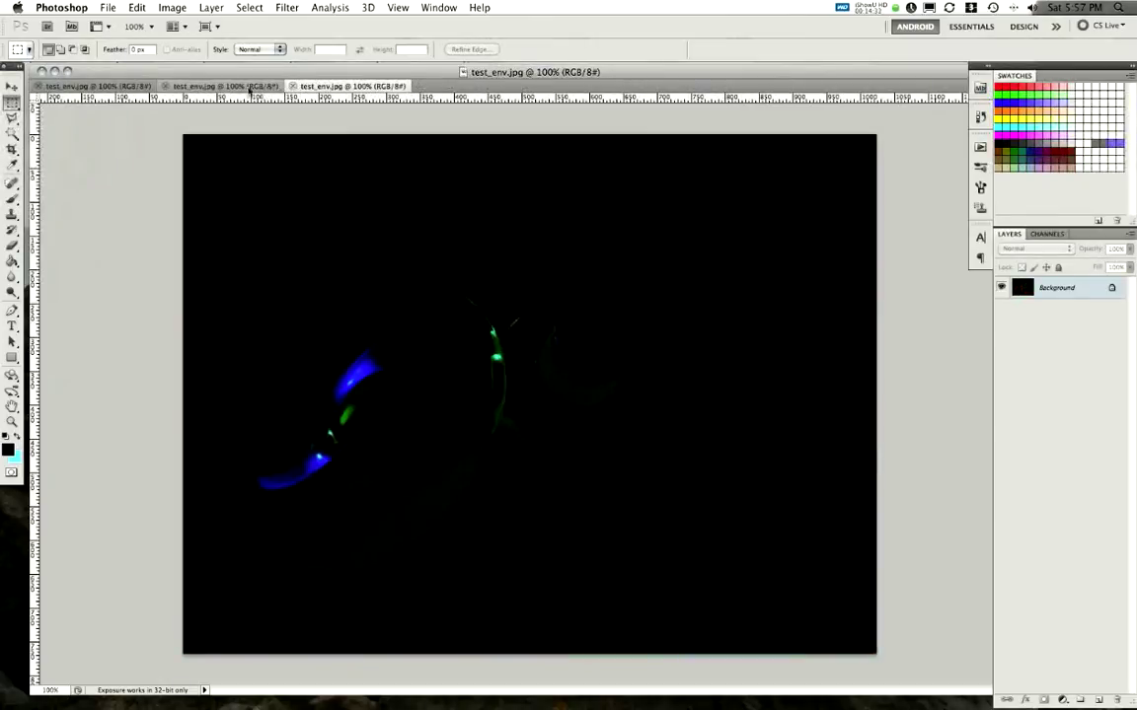
pyautogui.click(232, 85)
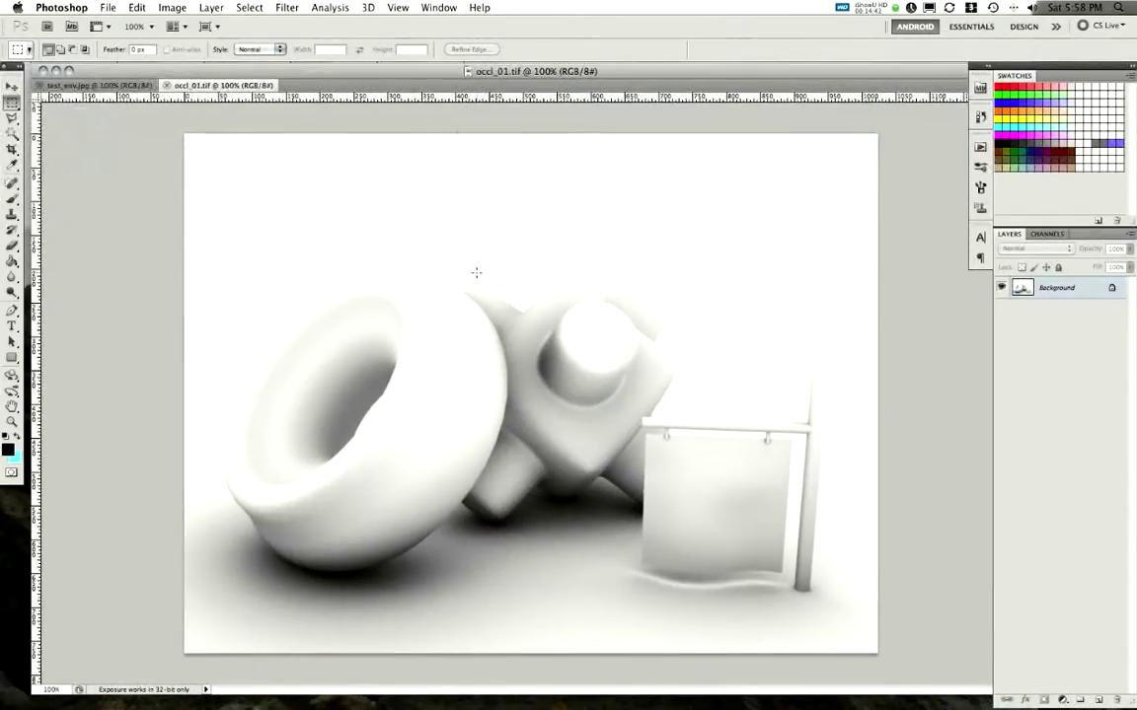
# Copy the occlusion image into test_env.jpg and set its layer to Multiply
pyautogui.press('cmd+a')
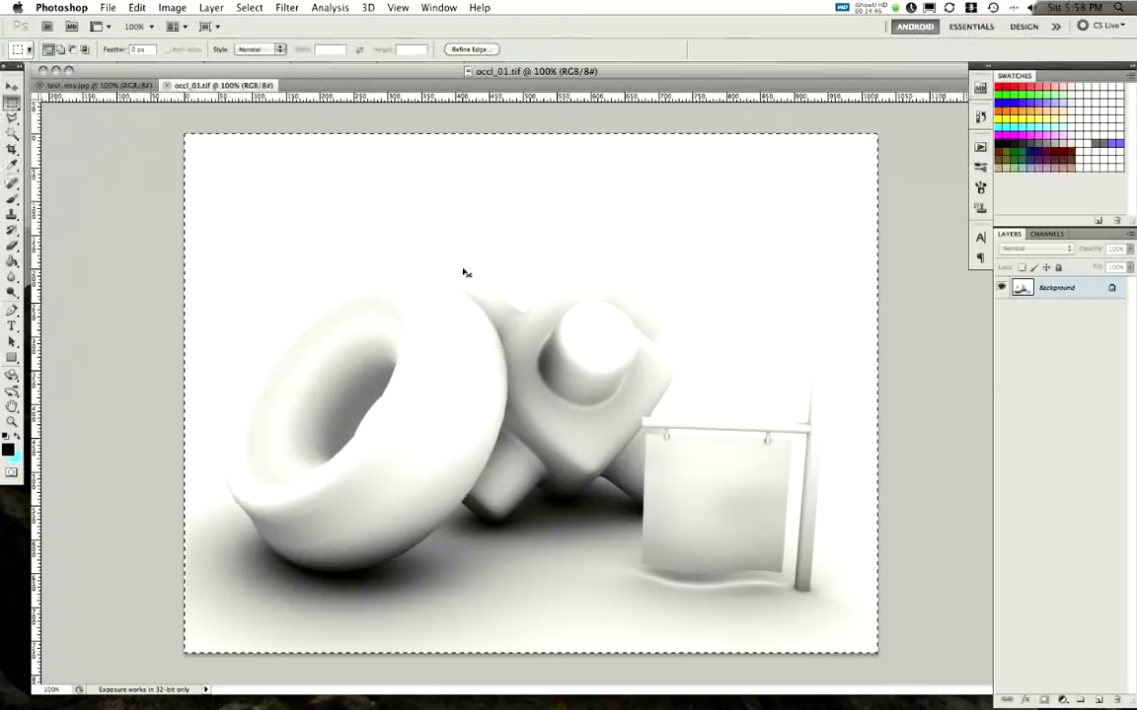
pyautogui.click(73, 94)
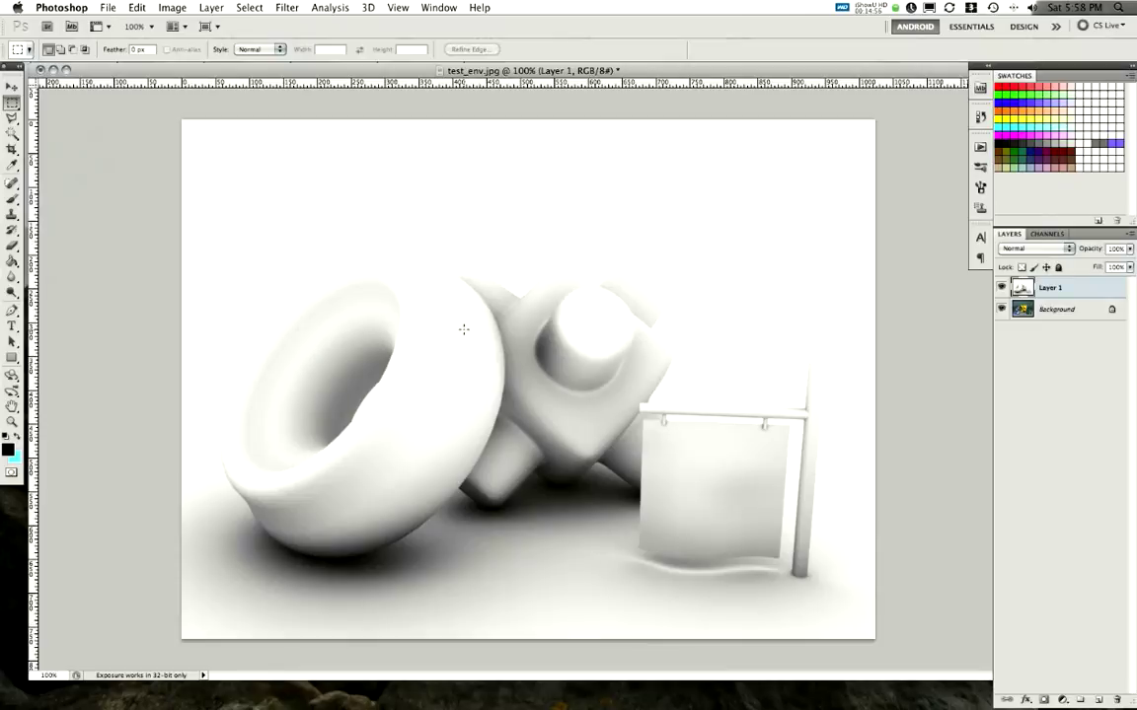
pyautogui.moveTo(462, 303)
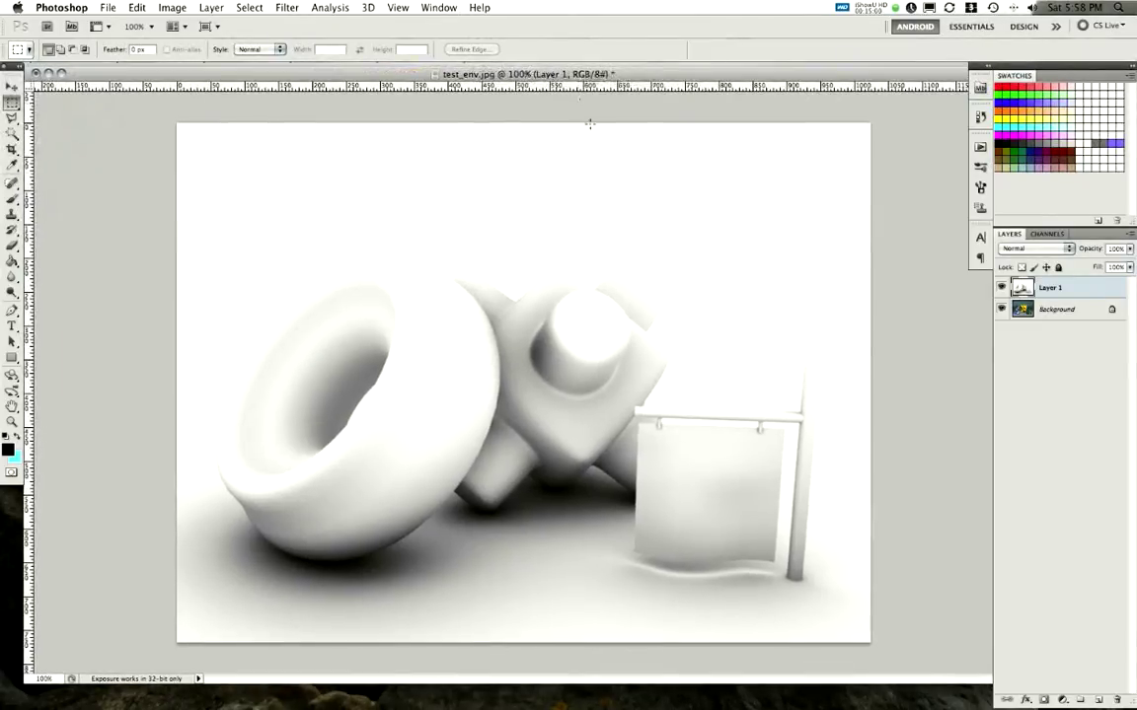
pyautogui.click(1032, 264)
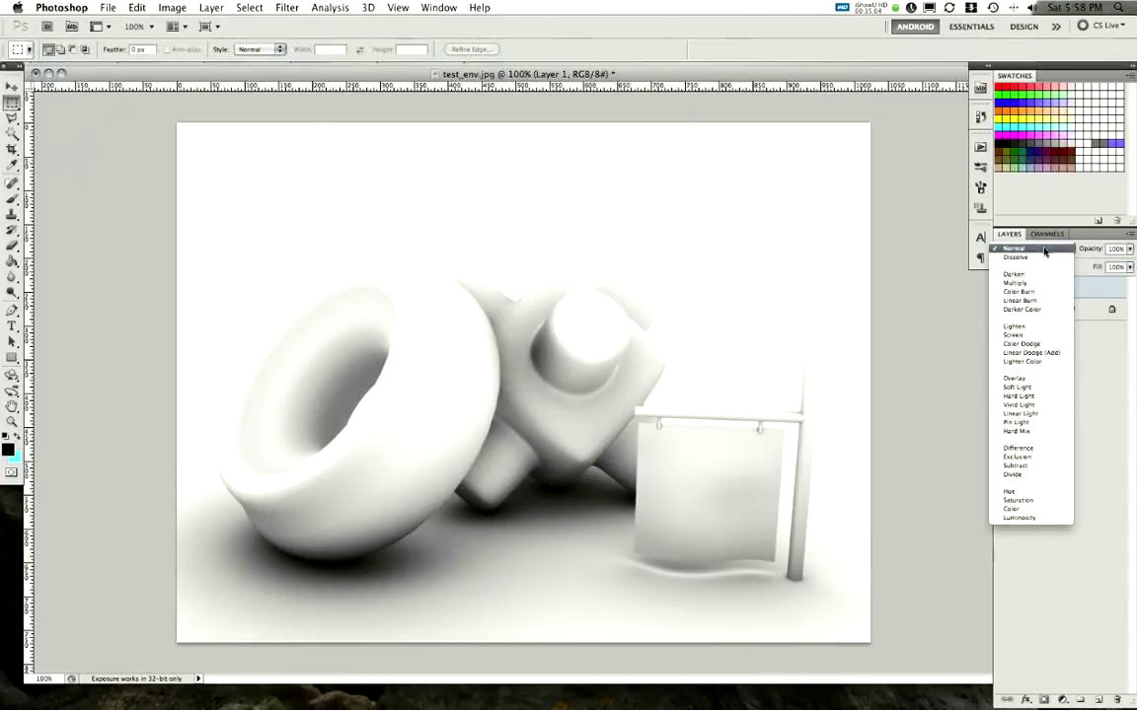
pyautogui.moveTo(1016, 283)
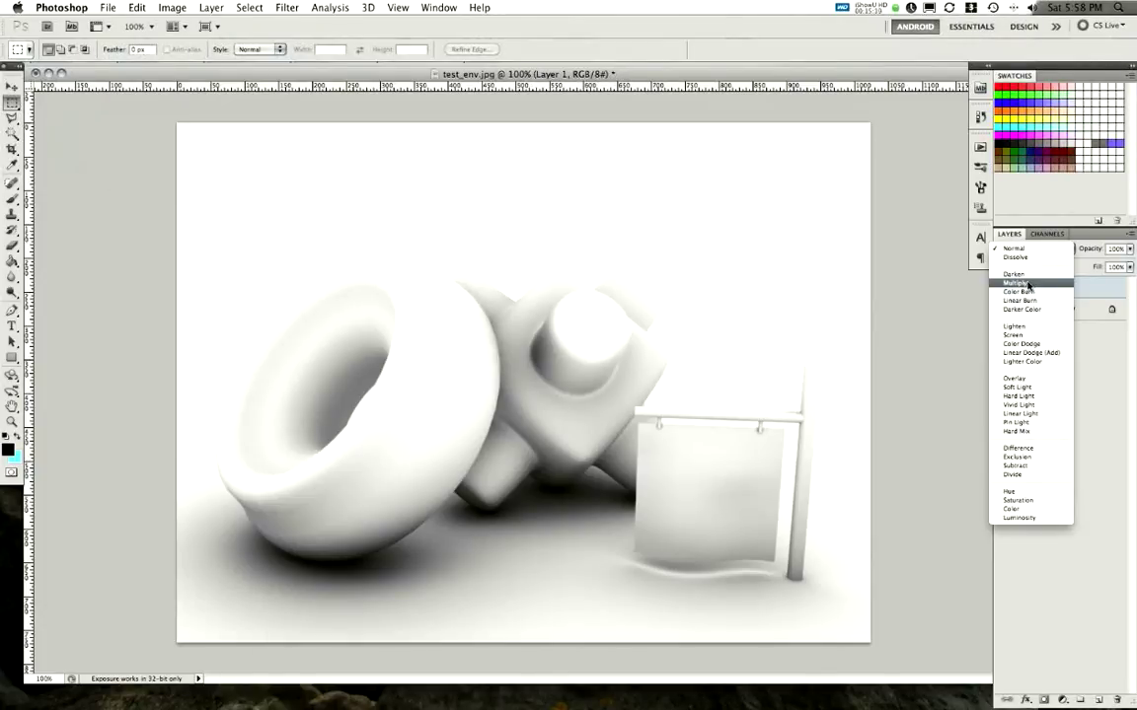
pyautogui.moveTo(1031, 352)
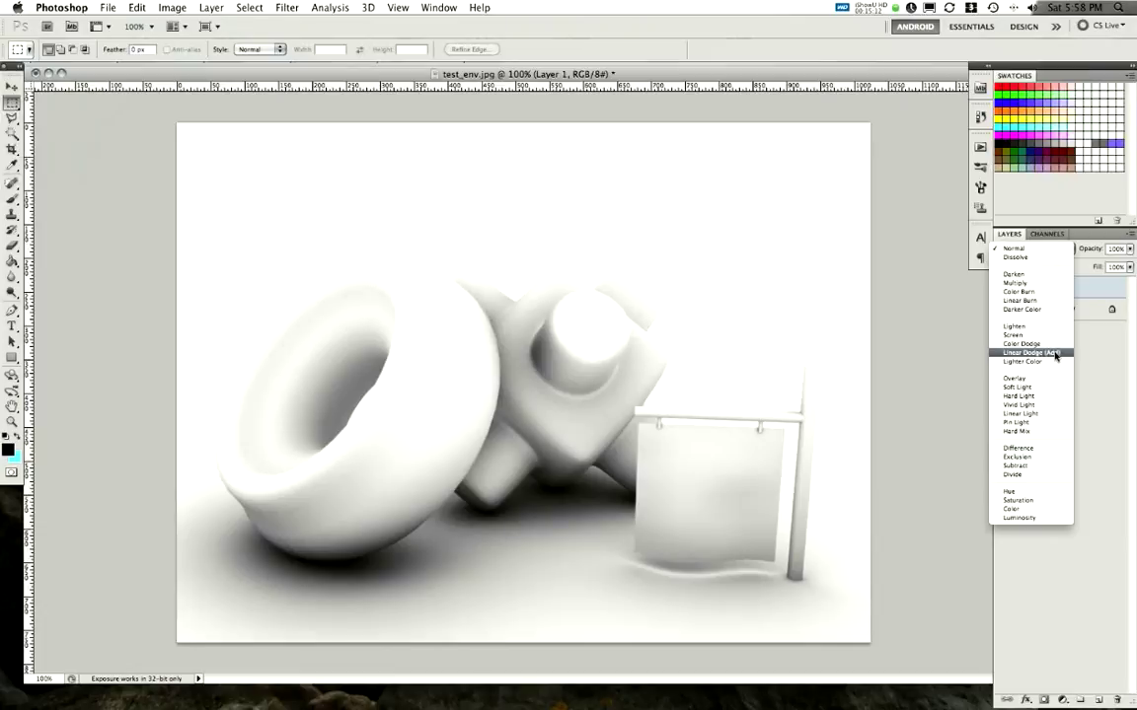
pyautogui.moveTo(1013, 283)
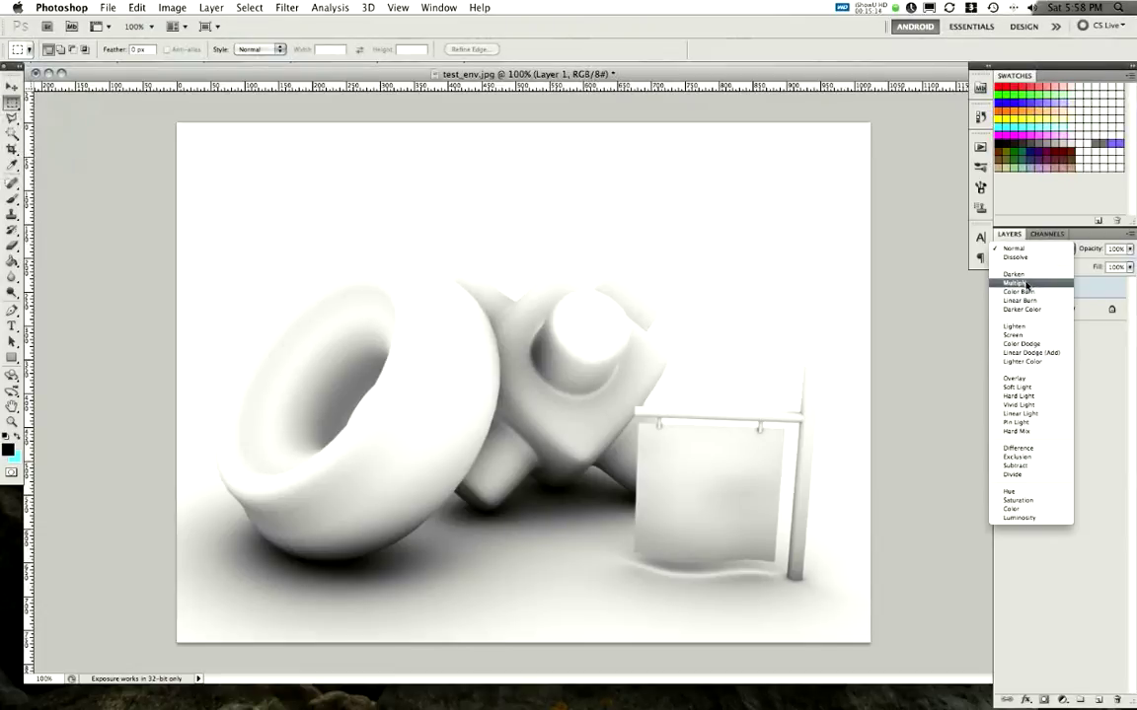
pyautogui.click(1016, 283)
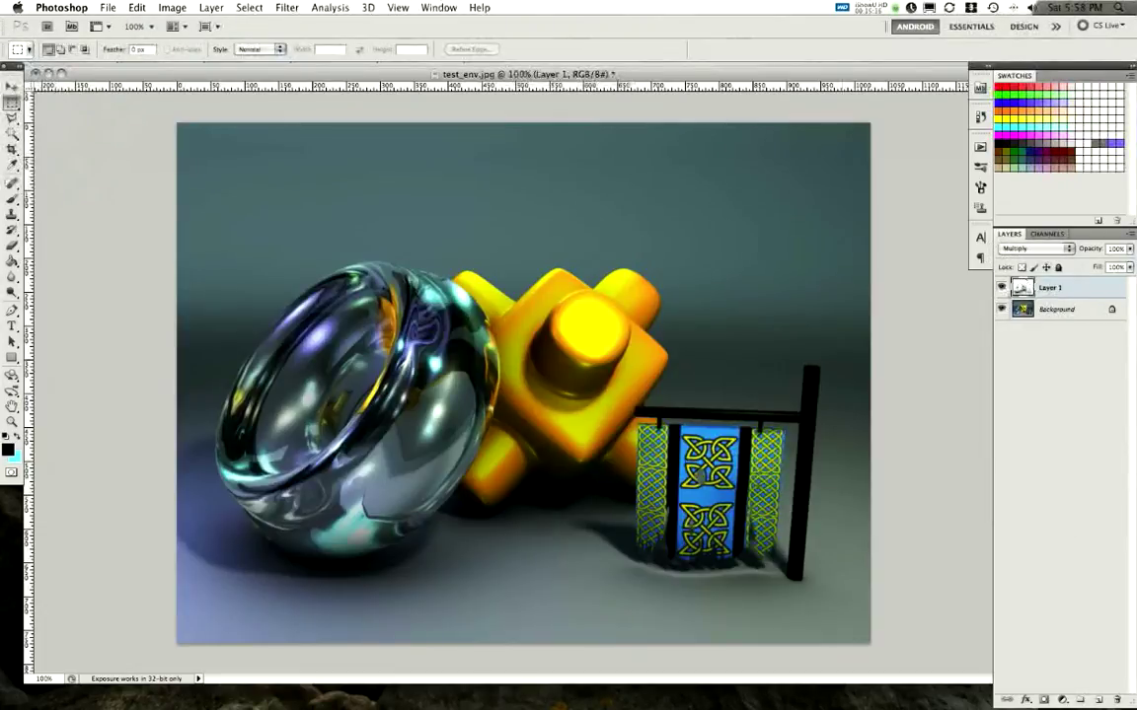
# Toggle the multiplied occlusion layer on and off to compare the render
pyautogui.click(998, 287)
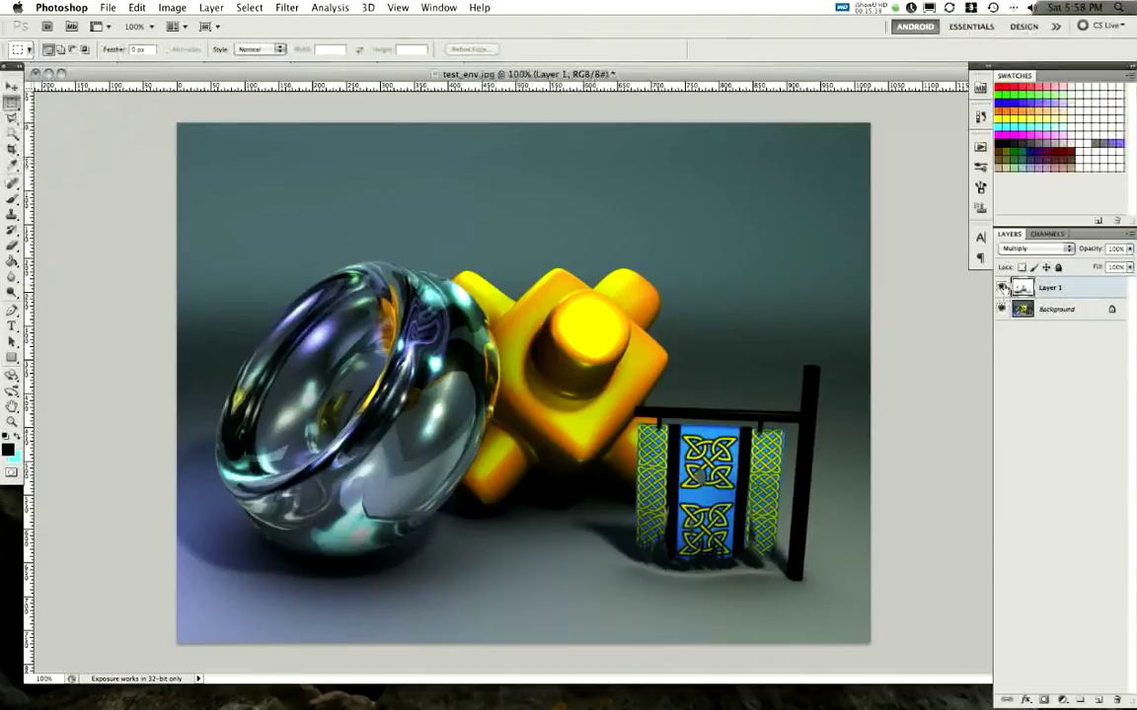
pyautogui.click(1002, 287)
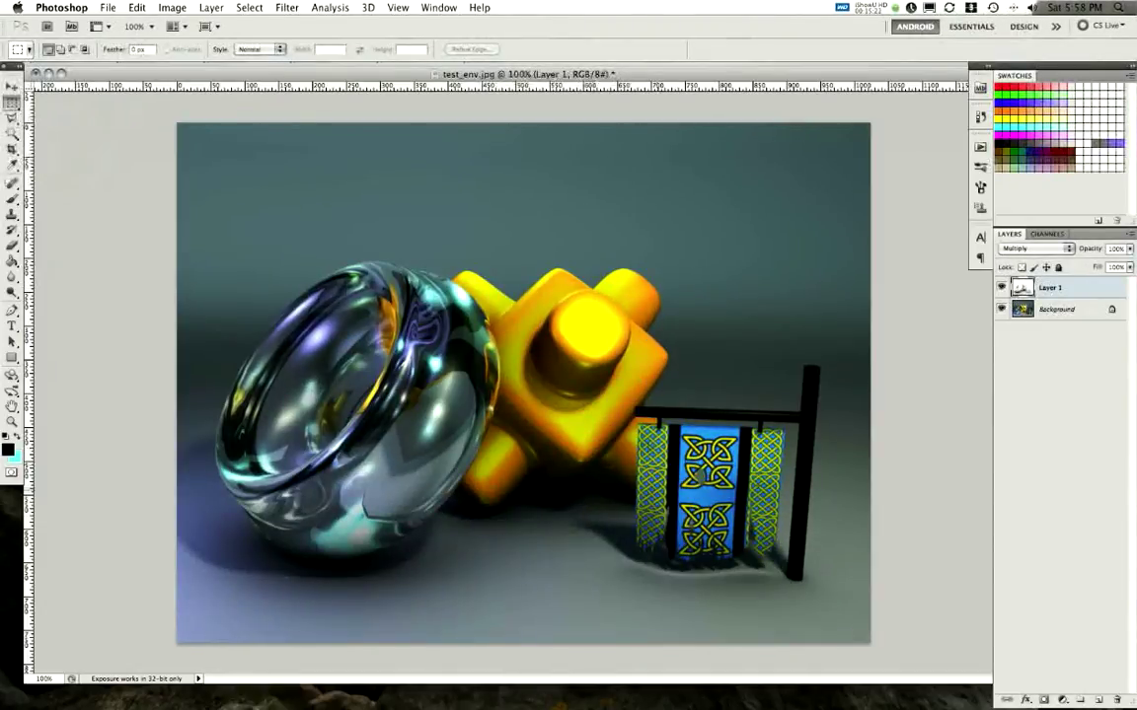
pyautogui.click(1001, 287)
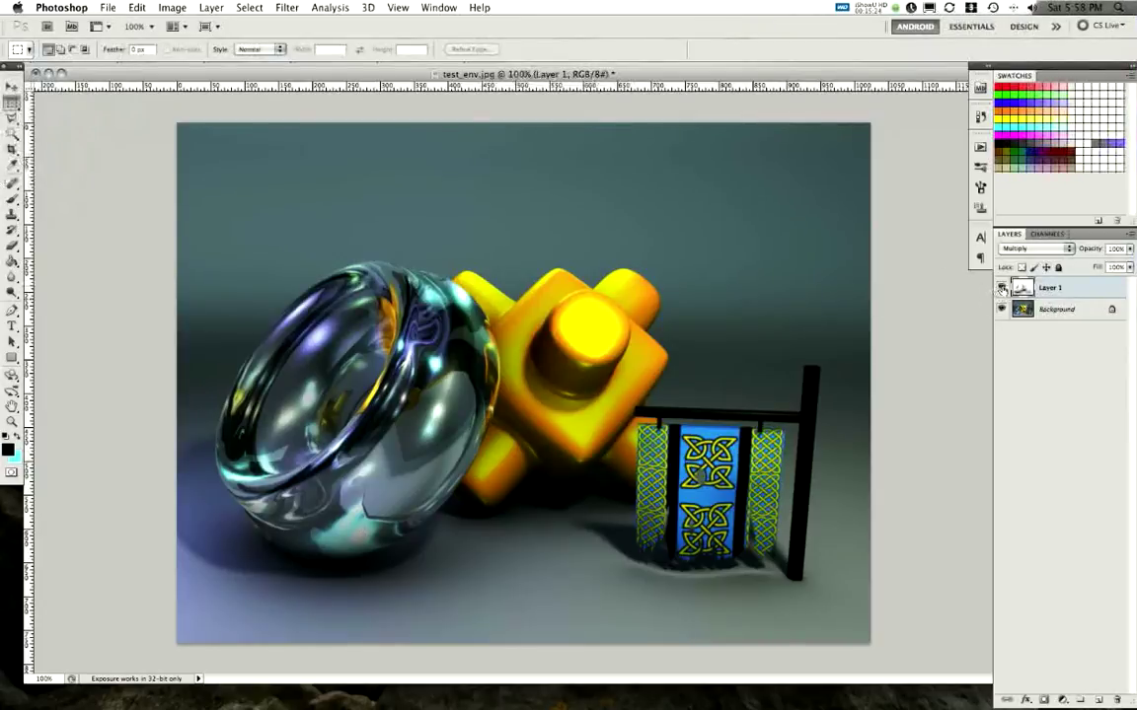
pyautogui.click(1000, 287)
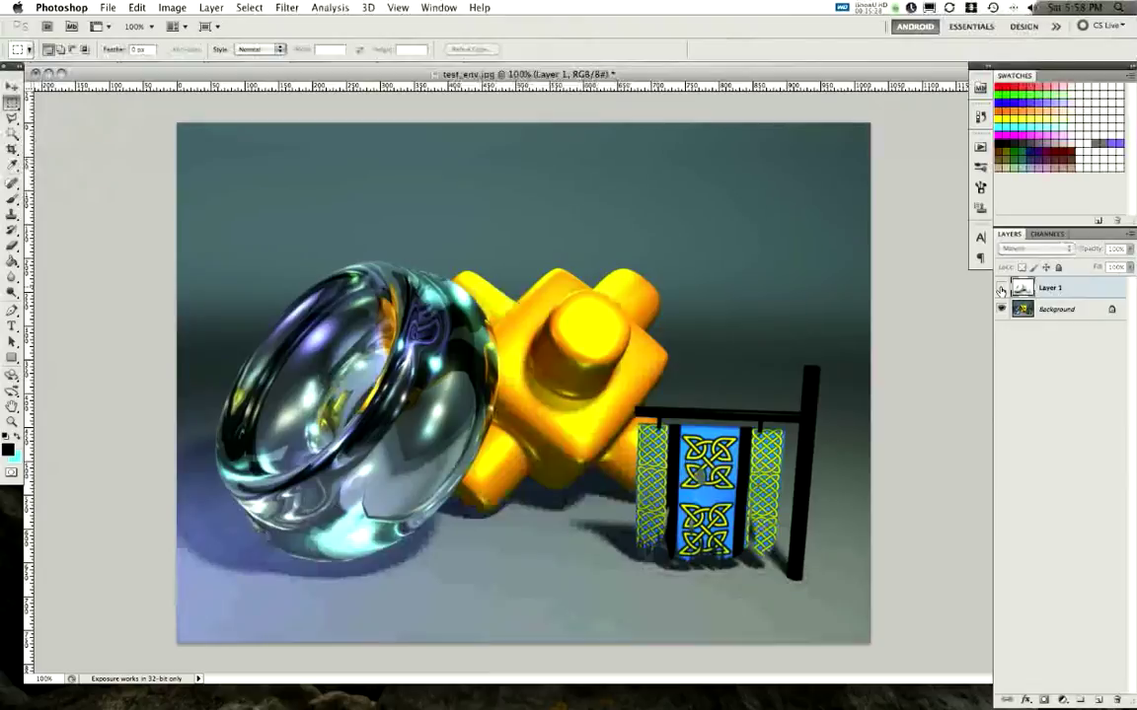
pyautogui.click(1032, 248)
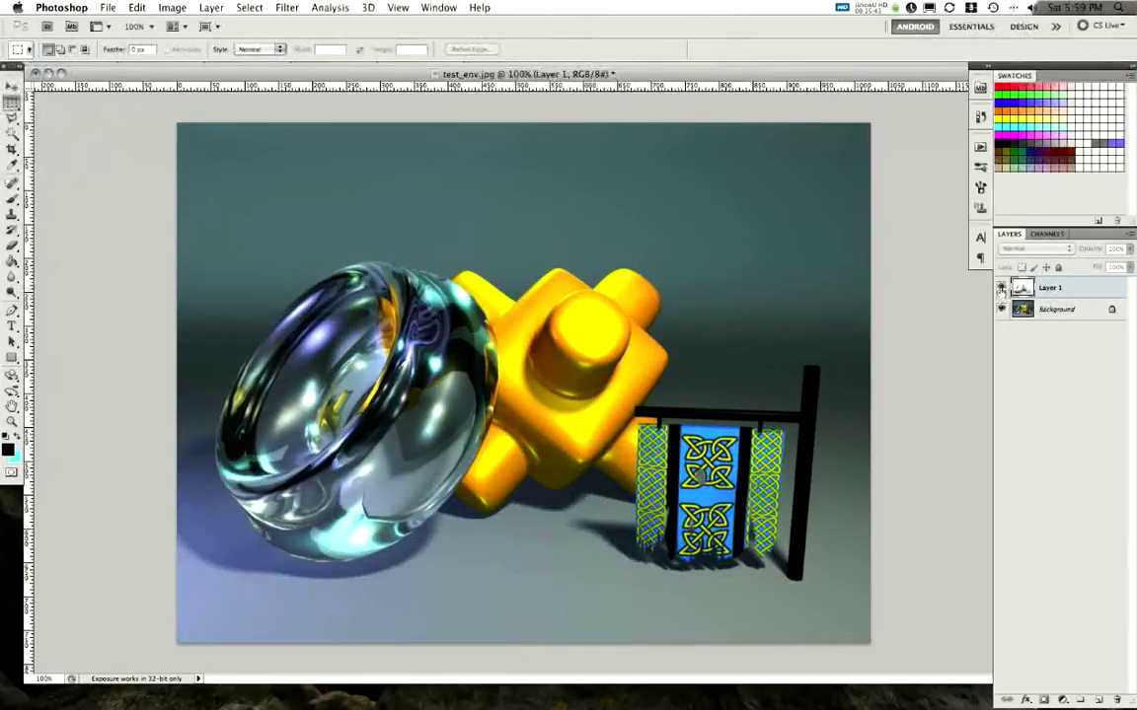
pyautogui.click(1036, 249)
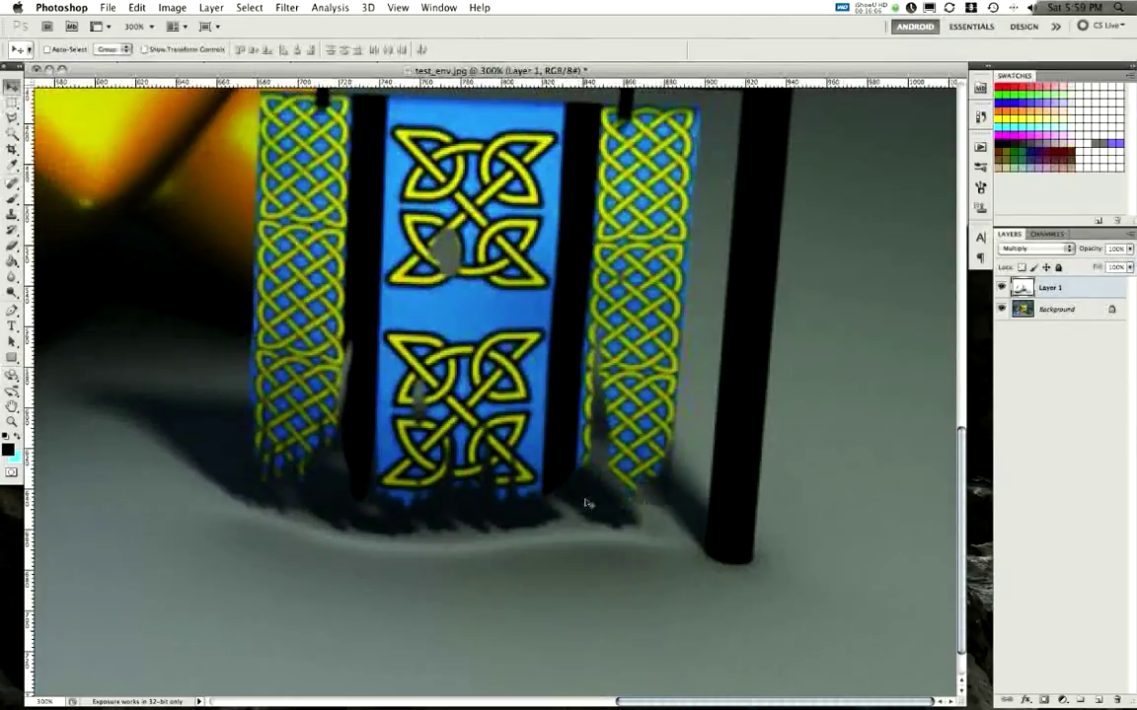
pyautogui.press('cmd+=')
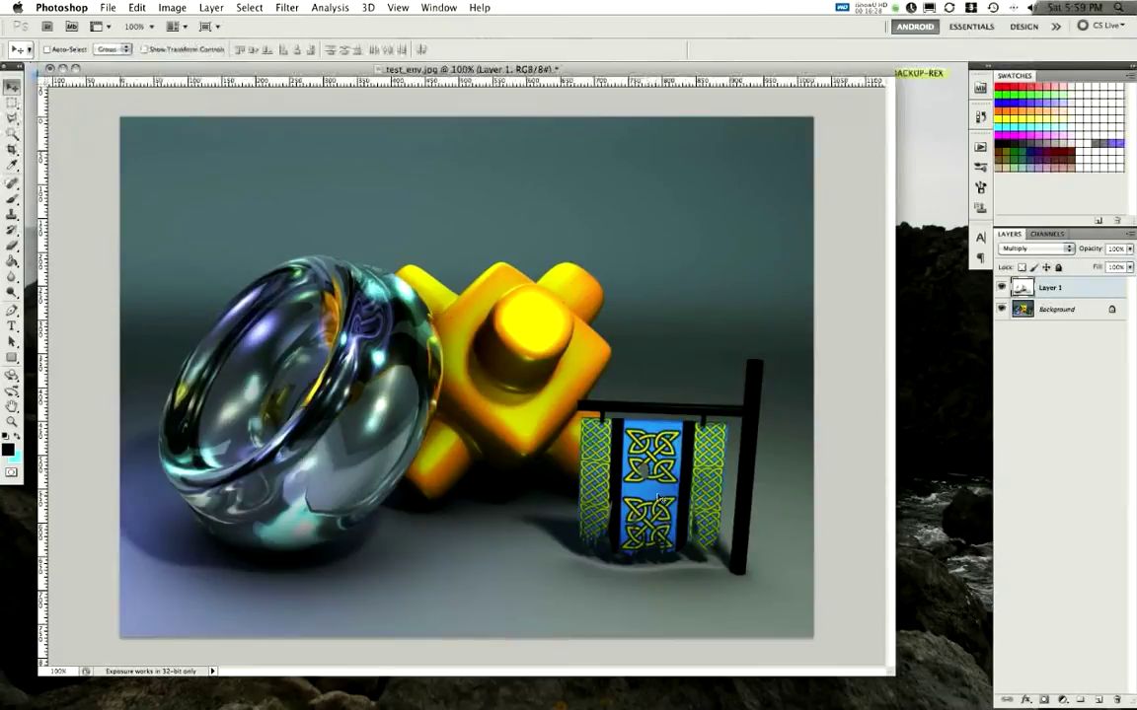
# Switch Layer 1's blend mode back to Normal so the grey occlusion pass covers the render
pyautogui.click(1031, 249)
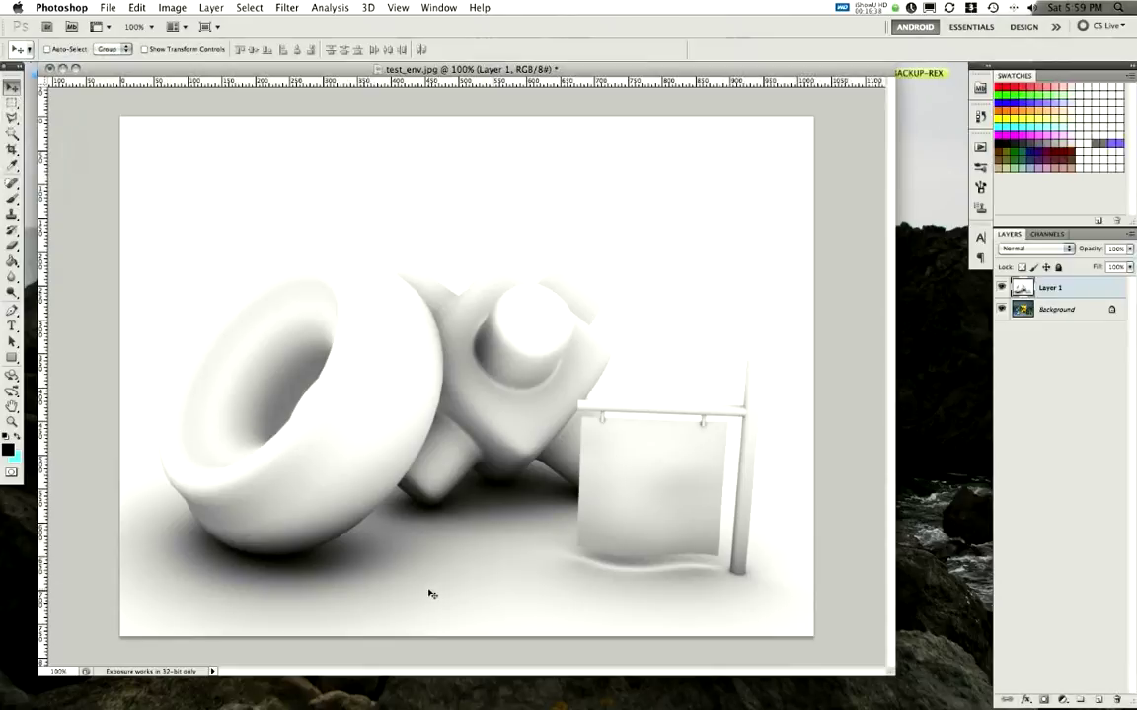
pyautogui.moveTo(272, 467)
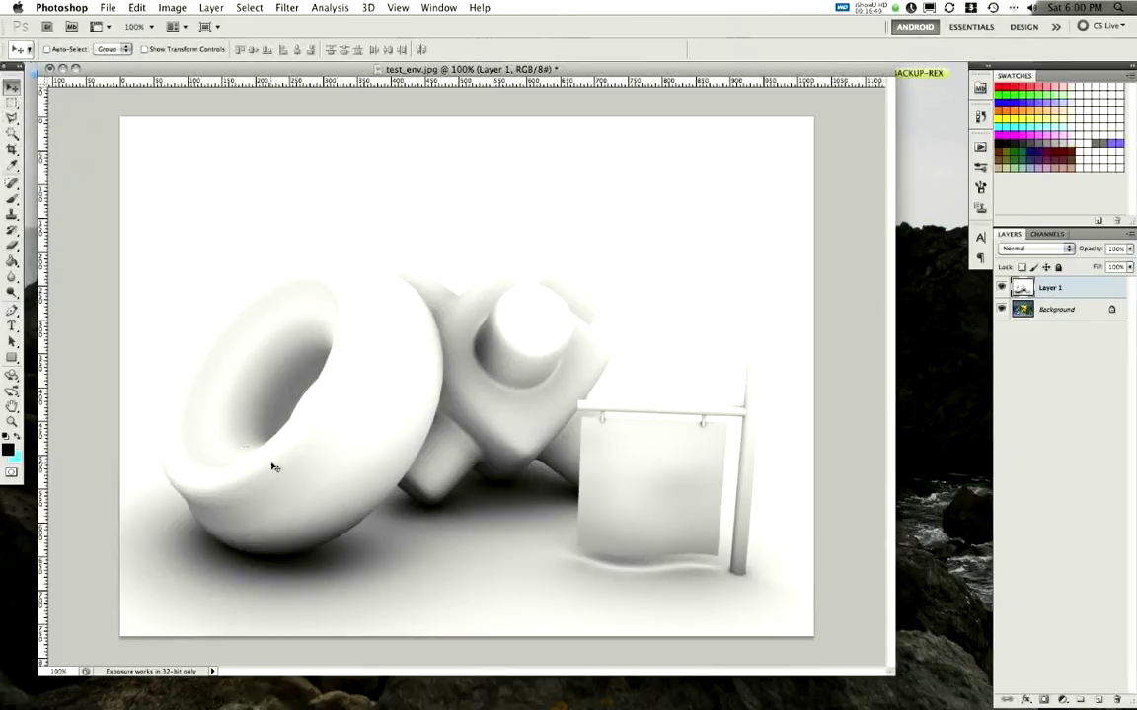